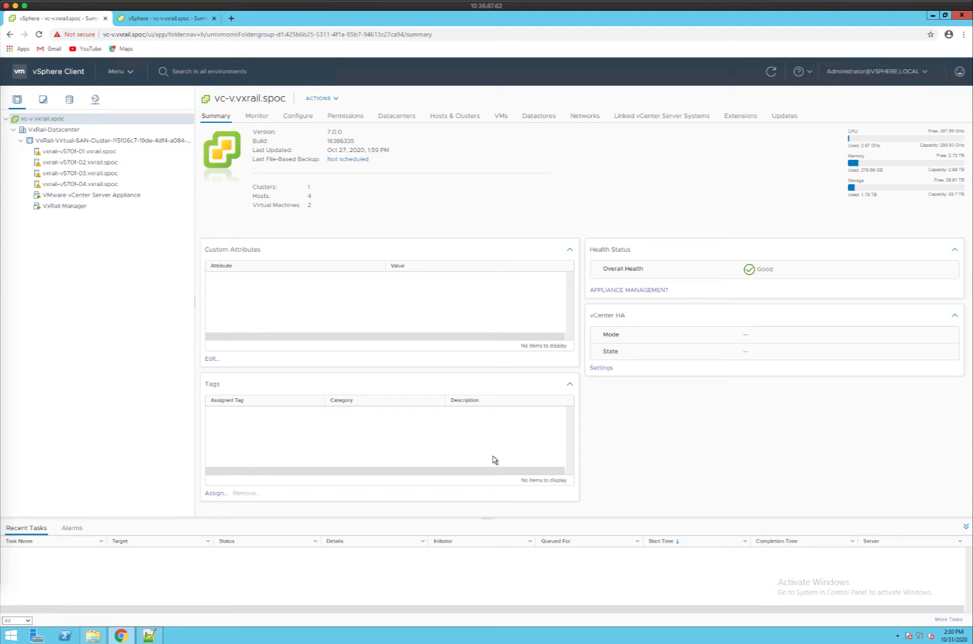
mouse_move(106, 245)
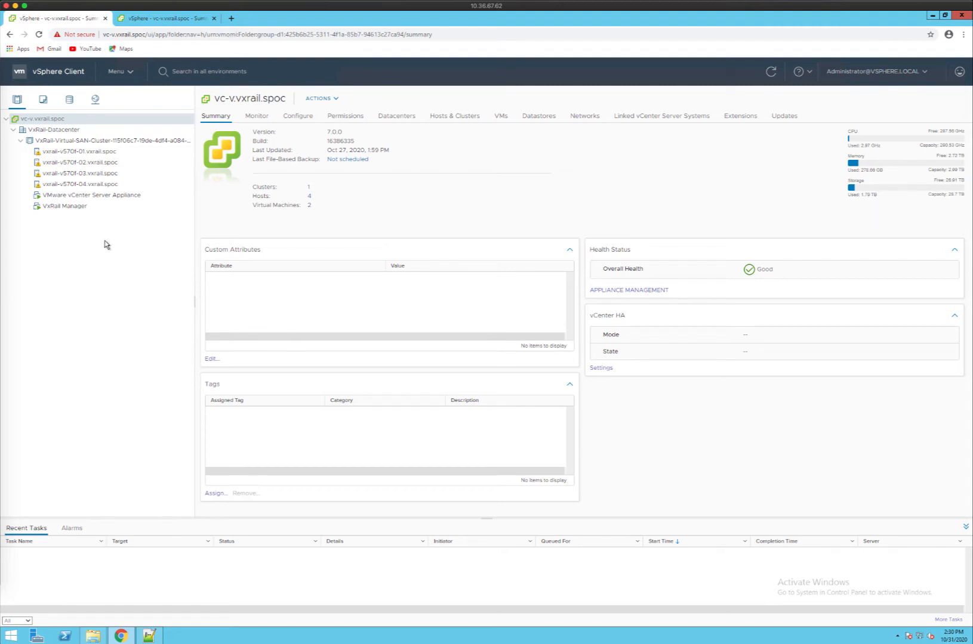
Select host vxrail-v570f-01.vxrail.spoc in the inventory tree to show its summary.
left_click(78, 151)
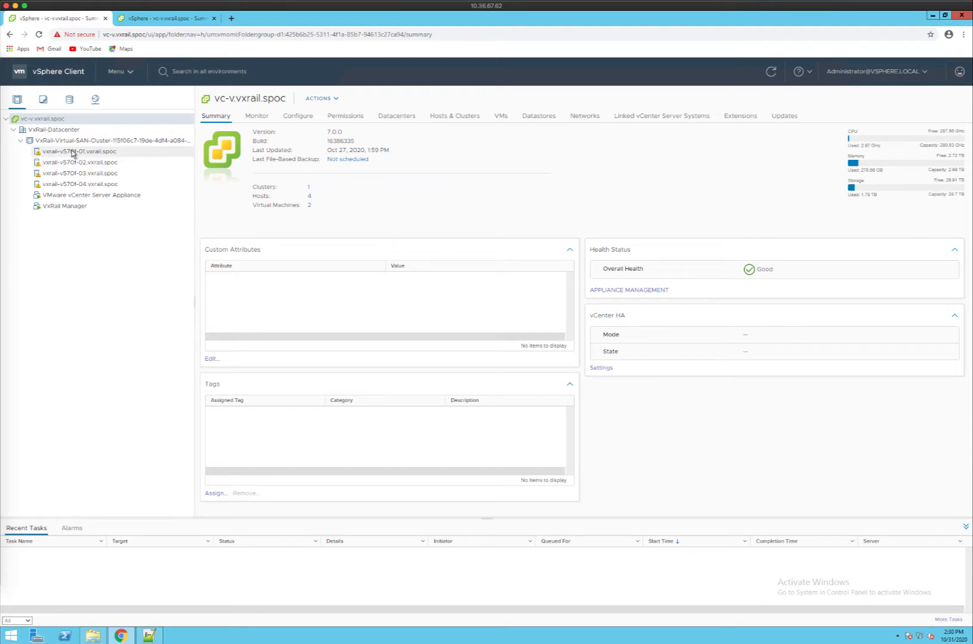
left_click(78, 151)
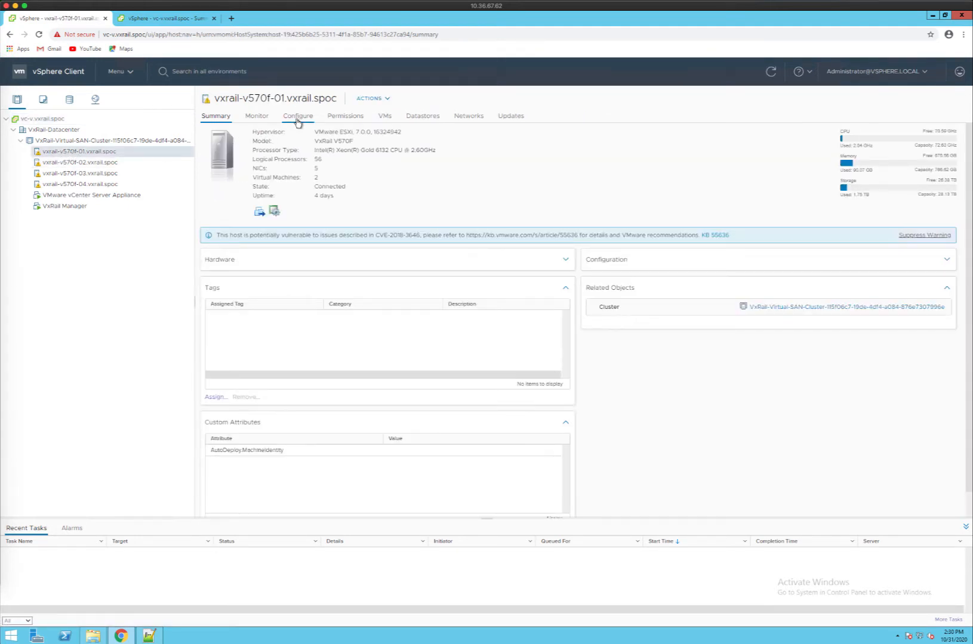
Confirm hosts vxrail-v570f-01 through 04 each list two NVIDIA Tesla M60 graphics devices.
left_click(297, 115)
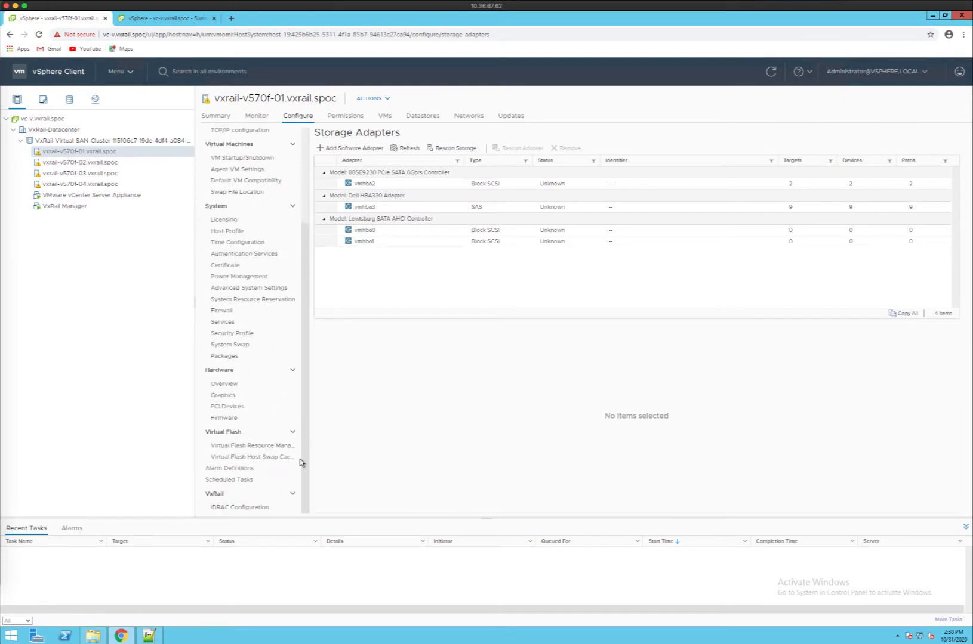
left_click(224, 395)
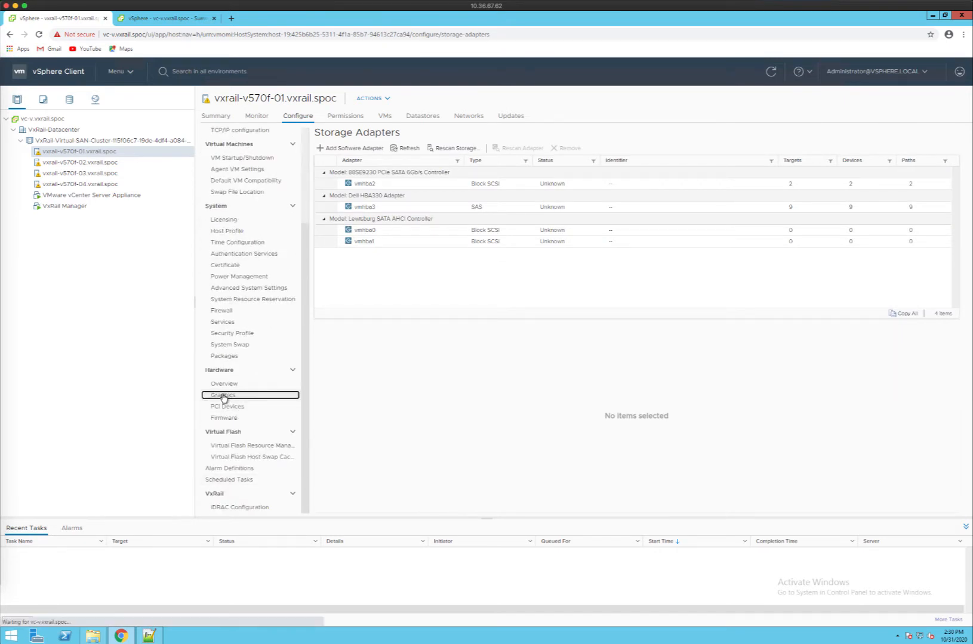
left_click(223, 395)
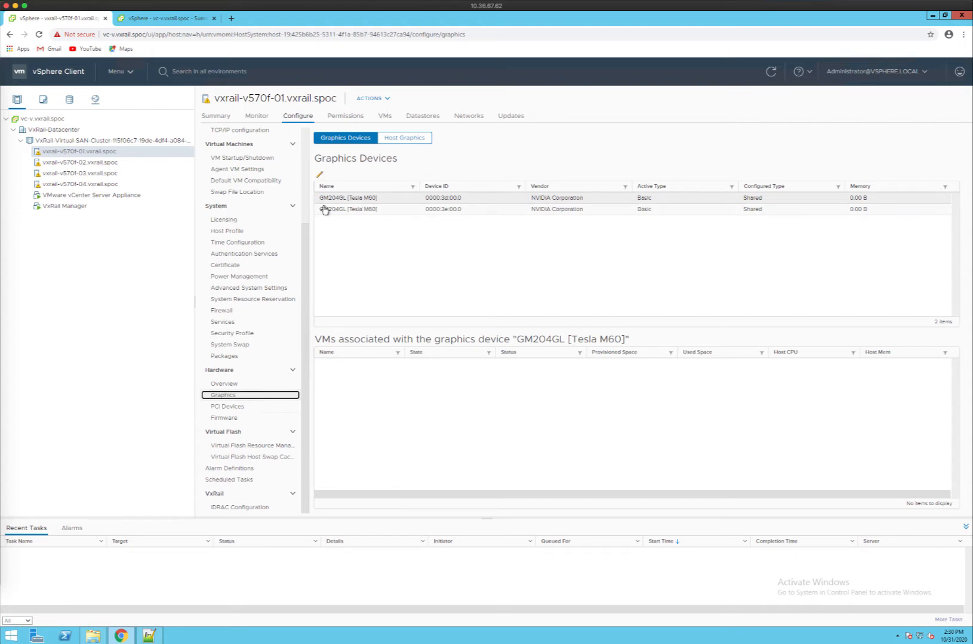
left_click(78, 162)
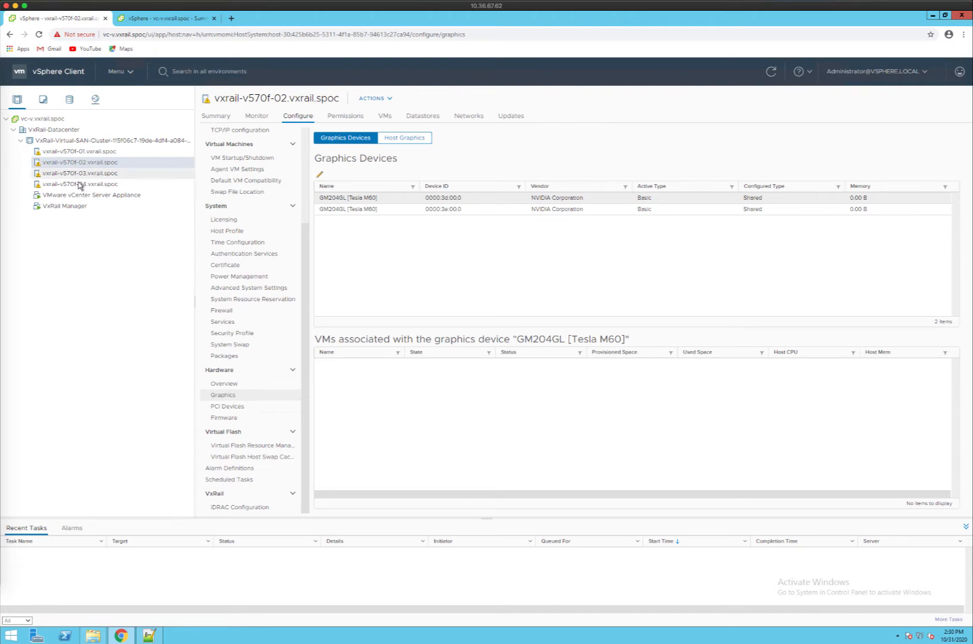
left_click(79, 173)
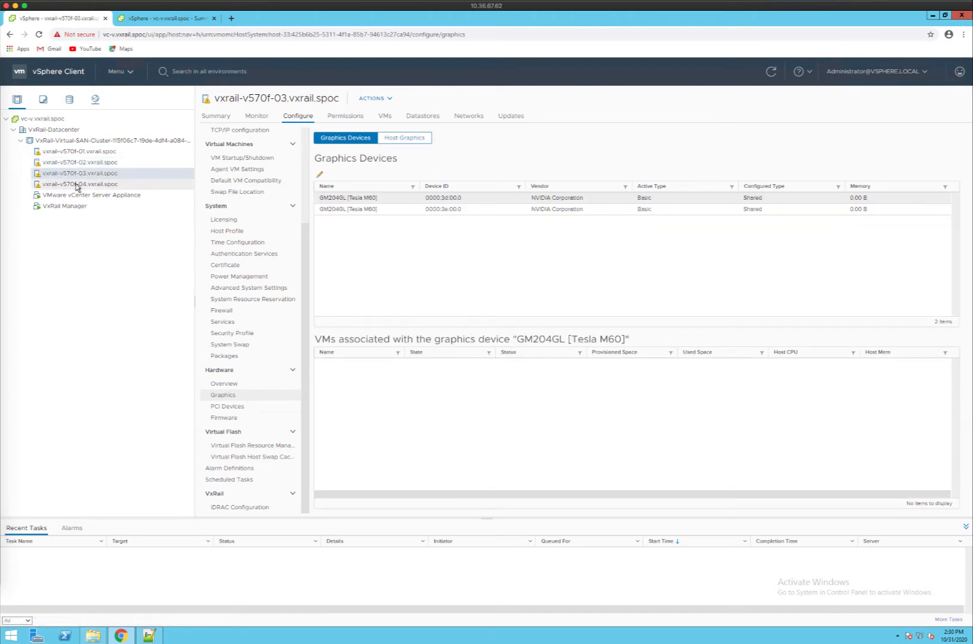
left_click(80, 185)
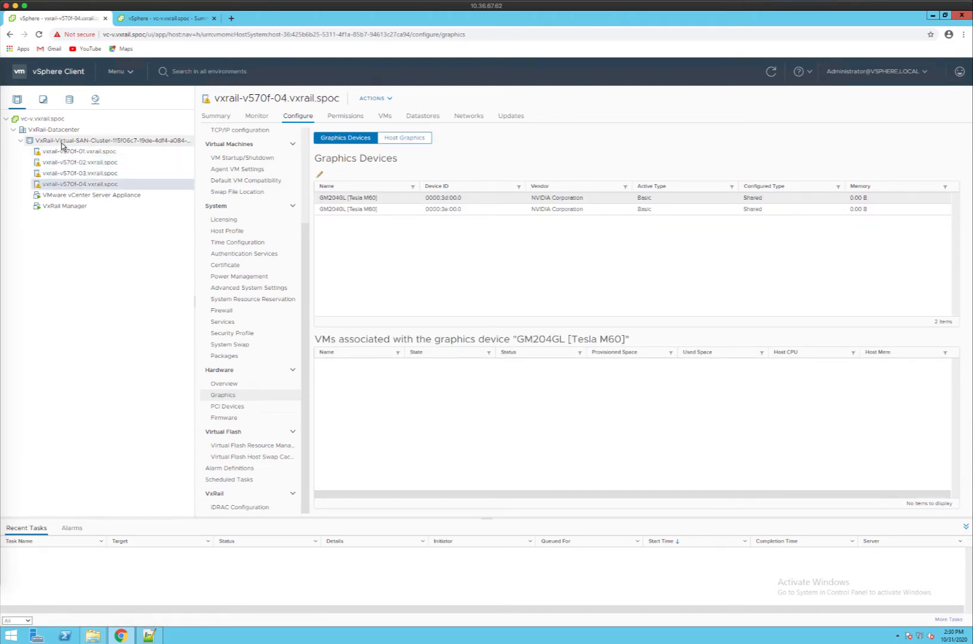
left_click(111, 140)
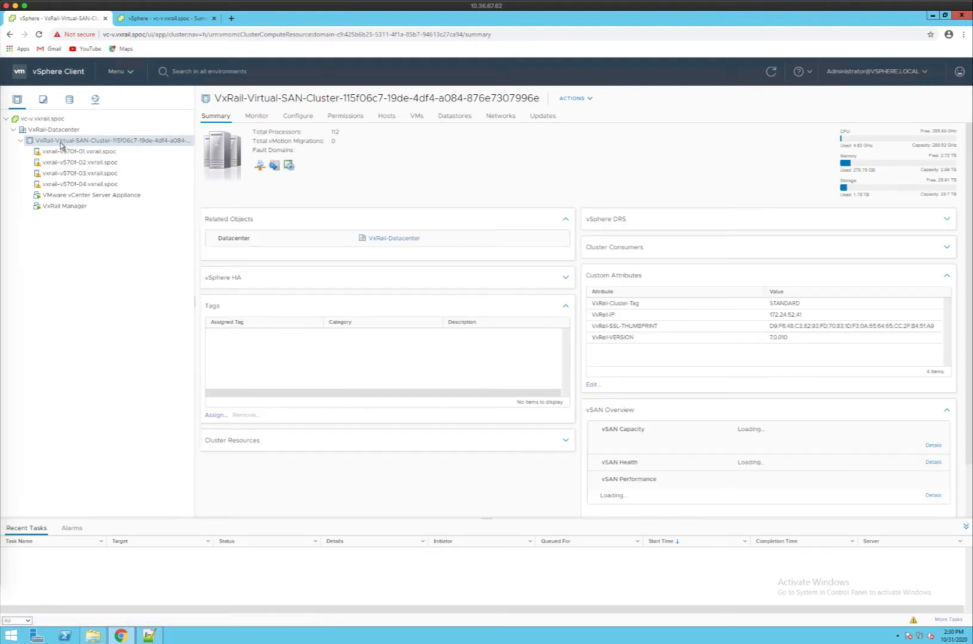
Start a Deploy OVF Template on the VxRail cluster from local file bitfusion-server-2.0.2-4.ova.
right_click(96, 140)
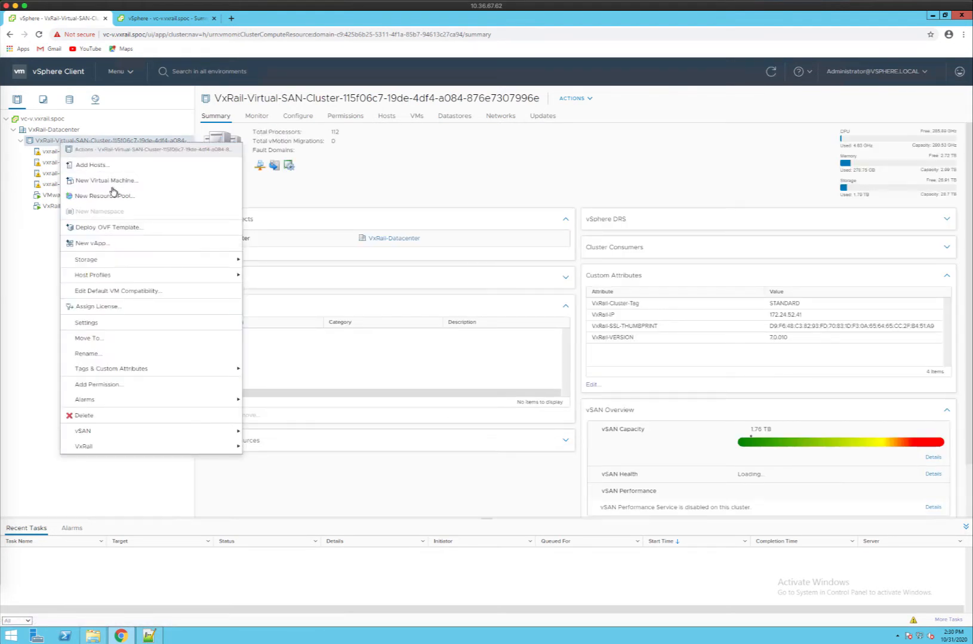
left_click(109, 227)
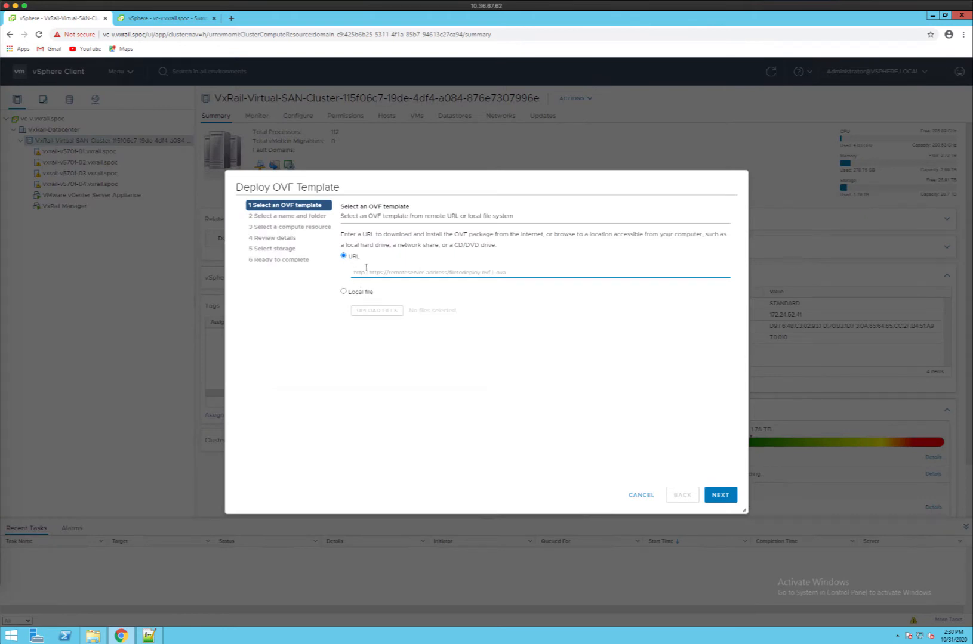
left_click(344, 292)
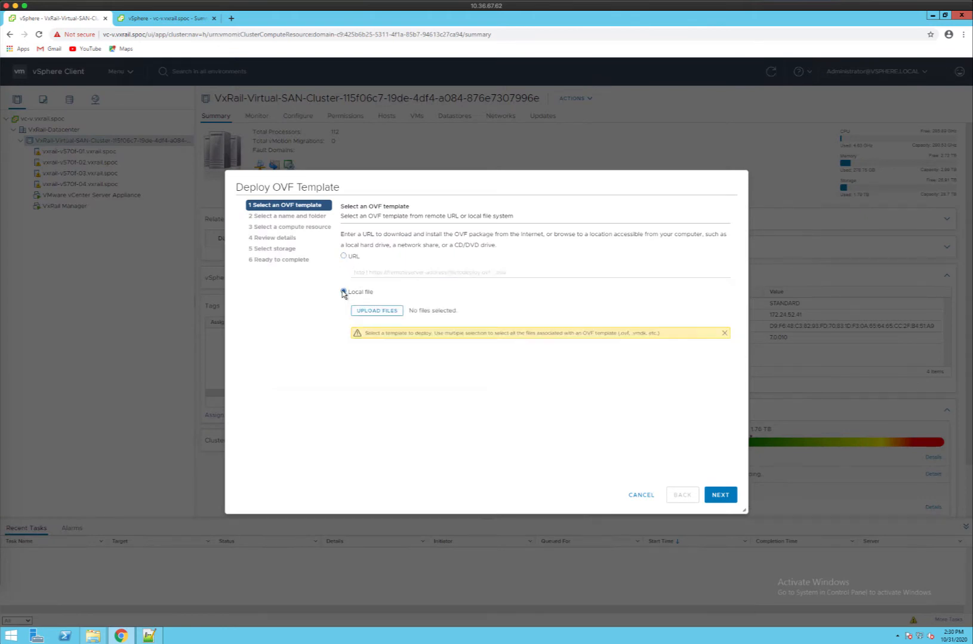
left_click(376, 311)
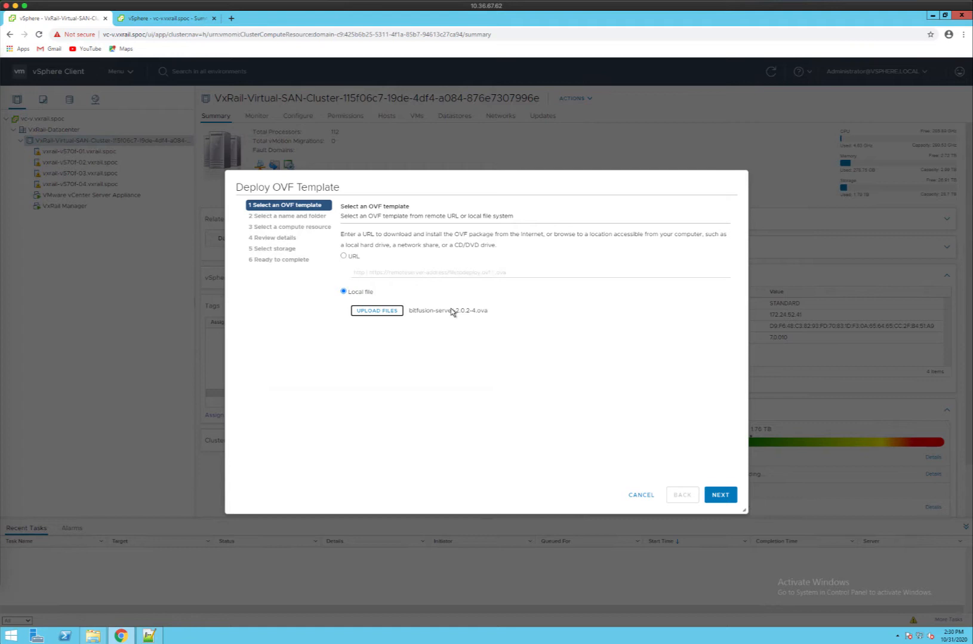
Place the VM in VxRail-Datacenter and accept the compute resource and template details.
left_click(720, 494)
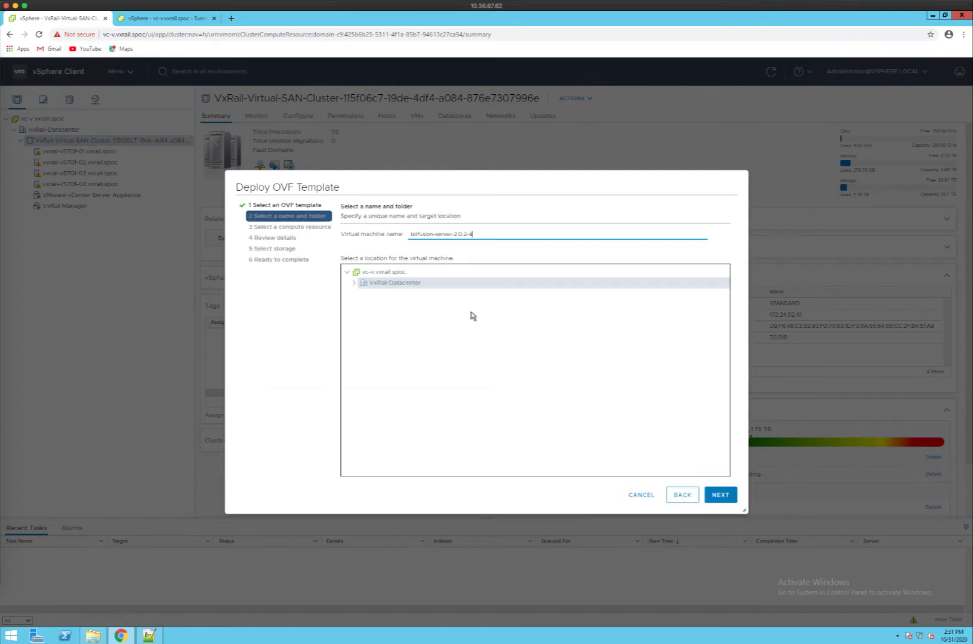
left_click(720, 495)
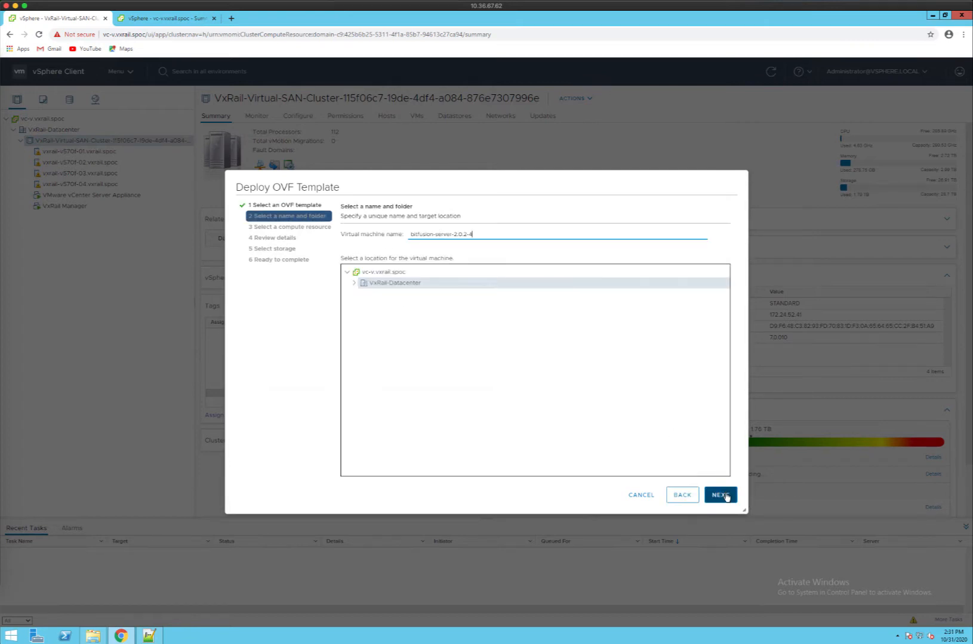
left_click(721, 494)
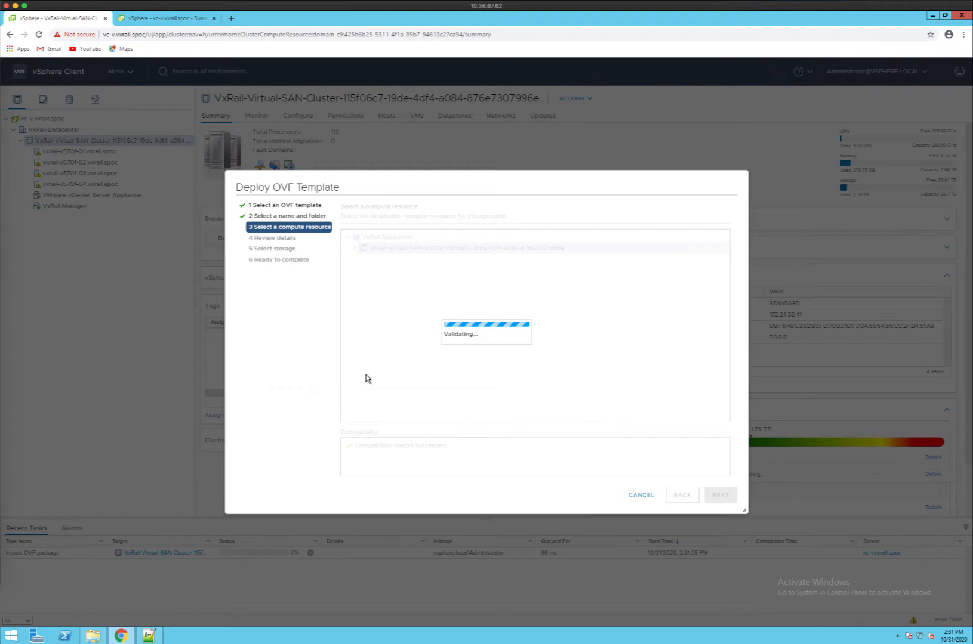
mouse_move(504, 392)
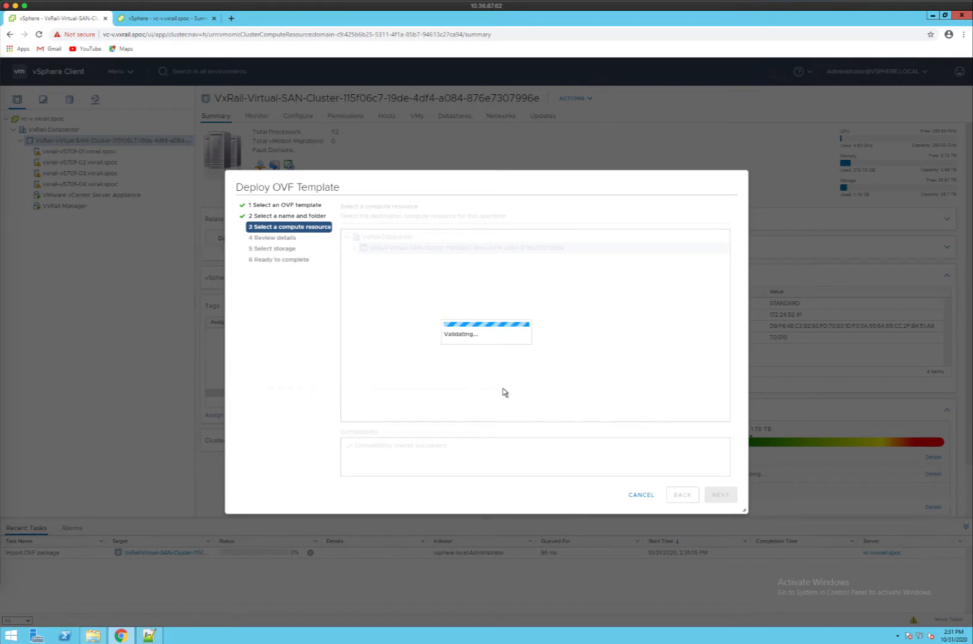
left_click(720, 494)
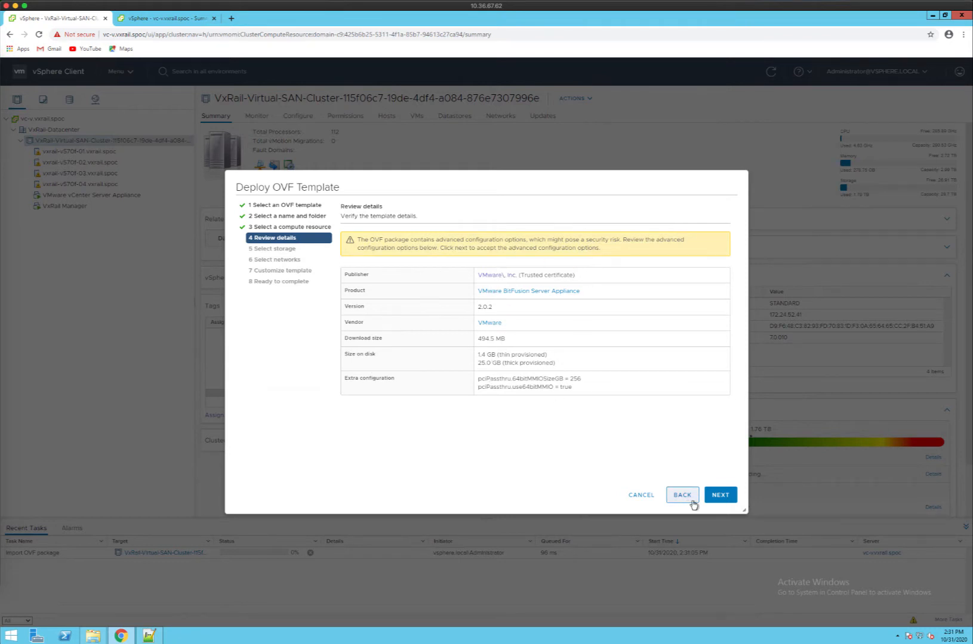
left_click(719, 494)
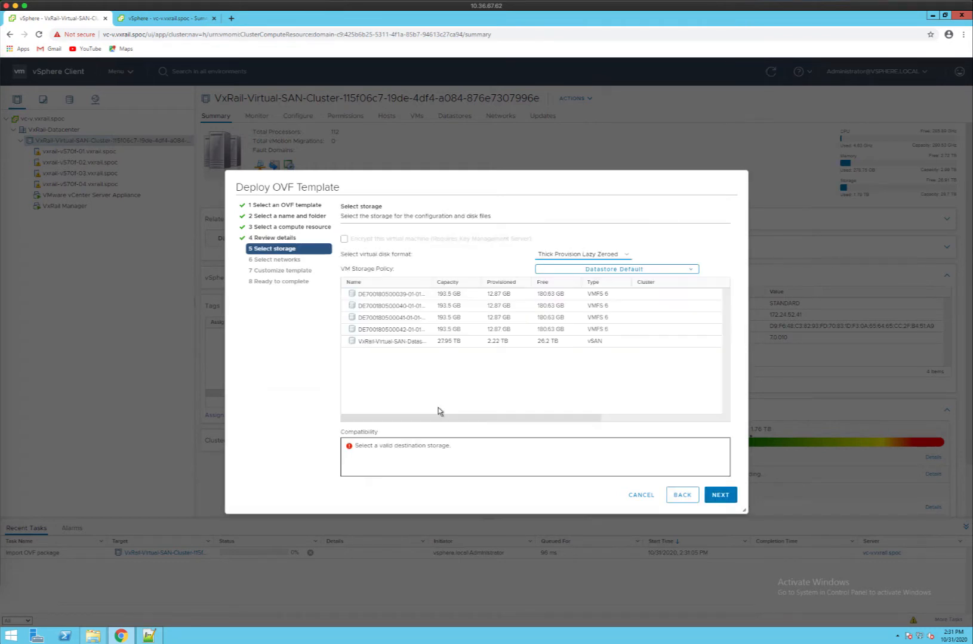
Store the VM on the vSAN datastore and map VM Network to VxRail SPOC.
left_click(390, 341)
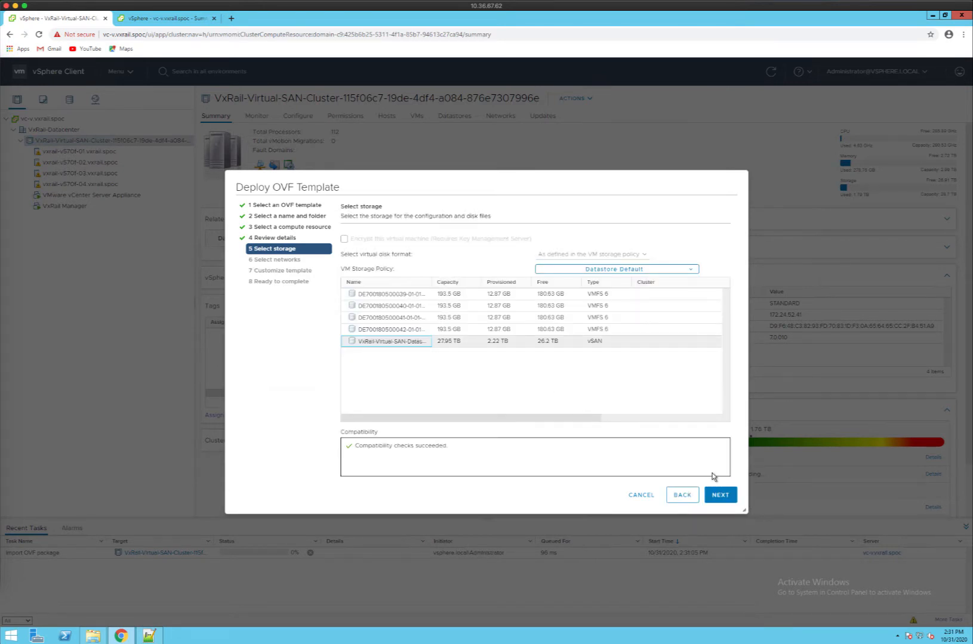
left_click(720, 495)
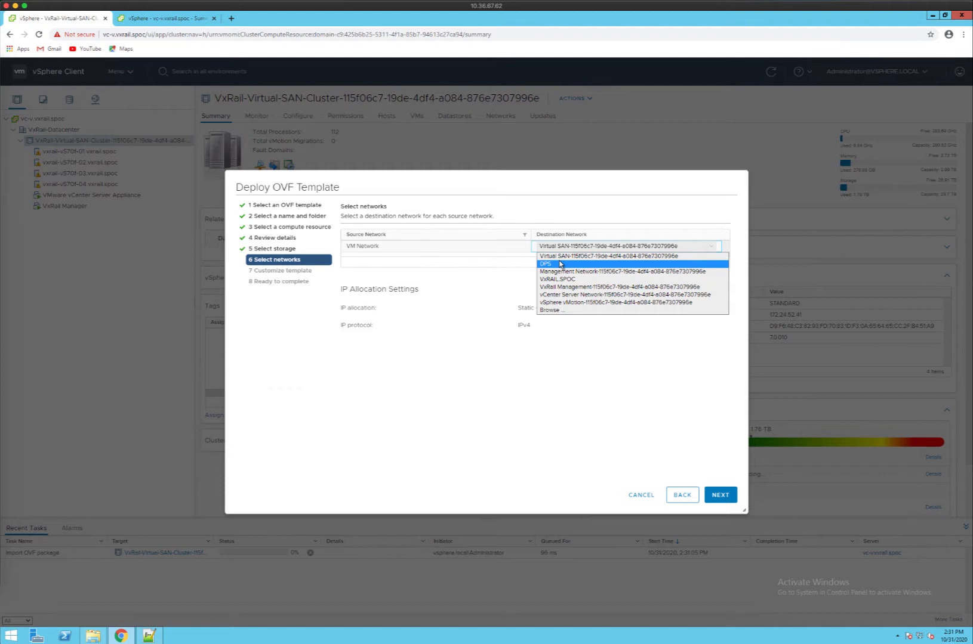
left_click(556, 279)
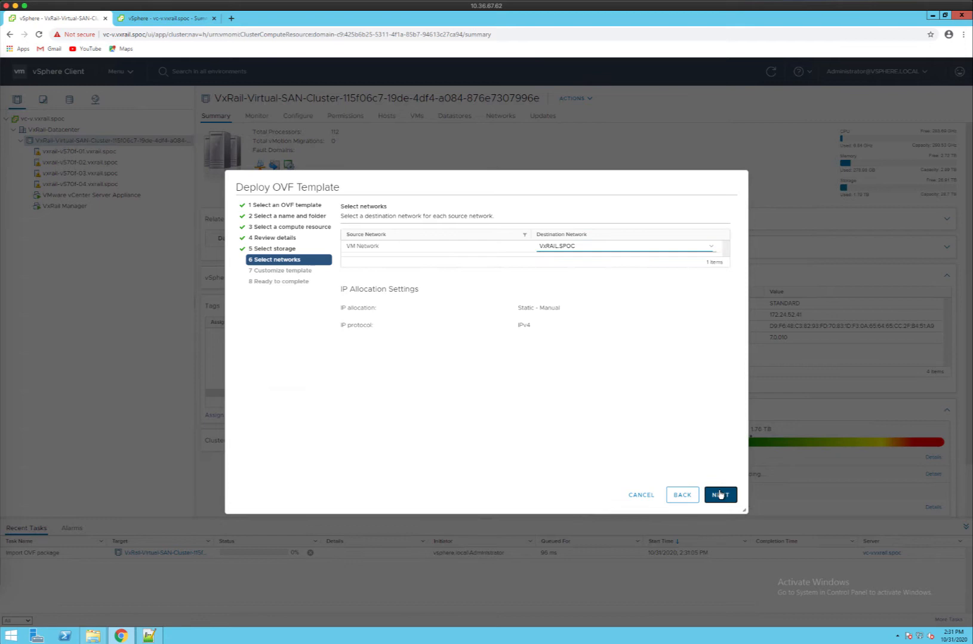
Set the appliance hostname to bitfusion.vxrail.spoc and copy the vCenter GUID from the URL.
left_click(720, 494)
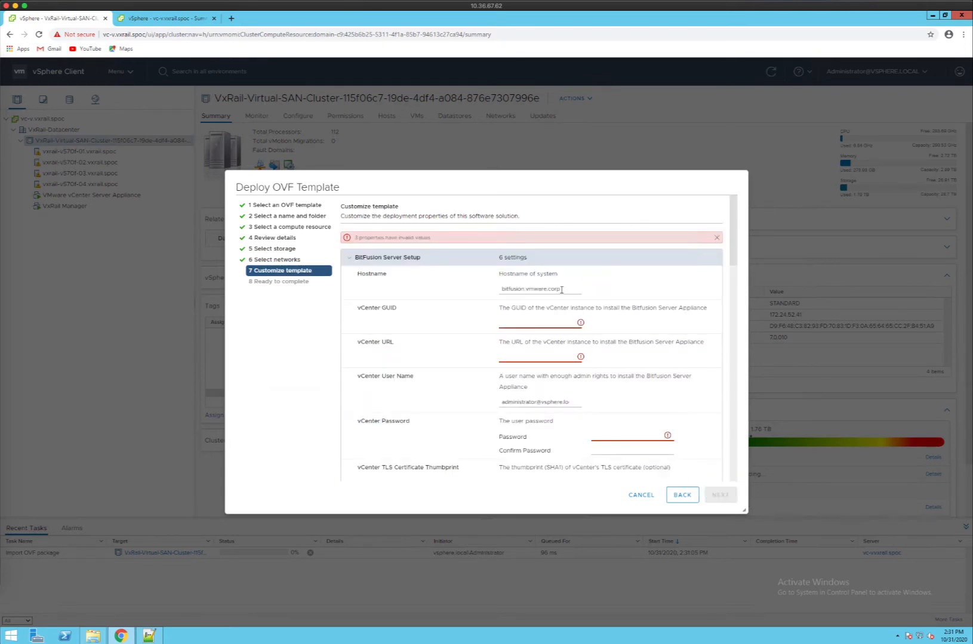
mouse_move(636, 283)
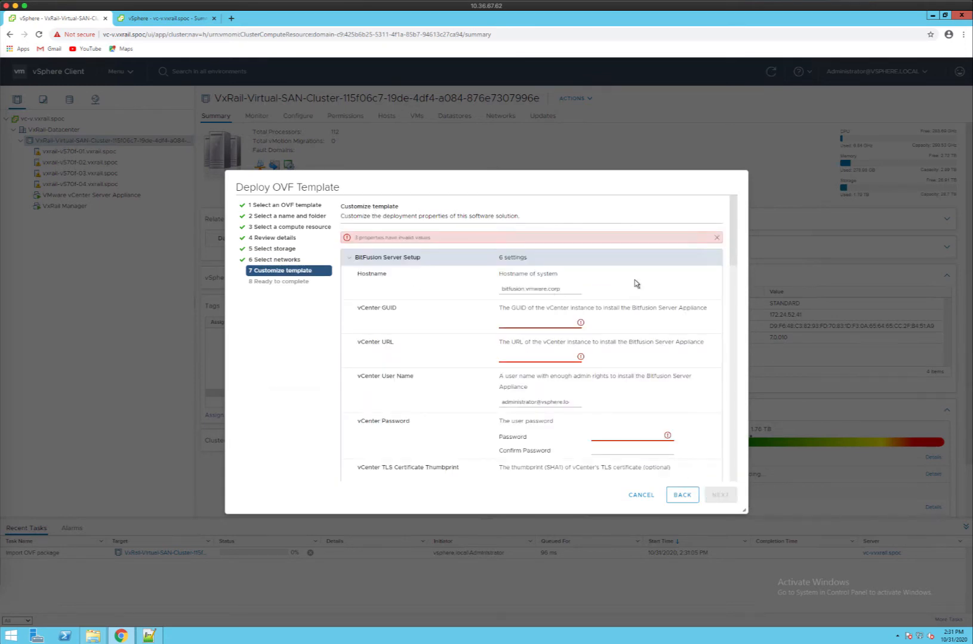
double_click(538, 289)
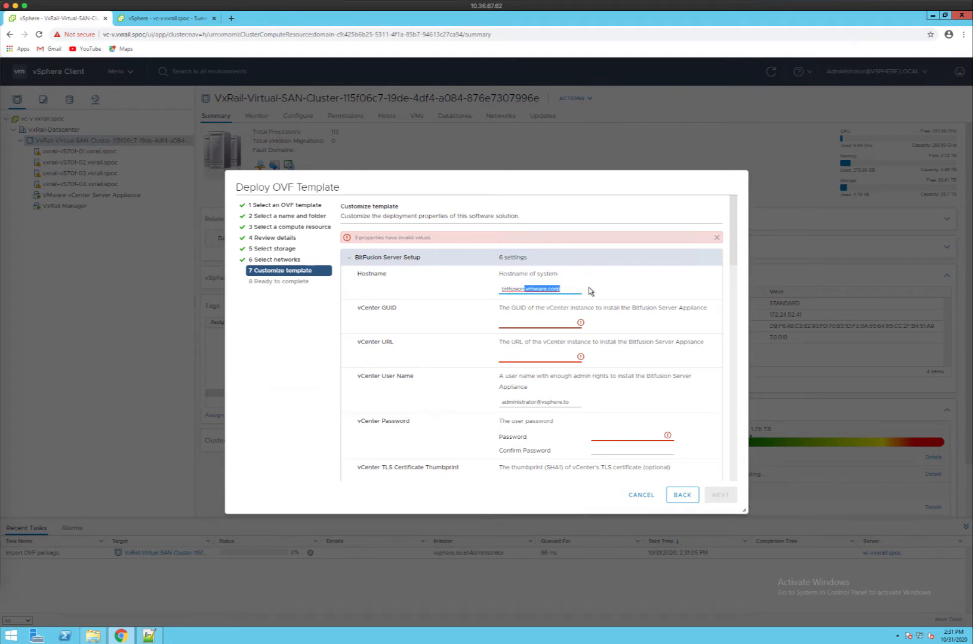
type("bitfusion")
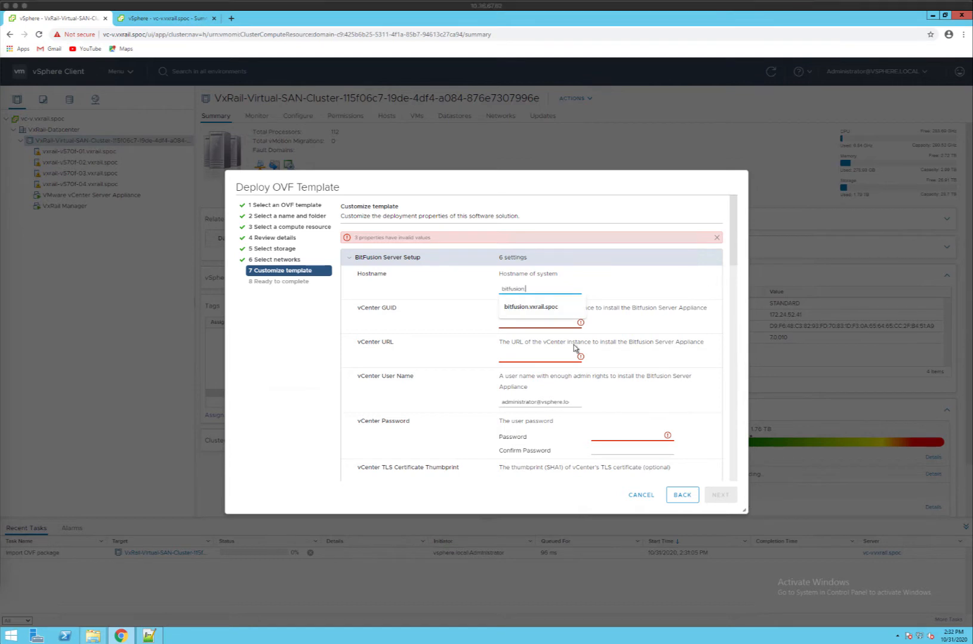
left_click(531, 306)
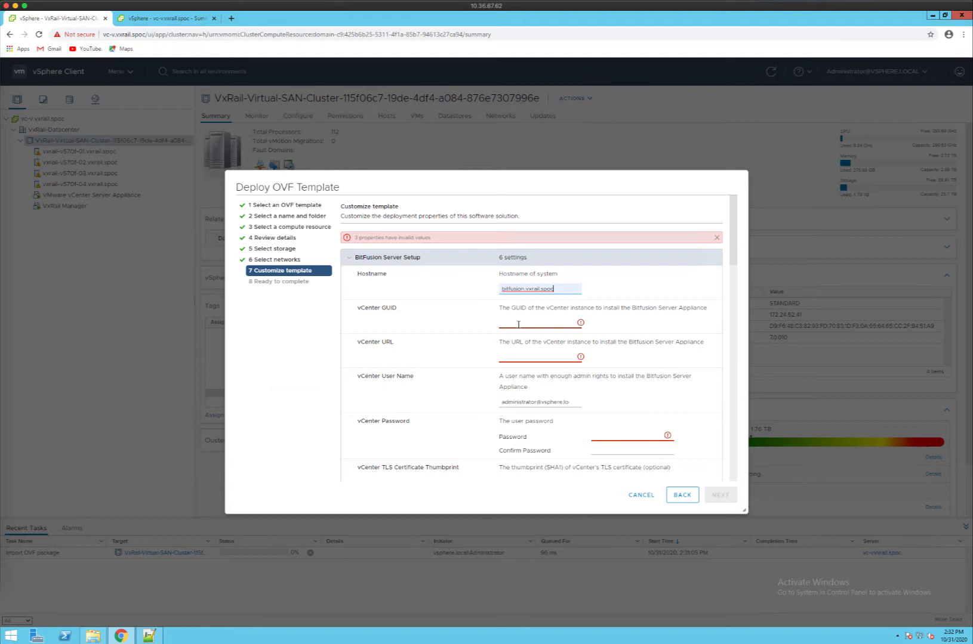
mouse_move(234, 82)
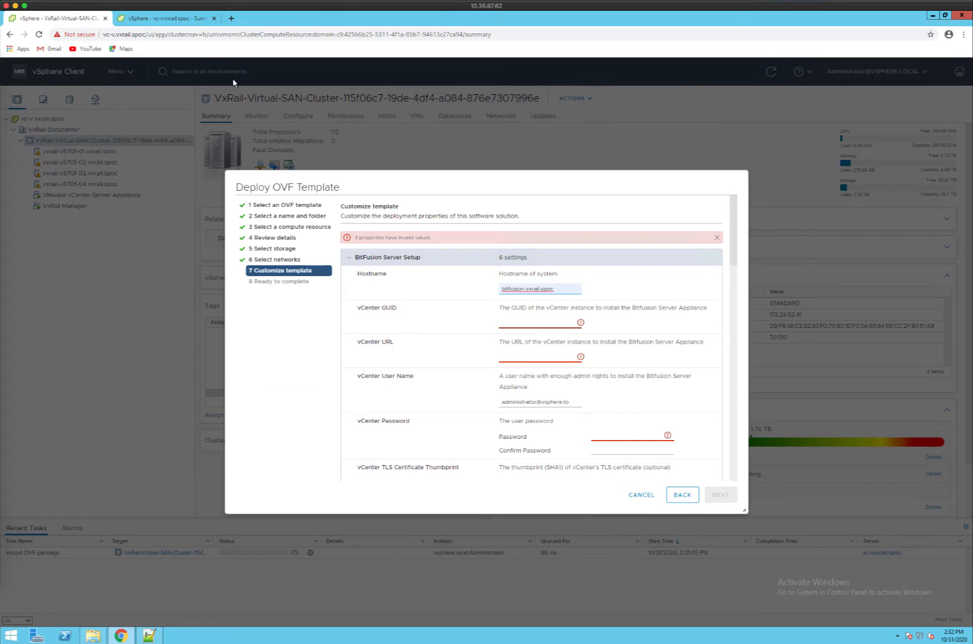
mouse_move(345, 49)
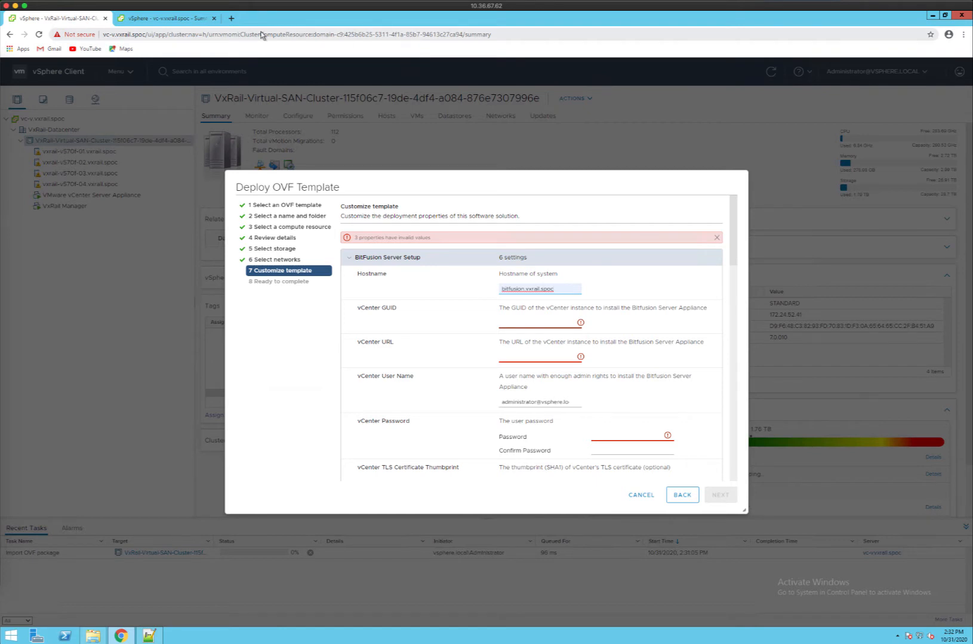
left_click(165, 18)
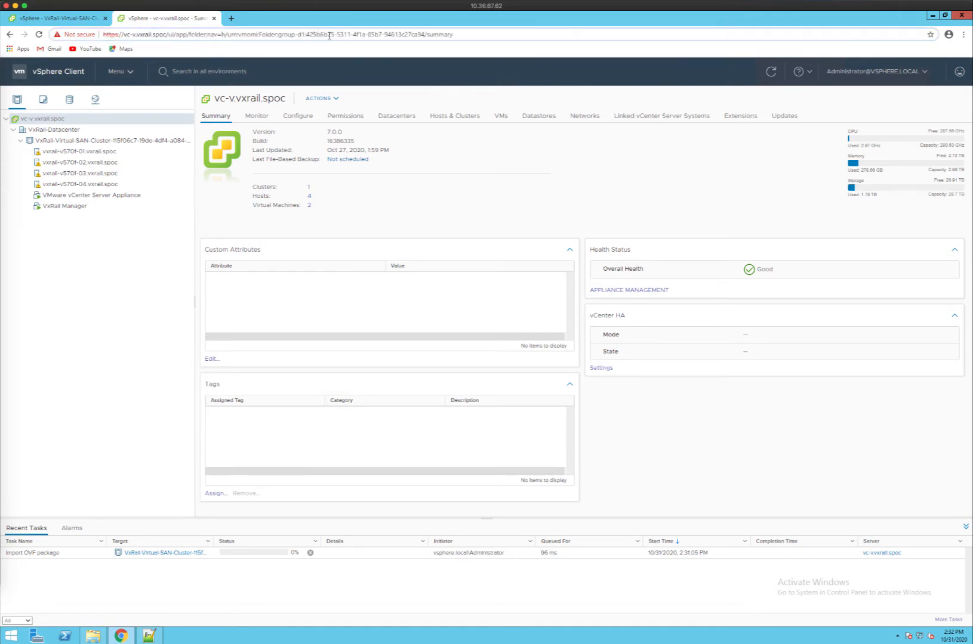
double_click(311, 34)
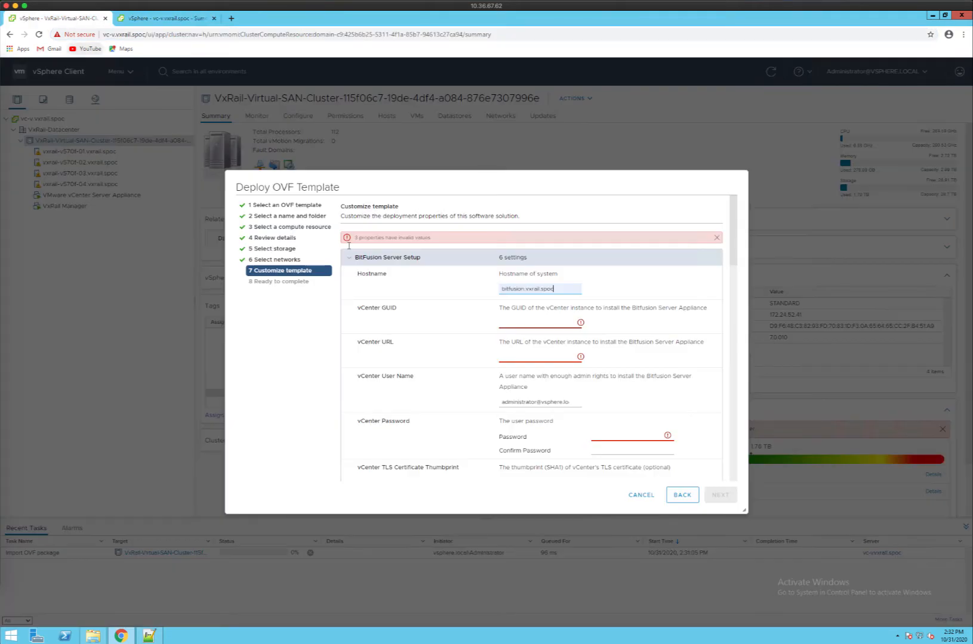
left_click(538, 322)
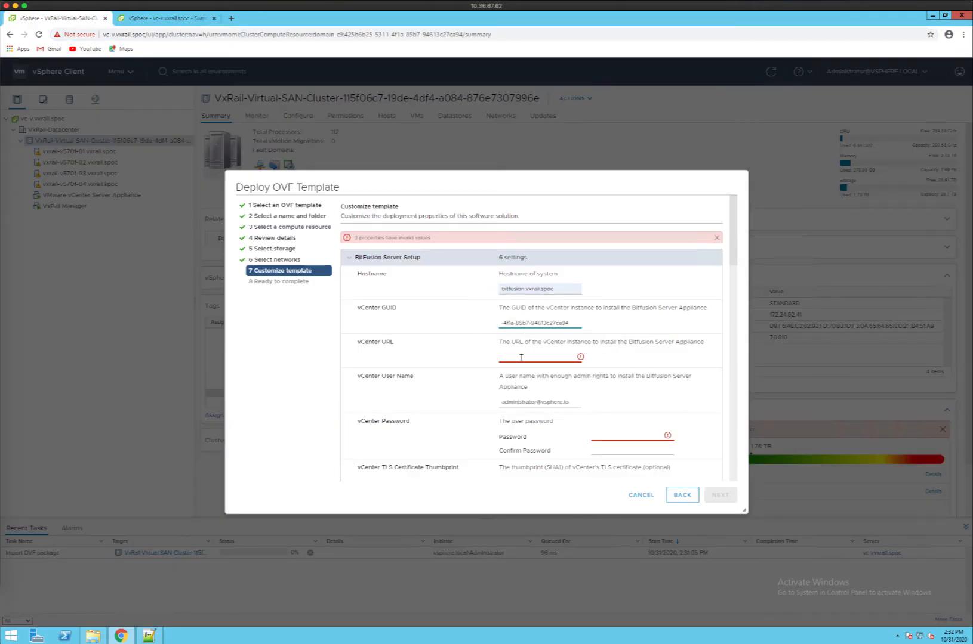
type("https://vc-v.vxrail.spoc")
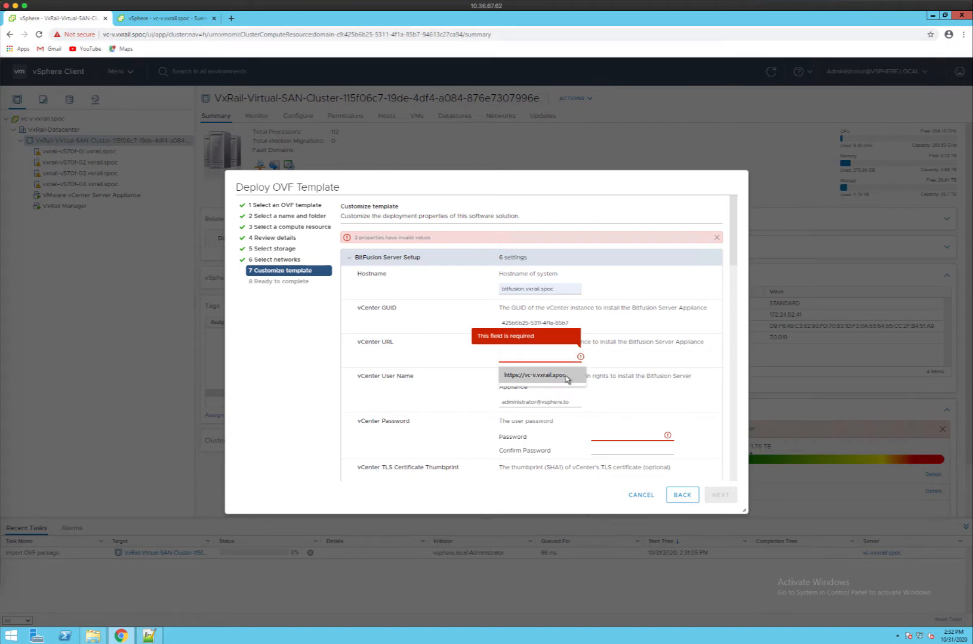
left_click(539, 357)
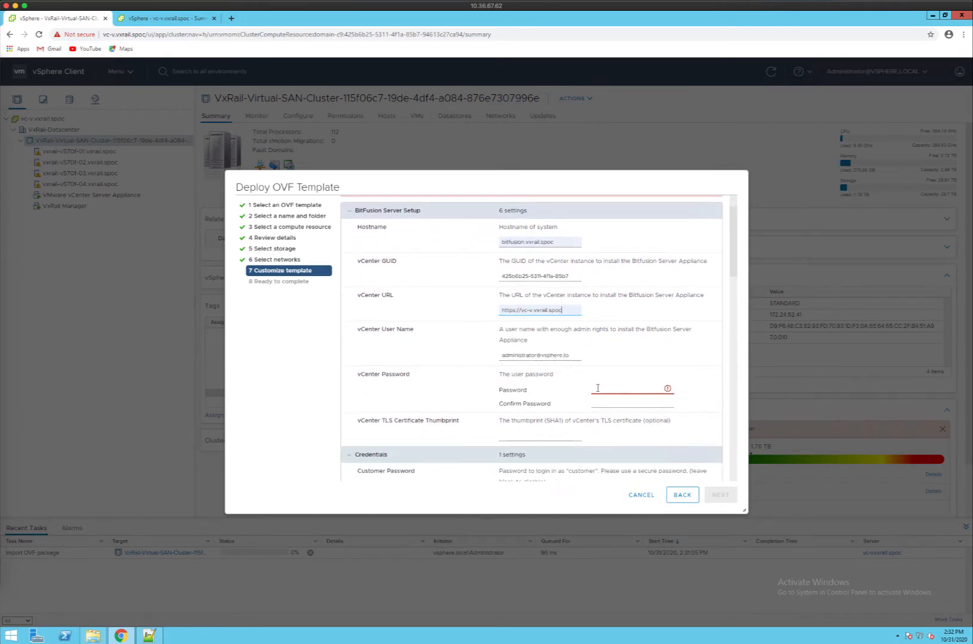
Enter and confirm the vCenter password.
left_click(627, 389)
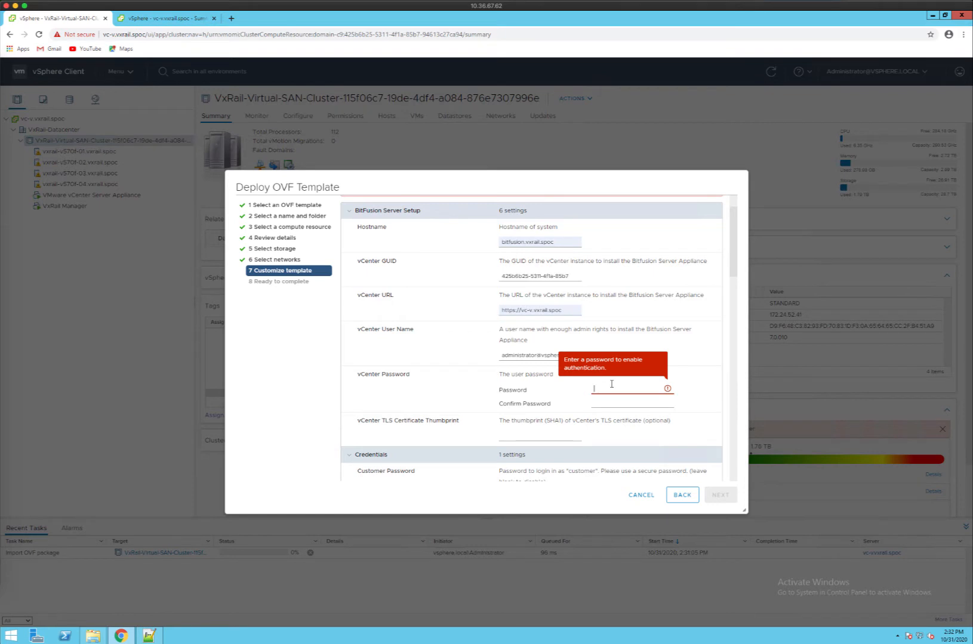
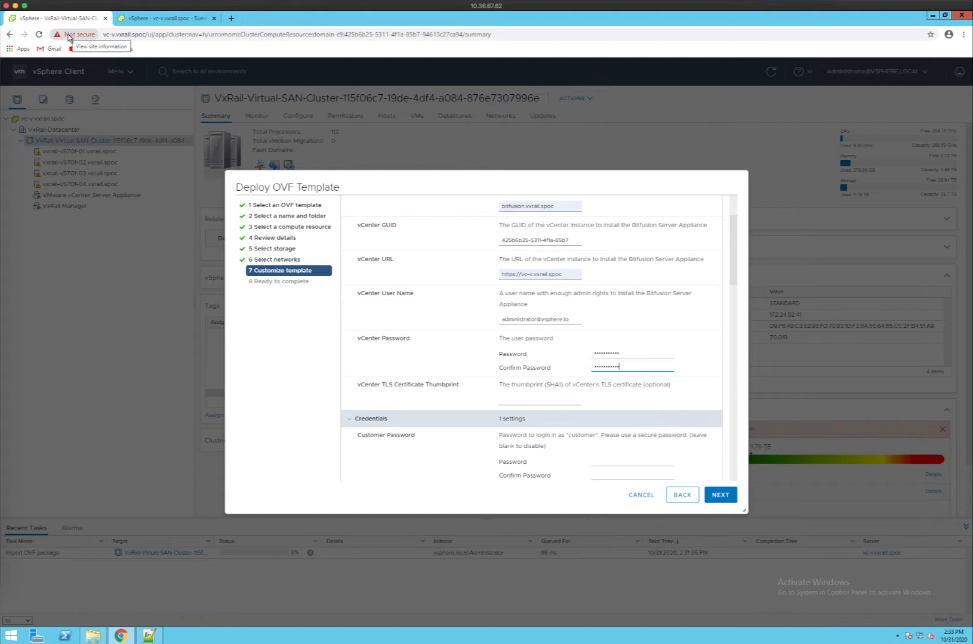
Open the vc-v.vxrail.spoc certificate details and select its Thumbprint field.
left_click(74, 34)
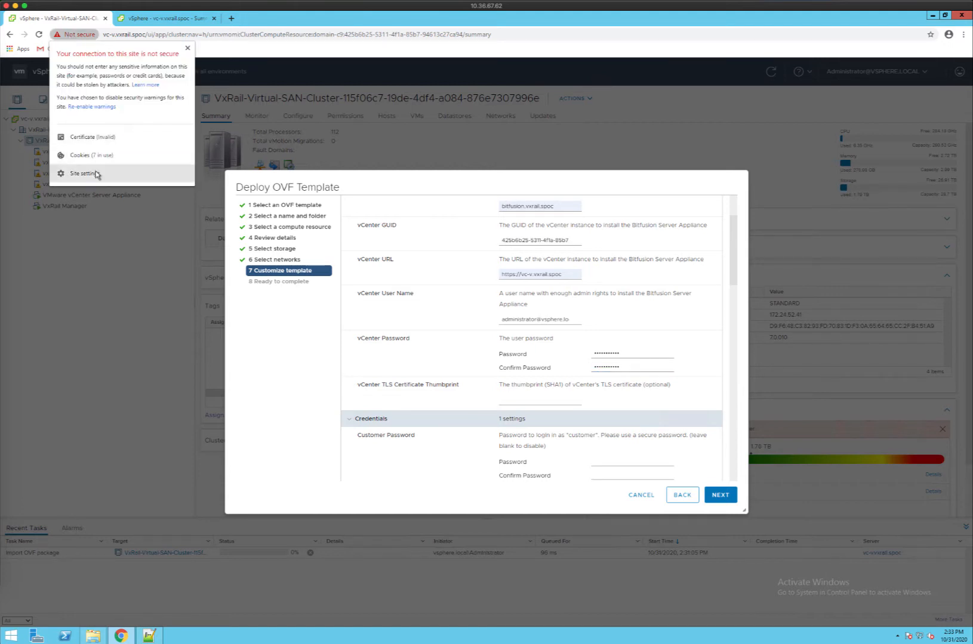
left_click(93, 137)
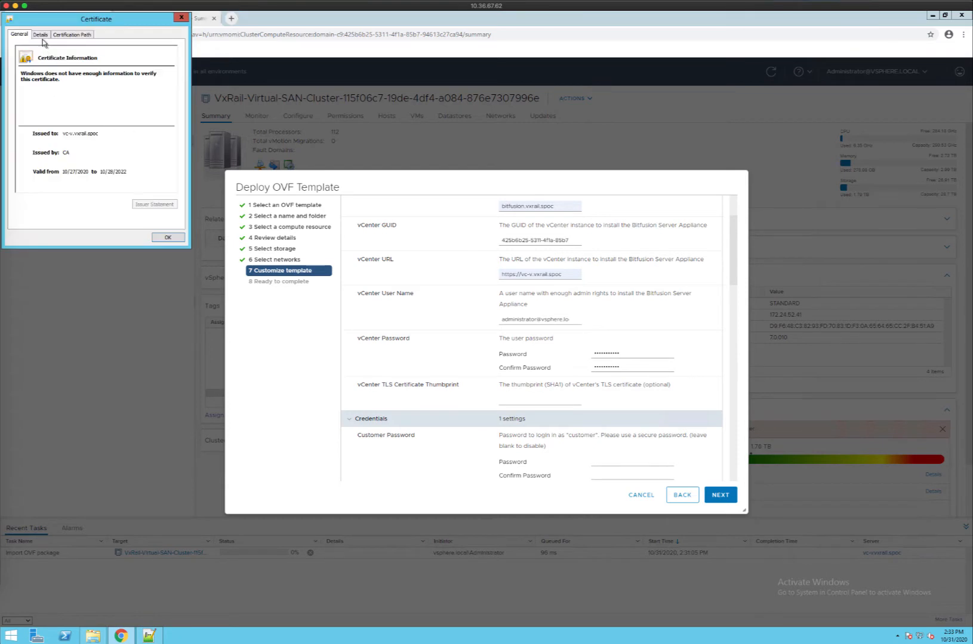
left_click(40, 34)
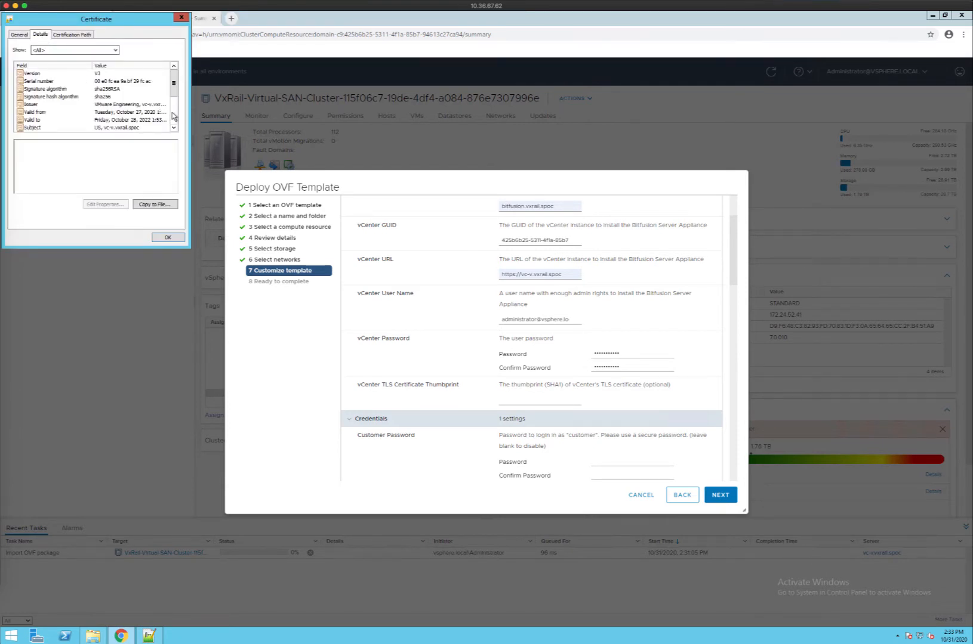
left_click(36, 127)
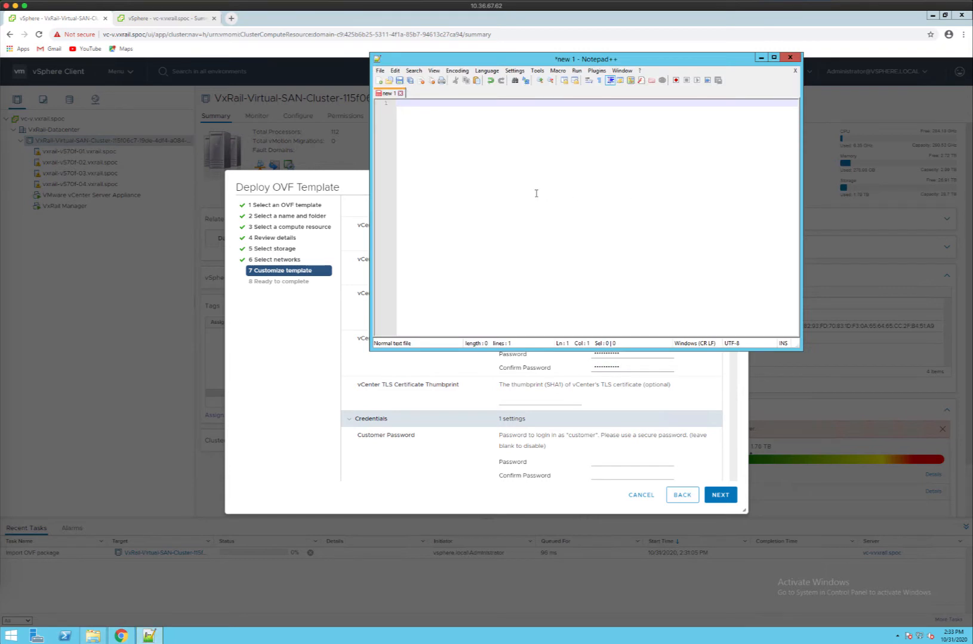
Paste the certificate thumbprint into Notepad++ and convert it to UPPERCASE.
type("9b f5 f2 24 78 11 b8 22 49 cd 6a dd ae c7 06 3f e9 71 74 38")
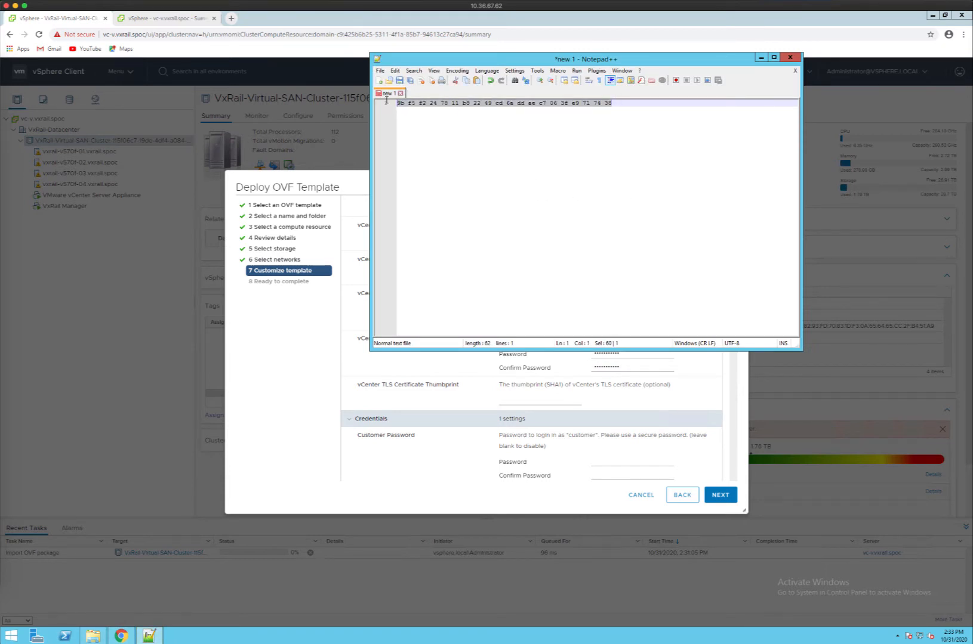
left_click(433, 70)
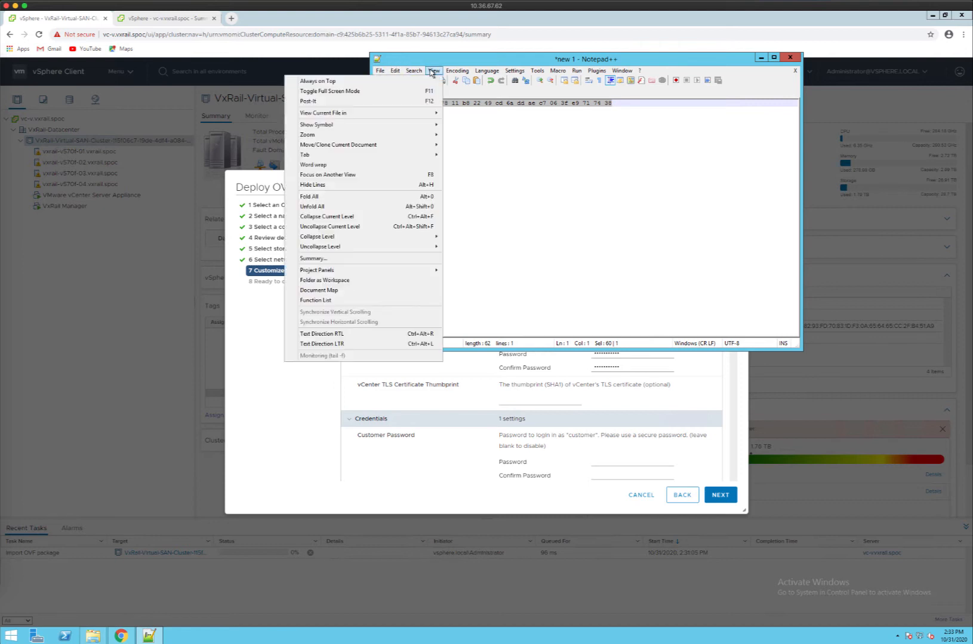
left_click(395, 70)
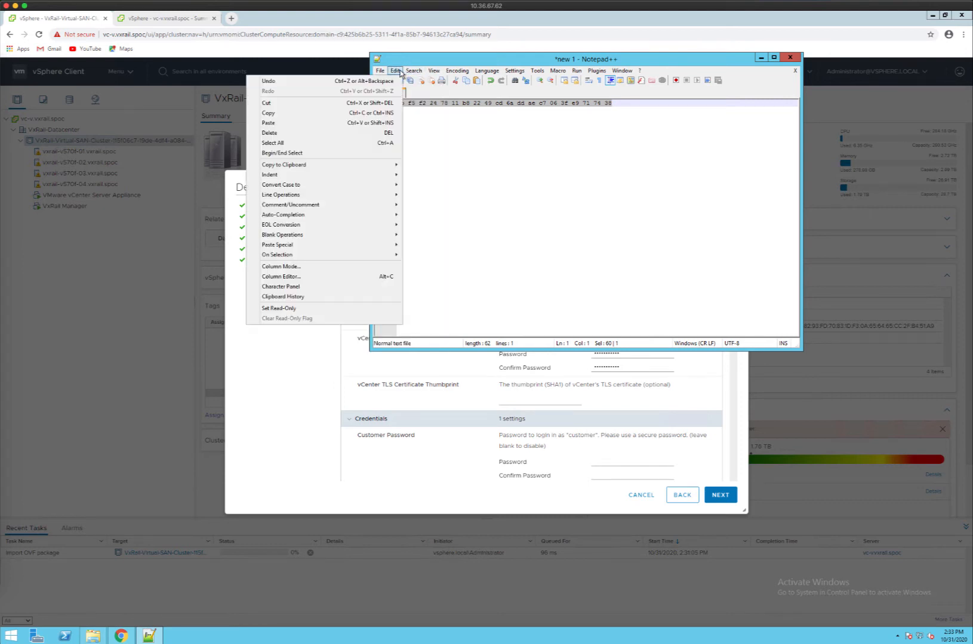
mouse_move(280, 185)
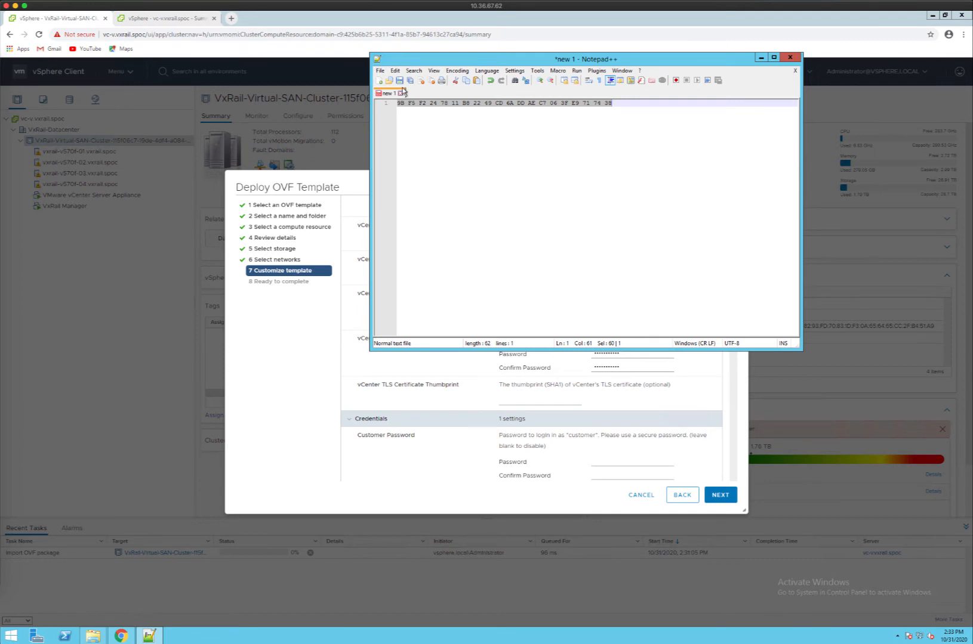
left_click(394, 70)
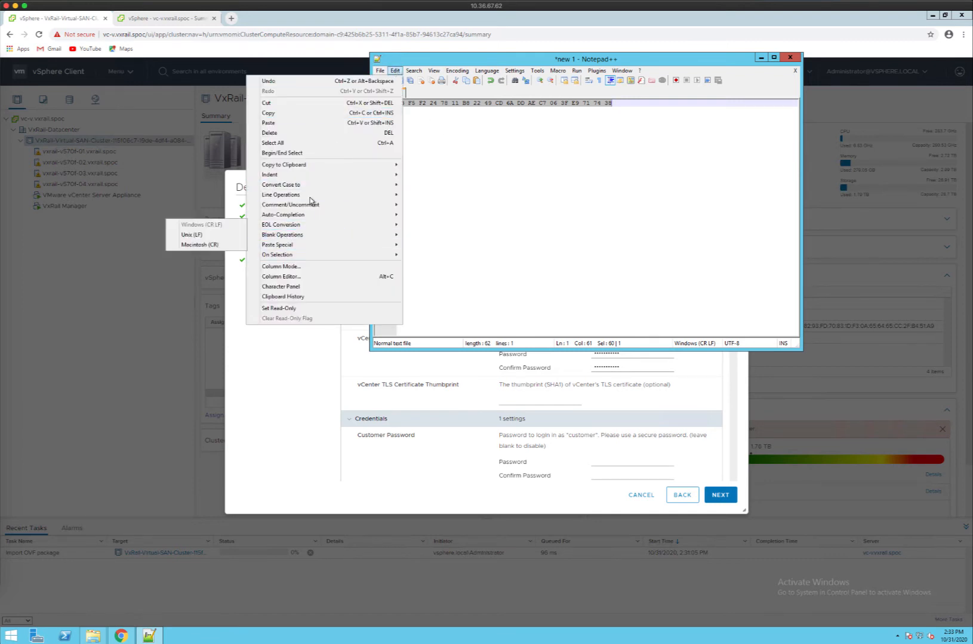
mouse_move(302, 205)
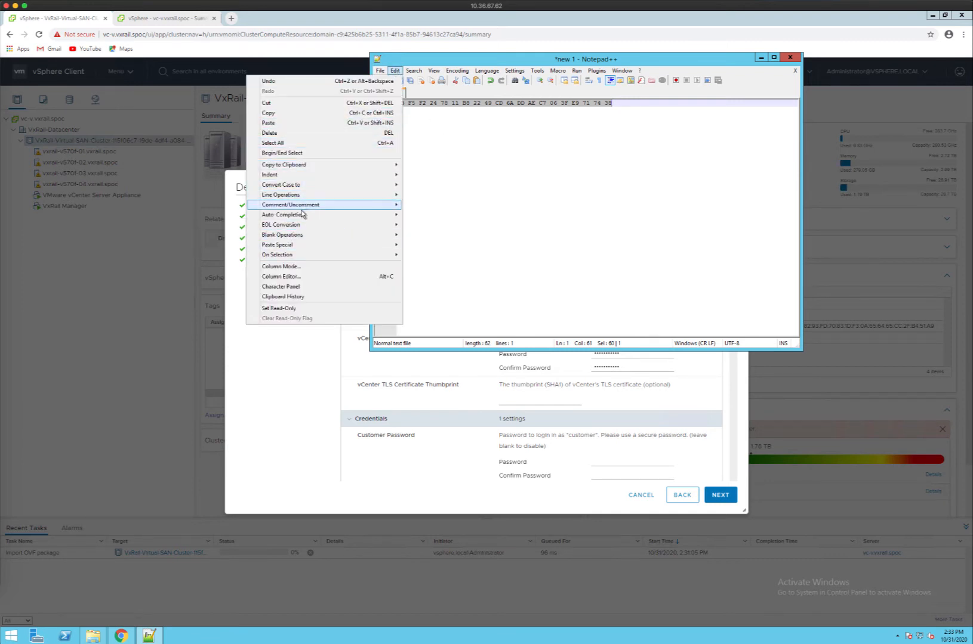
mouse_move(283, 214)
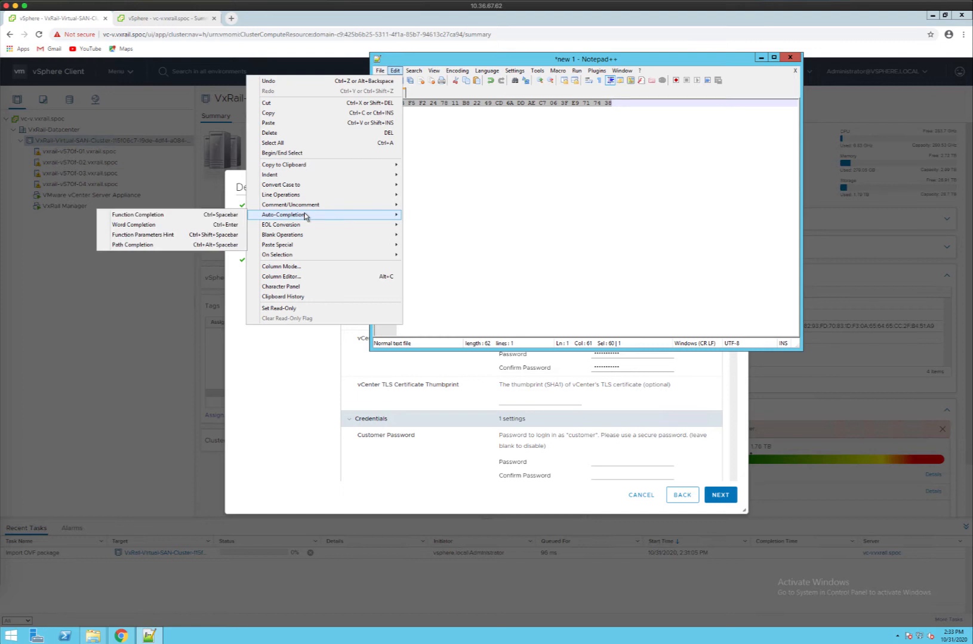
Replace the spaces in the thumbprint with colons.
left_click(413, 70)
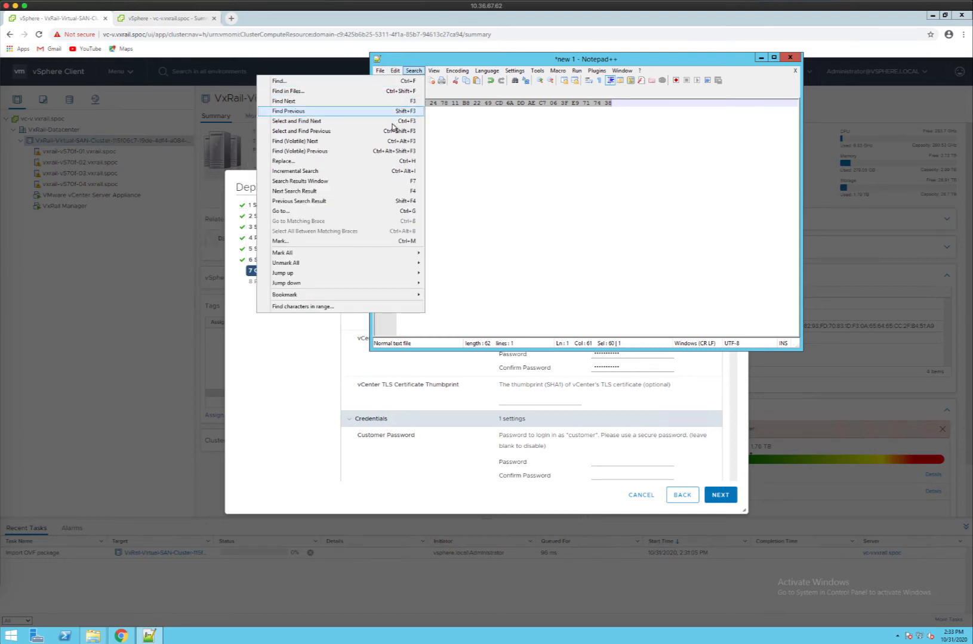
left_click(283, 161)
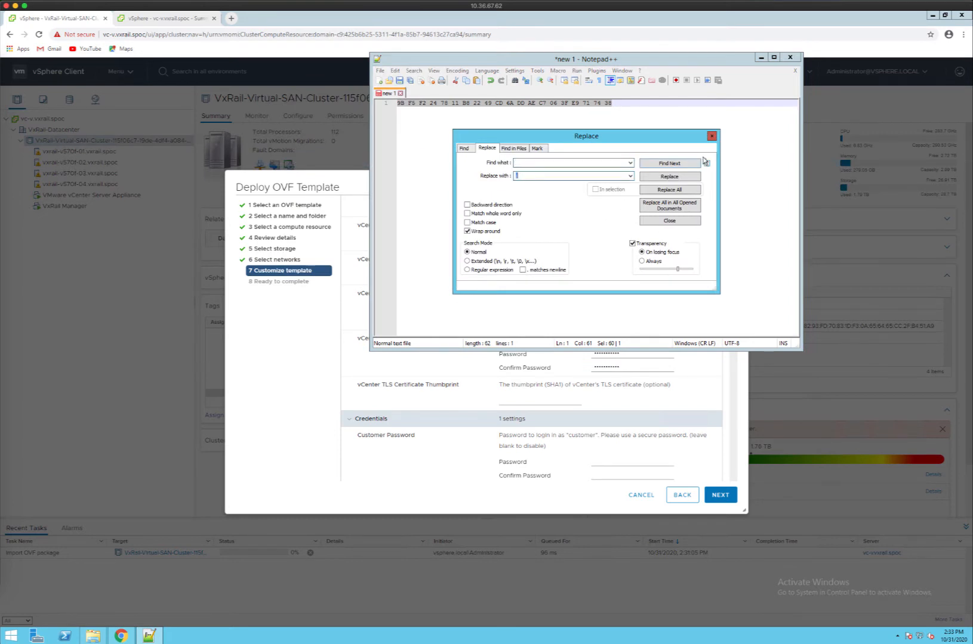
left_click(669, 189)
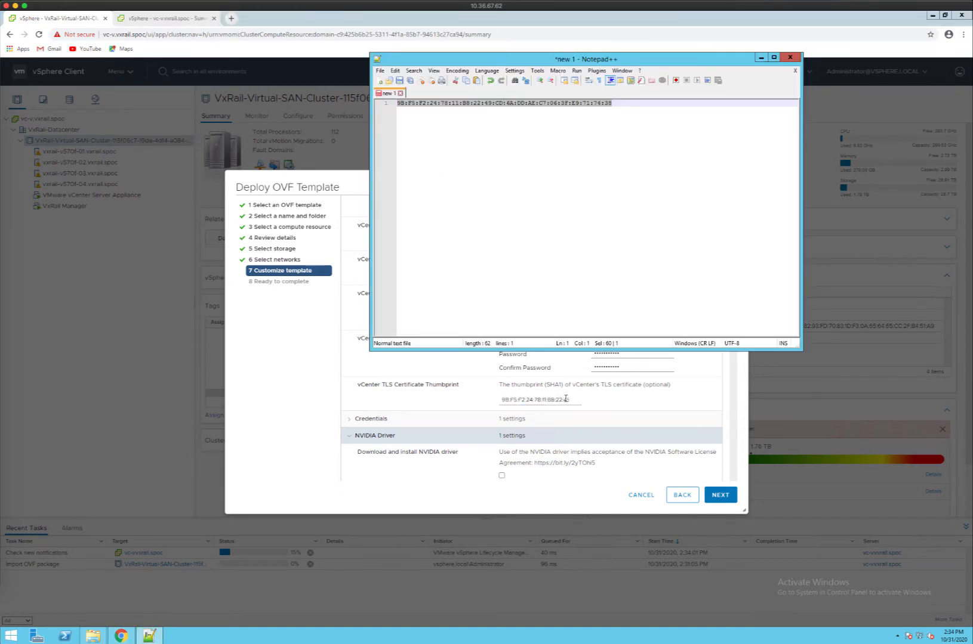
Paste the colon-separated thumbprint into the vCenter TLS Certificate Thumbprint field.
left_click(790, 58)
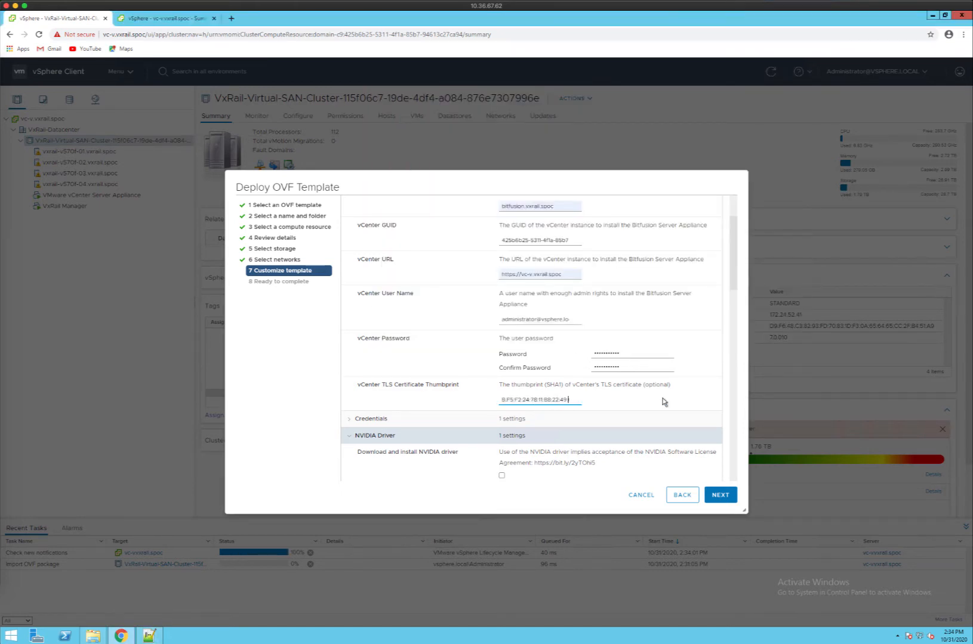
type("ID:AE:C7:06:3F:E9:71:74:38")
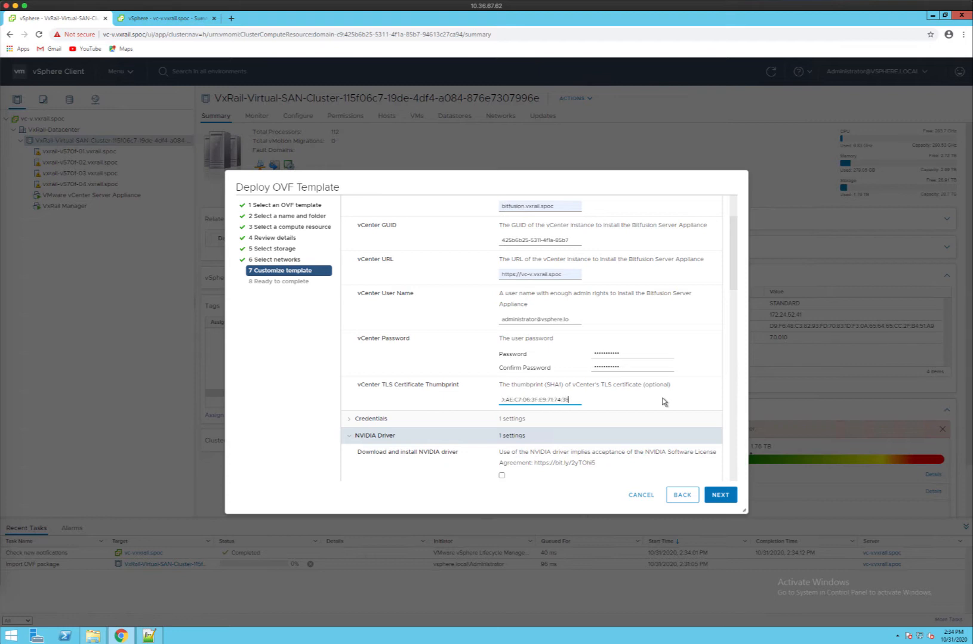
mouse_move(645, 346)
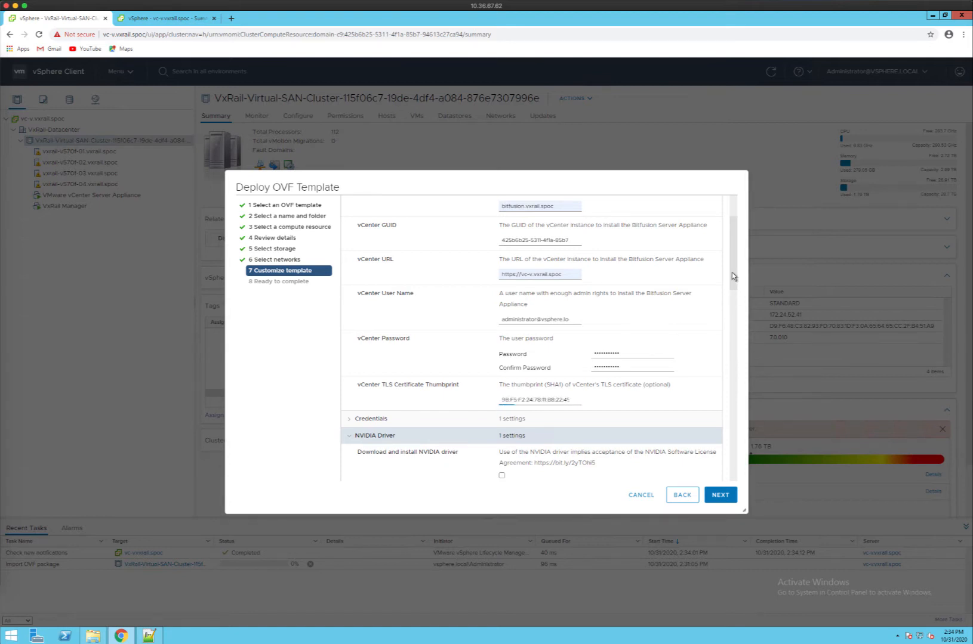
scroll("down", 3)
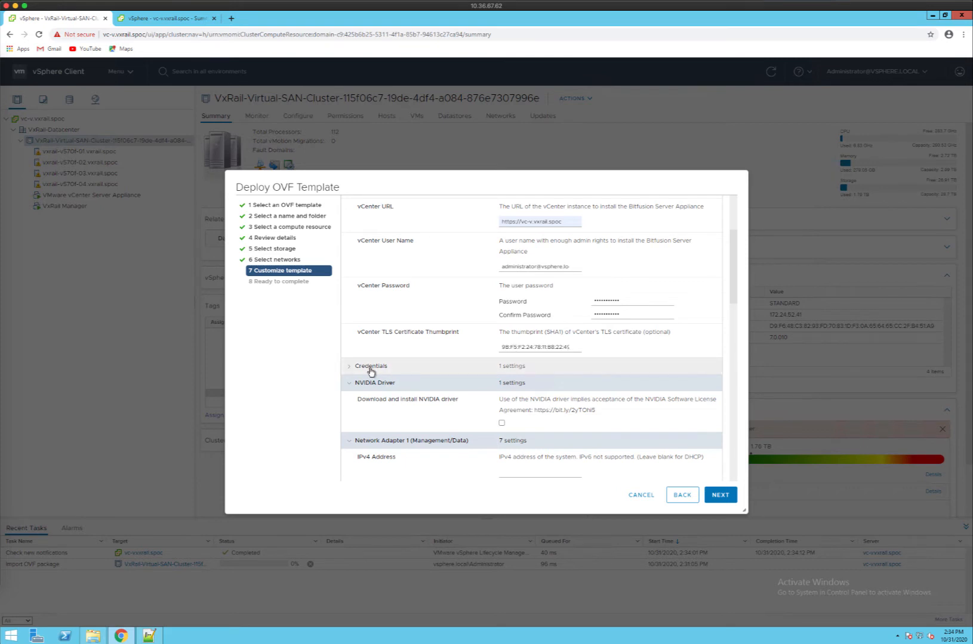
left_click(370, 366)
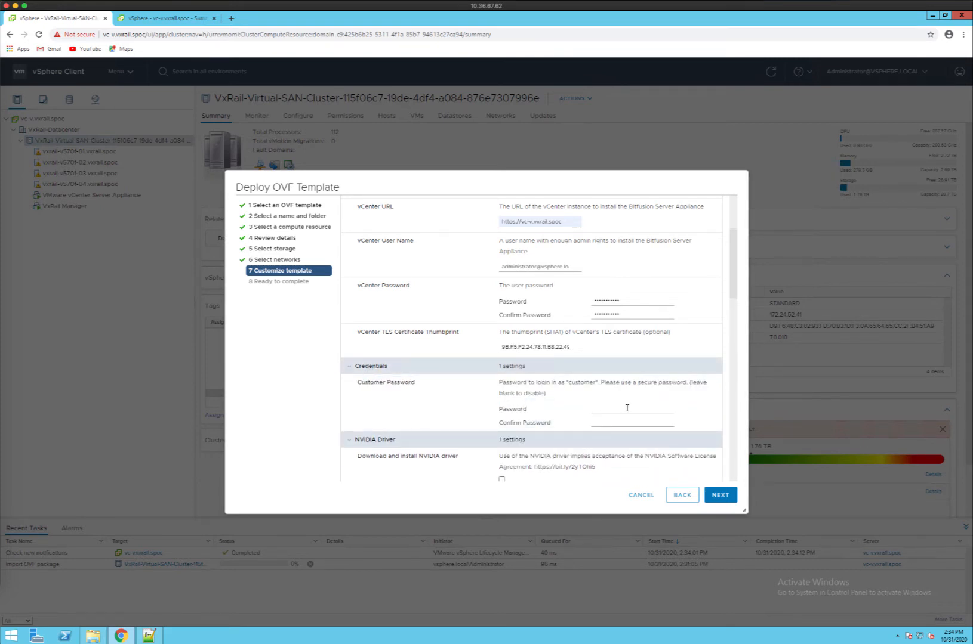
left_click(631, 409)
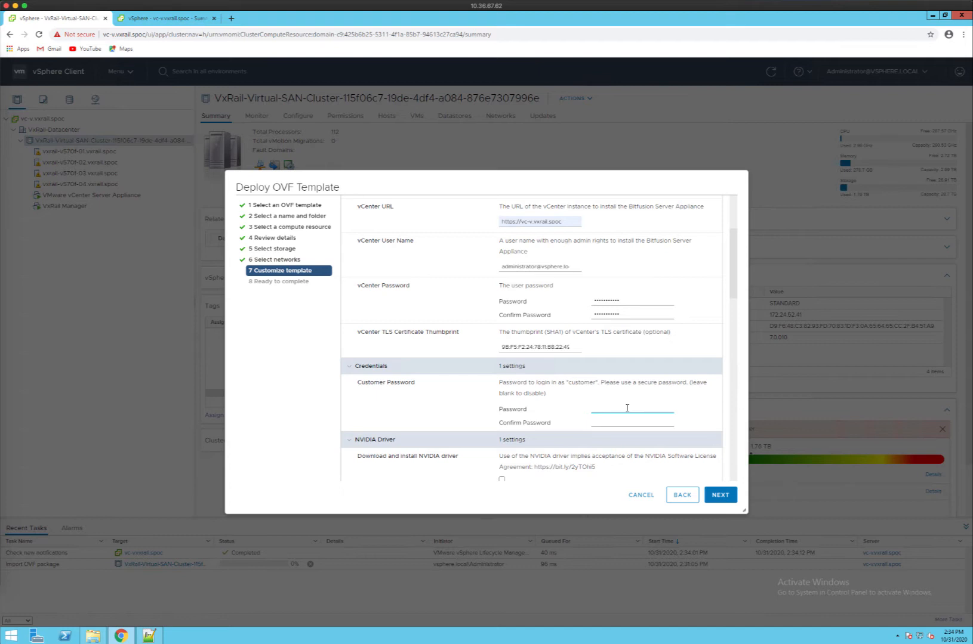
left_click(627, 408)
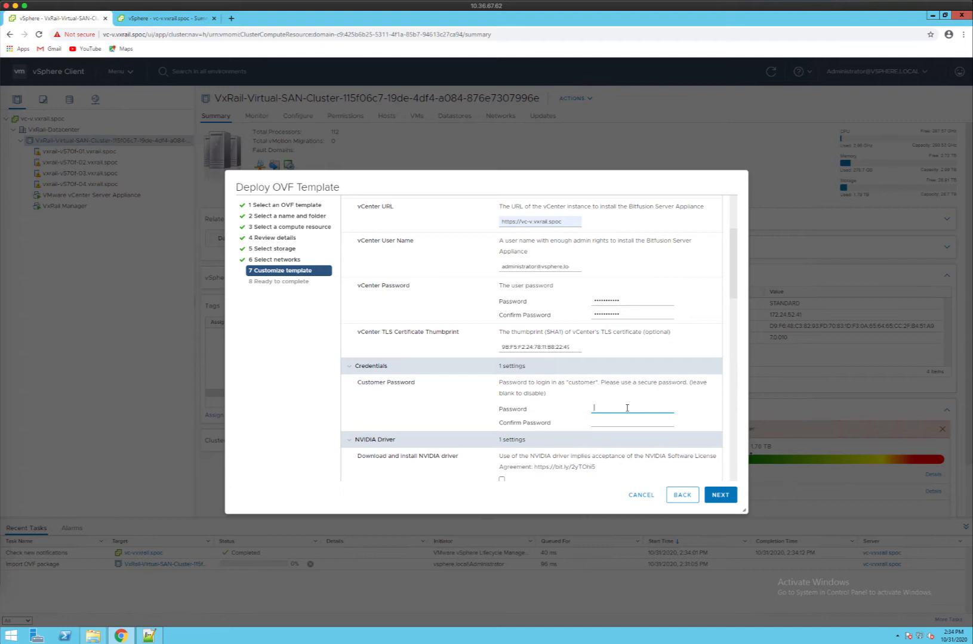
type("1")
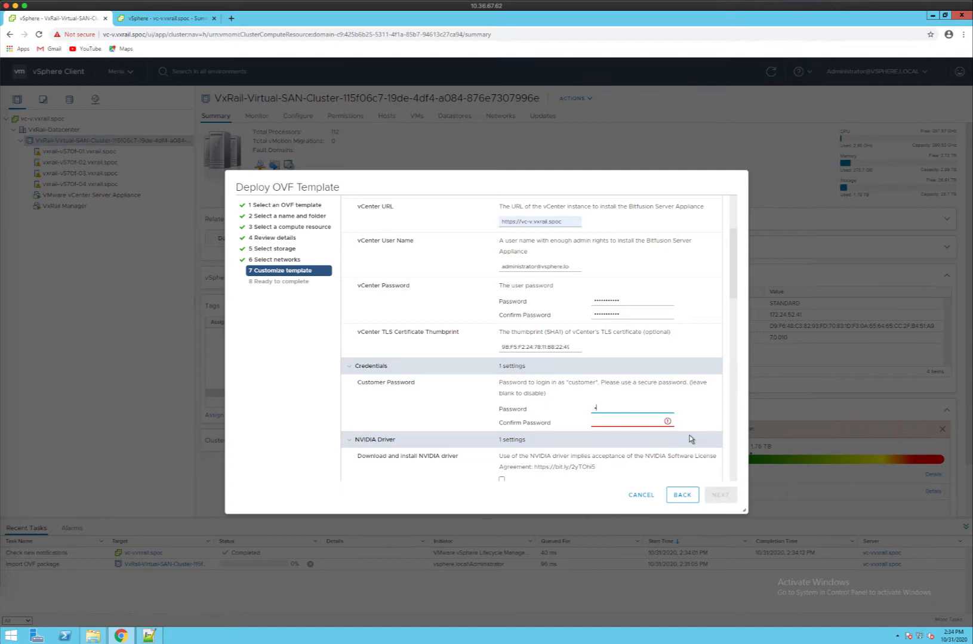
left_click(631, 409)
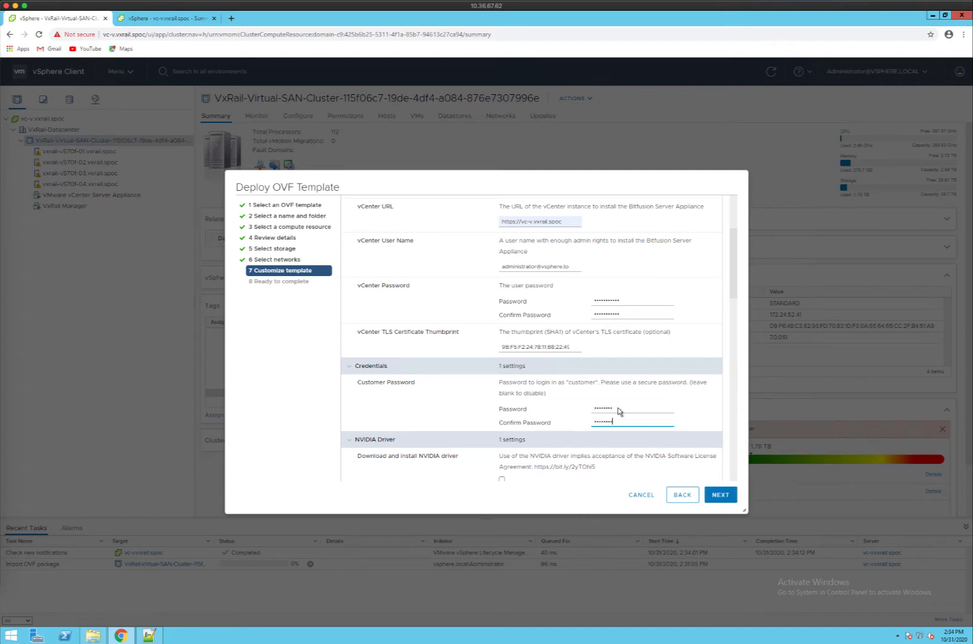
scroll("down", 3)
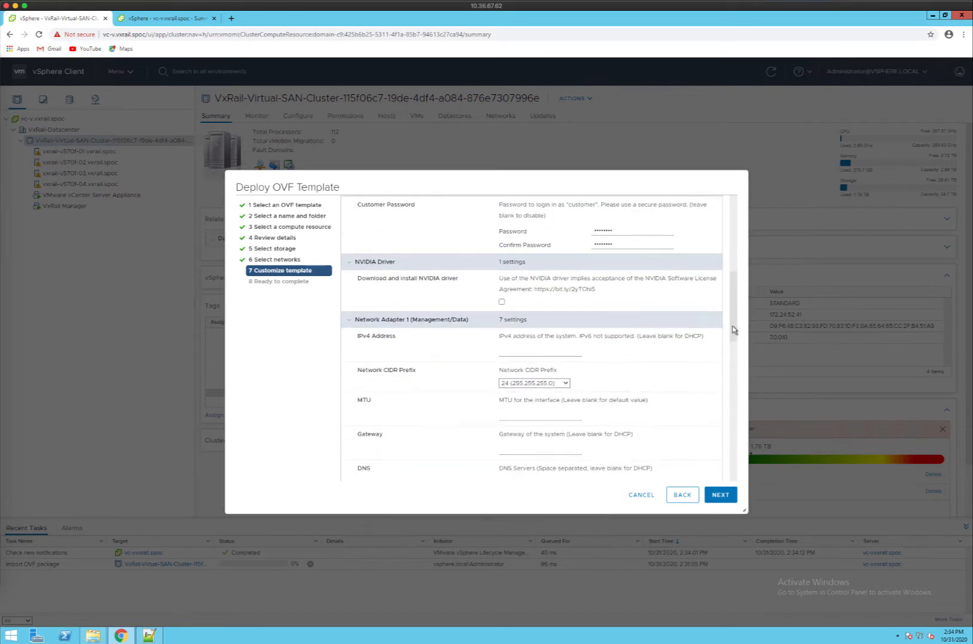
mouse_move(391, 298)
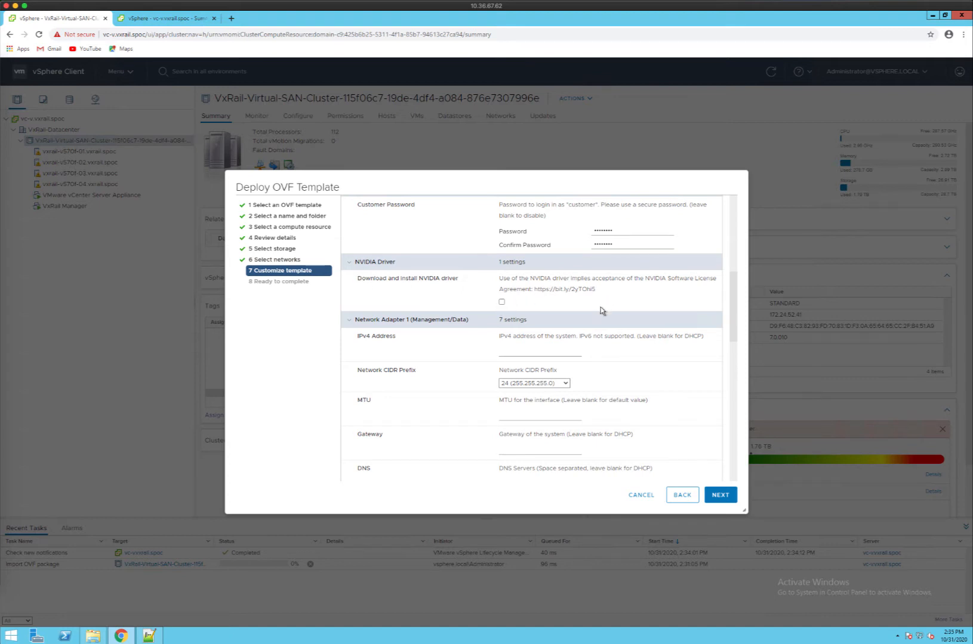
mouse_move(620, 289)
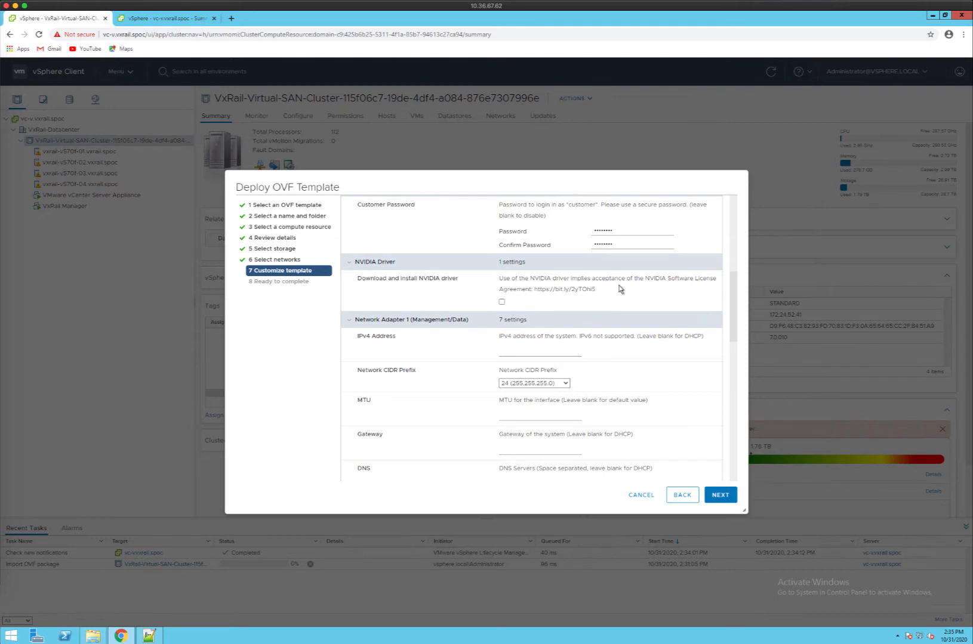
Give Network Adapter 1 IP 172.24.54.100, gateway 172.24.52.1, DNS 172.24.52.10, domain vxrail.spoc, NTP 172.24.52.11.
scroll("down", 3)
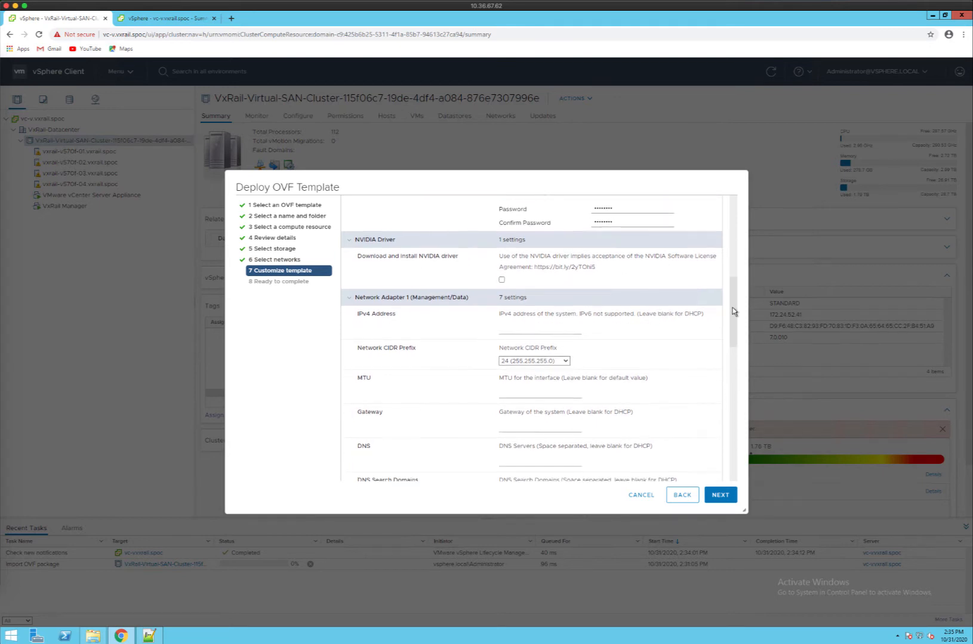
scroll("down", 3)
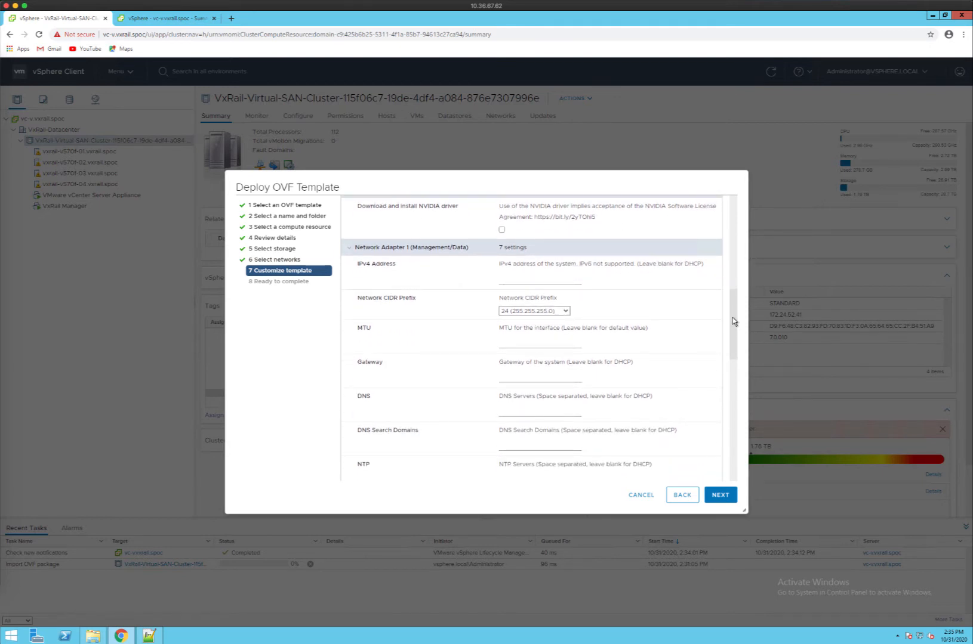
type("172.24.54.100")
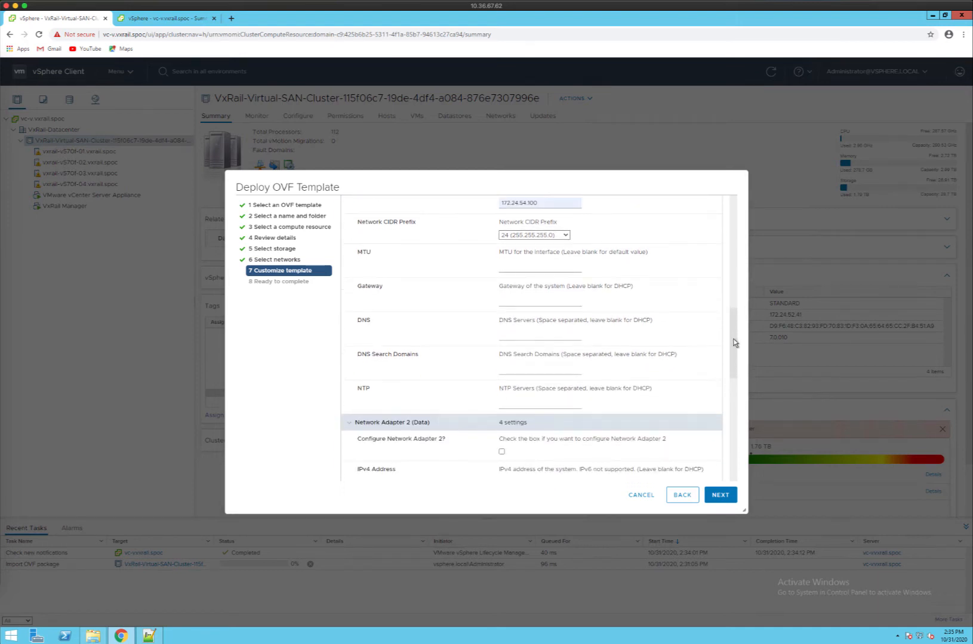
left_click(539, 301)
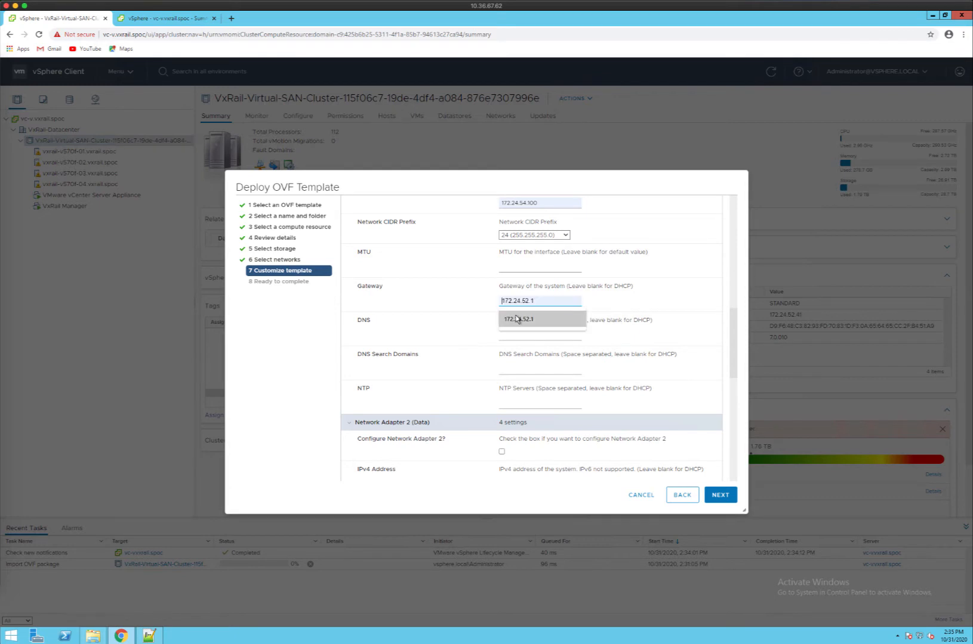
type("172.24.52.10")
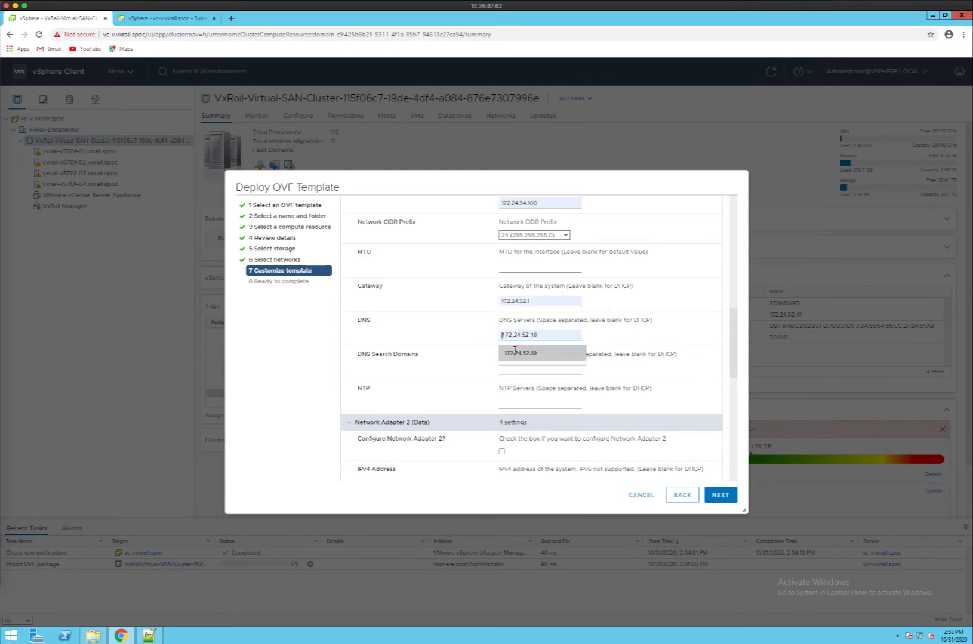
type("vxrail.spoc")
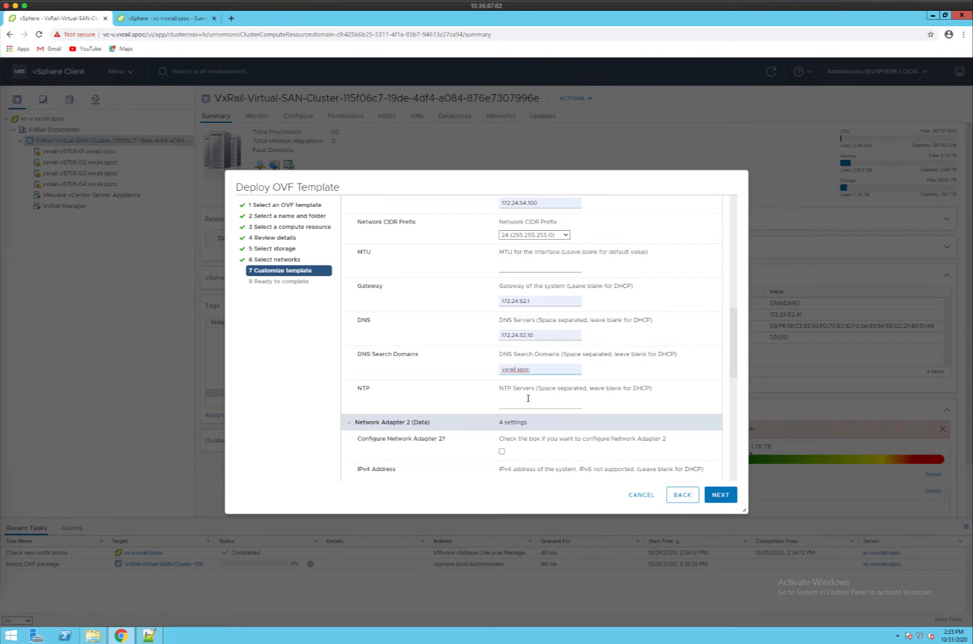
type("172.24.52.1")
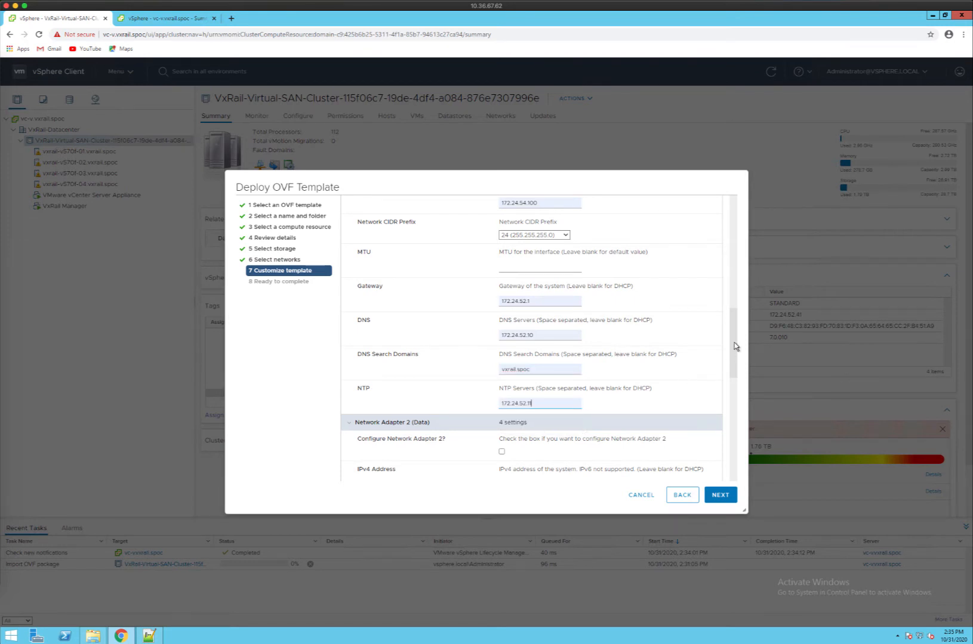
scroll("down", 3)
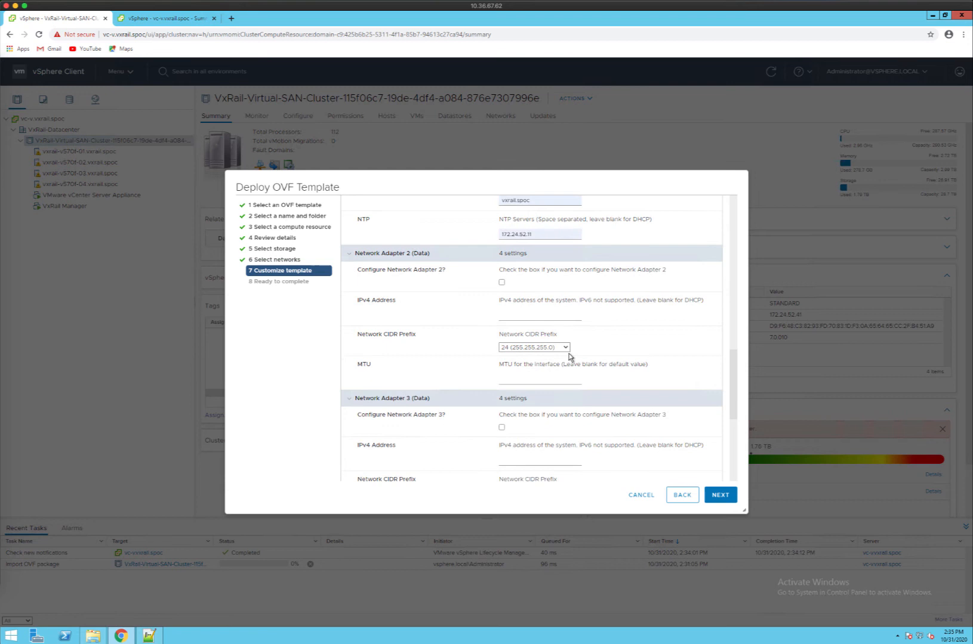
mouse_move(361, 314)
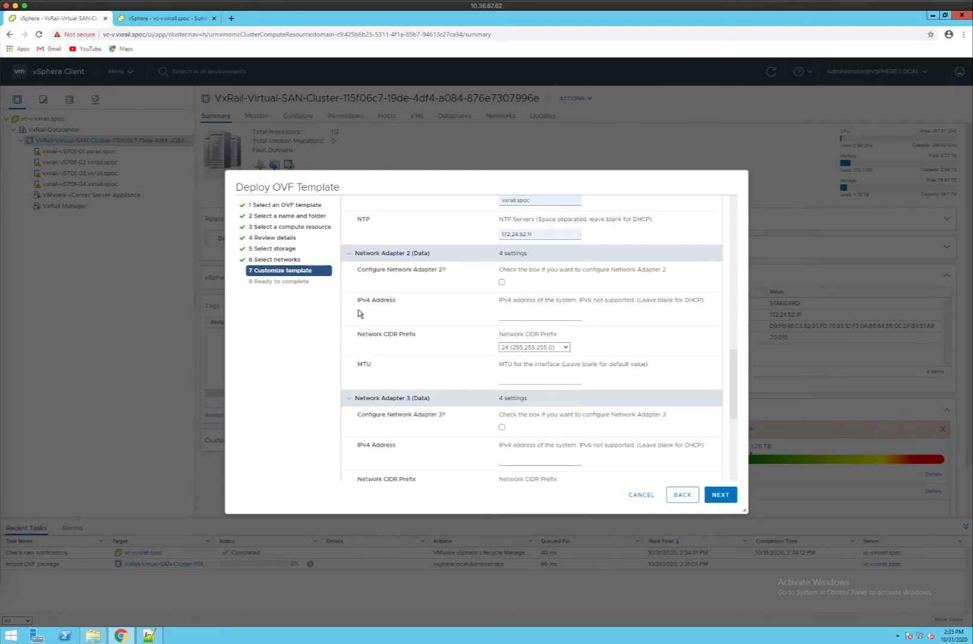
mouse_move(420, 230)
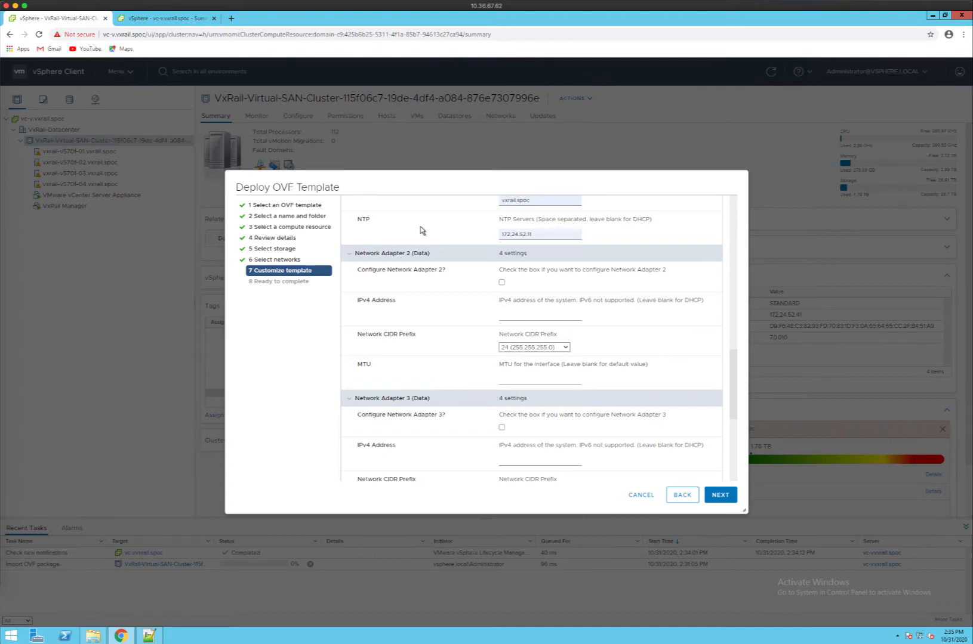
mouse_move(459, 333)
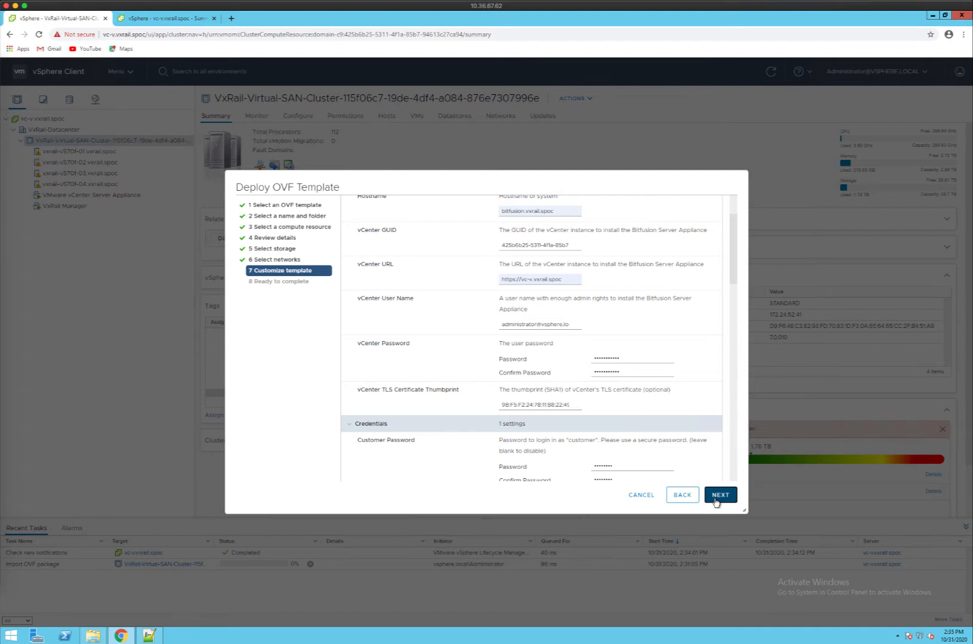
Finish deploying bitfusion-server-2.0.2-4 and view its powered-off VM summary.
left_click(719, 494)
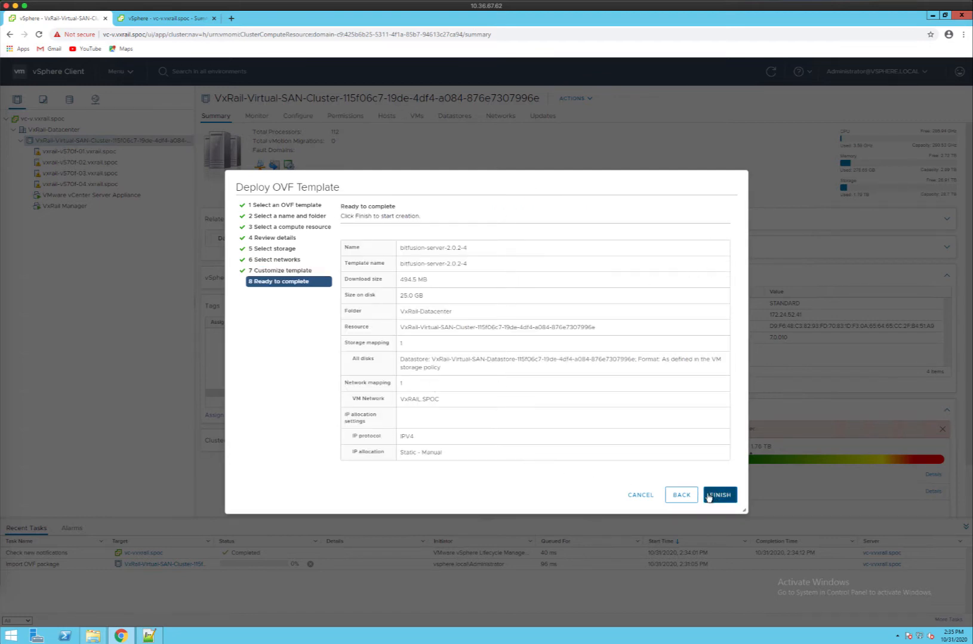
left_click(719, 495)
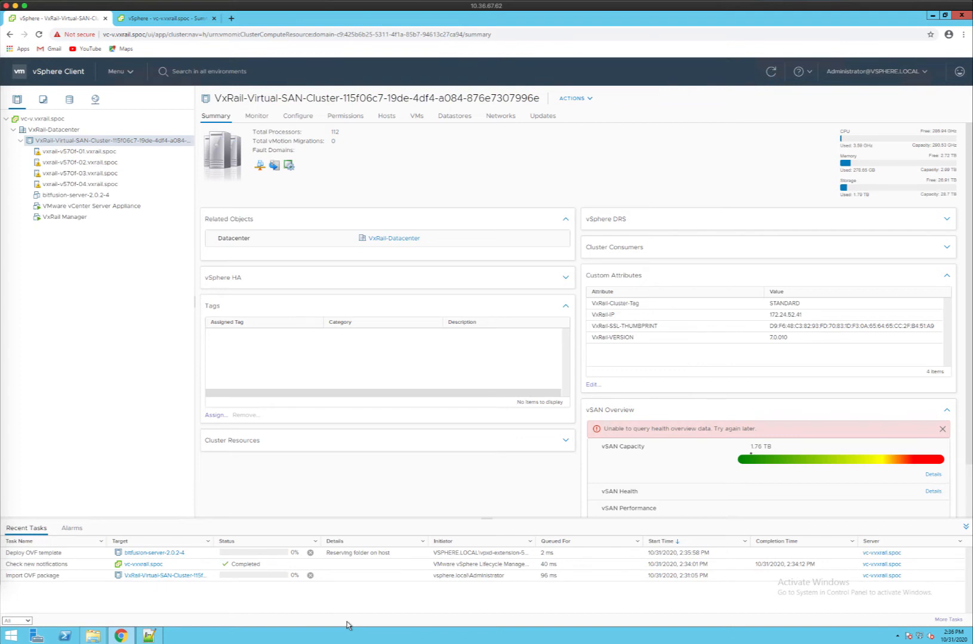
mouse_move(262, 599)
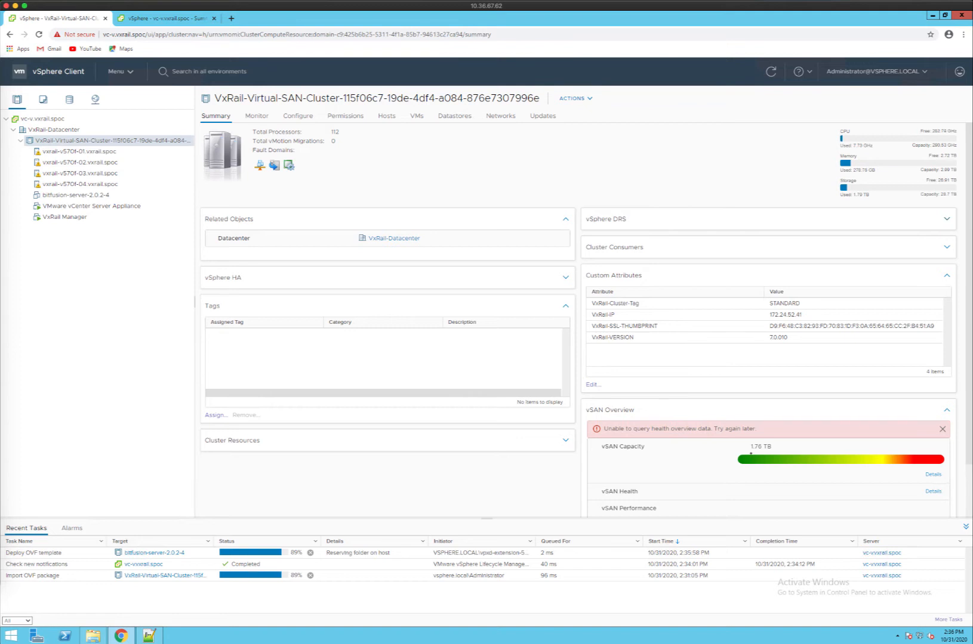
left_click(75, 194)
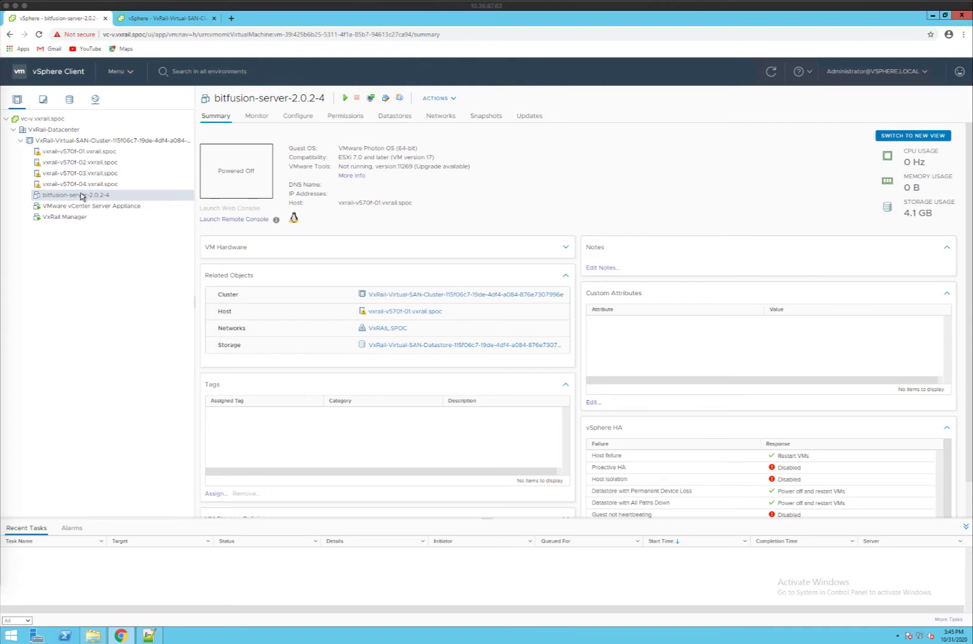
Open Edit Settings for bitfusion-server-2.0.2-4 from its context menu.
right_click(76, 195)
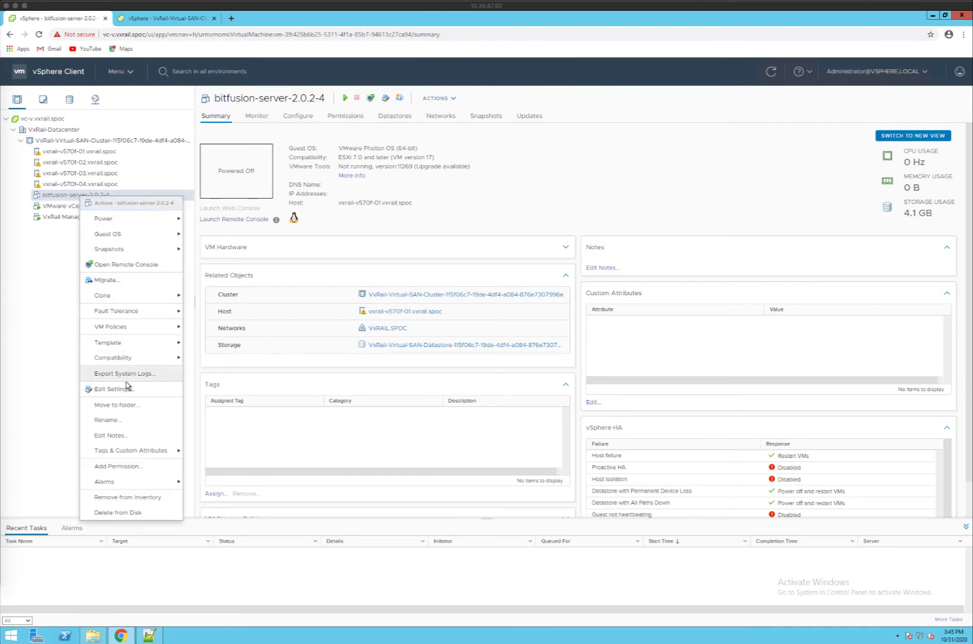
mouse_move(114, 389)
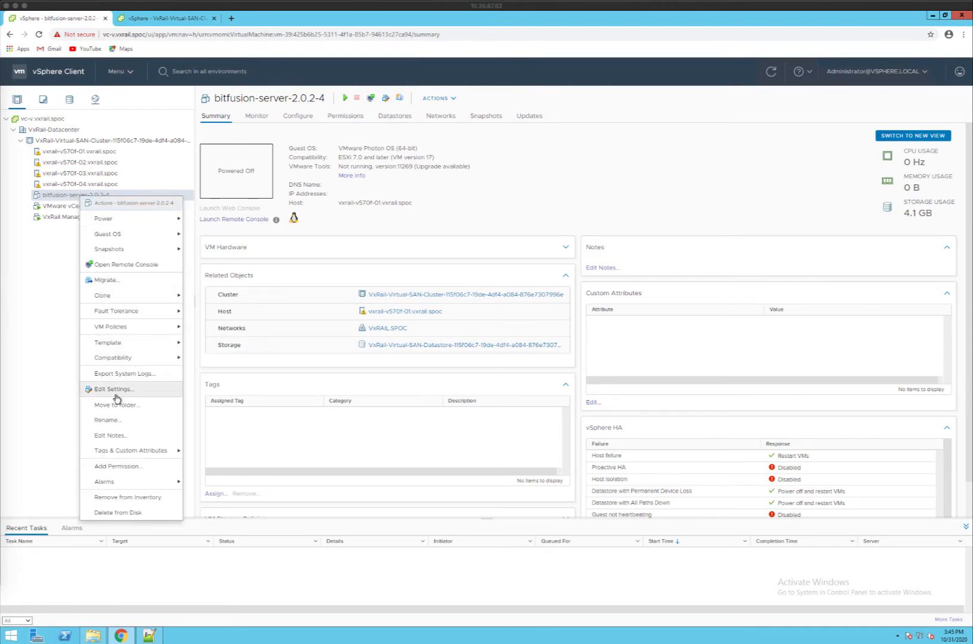
left_click(112, 389)
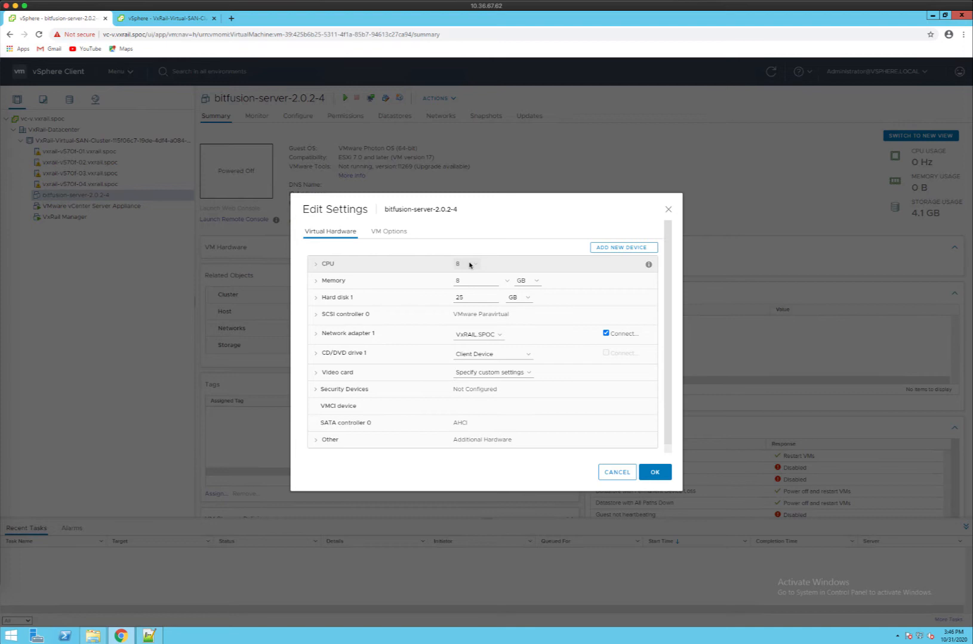
Give the VM 4 CPUs and 24 GB memory, reserving all guest memory.
left_click(473, 264)
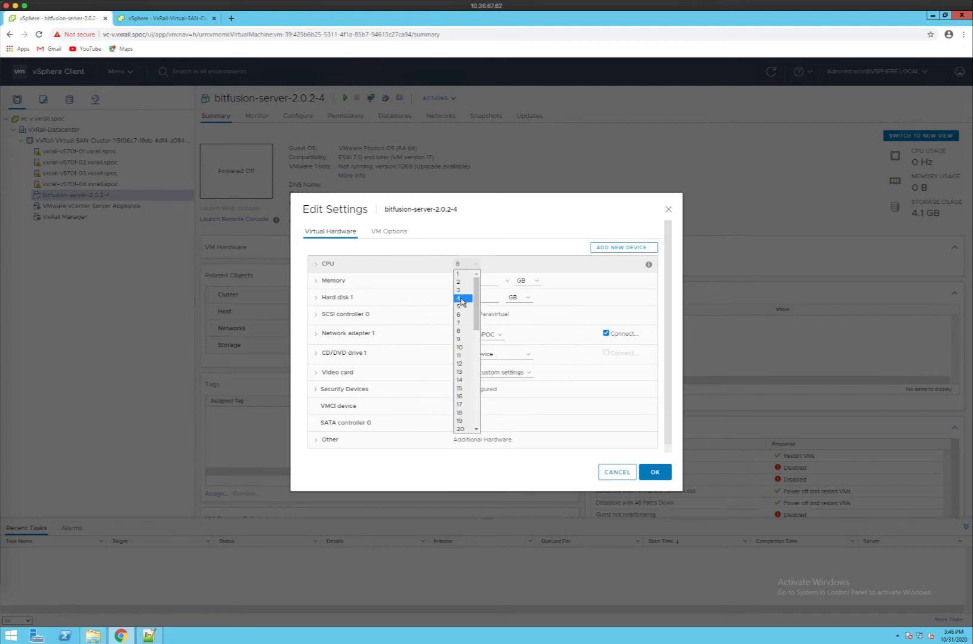
left_click(459, 298)
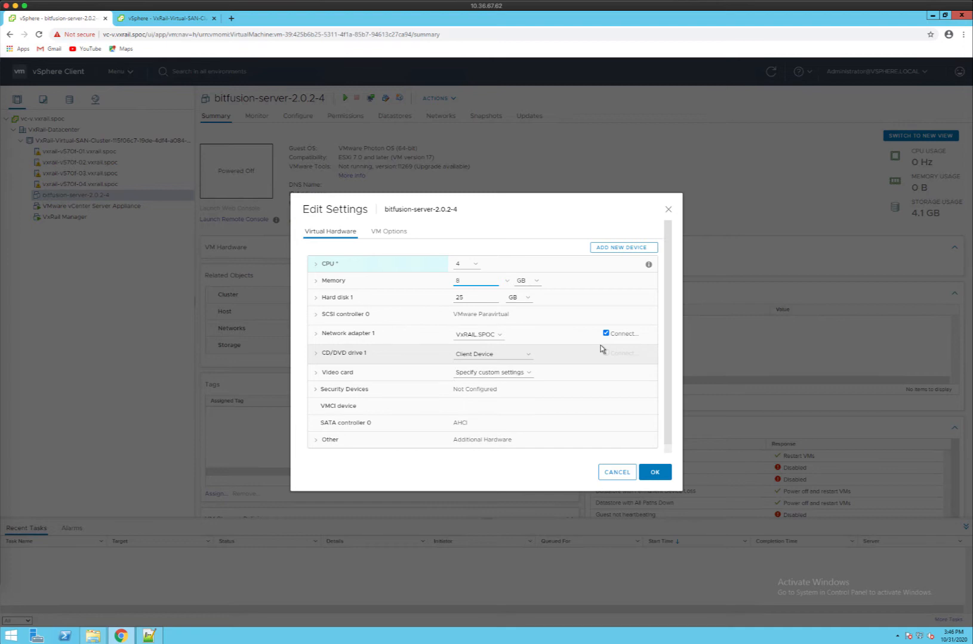
left_click(475, 281)
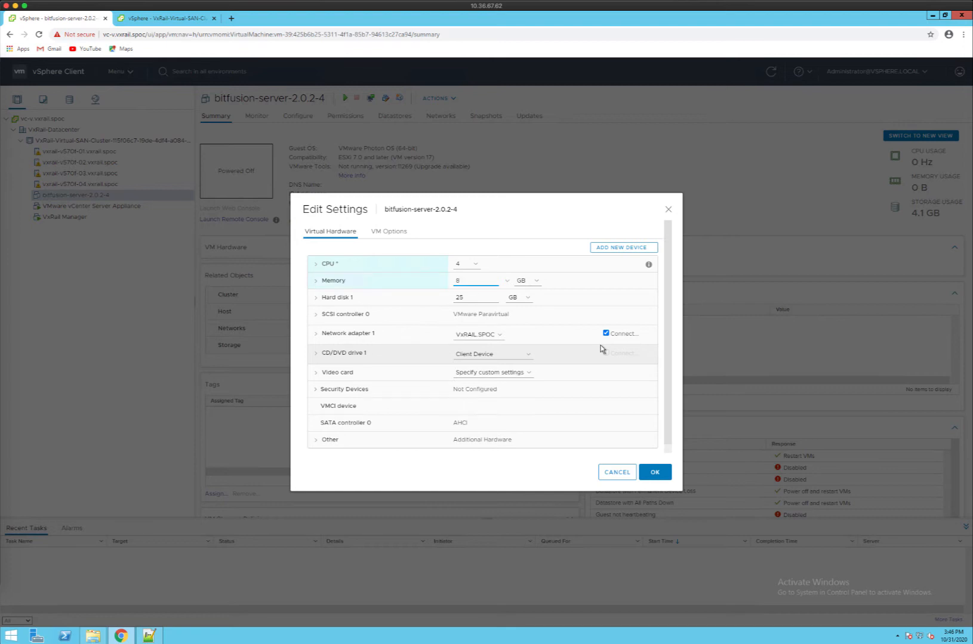
type("24")
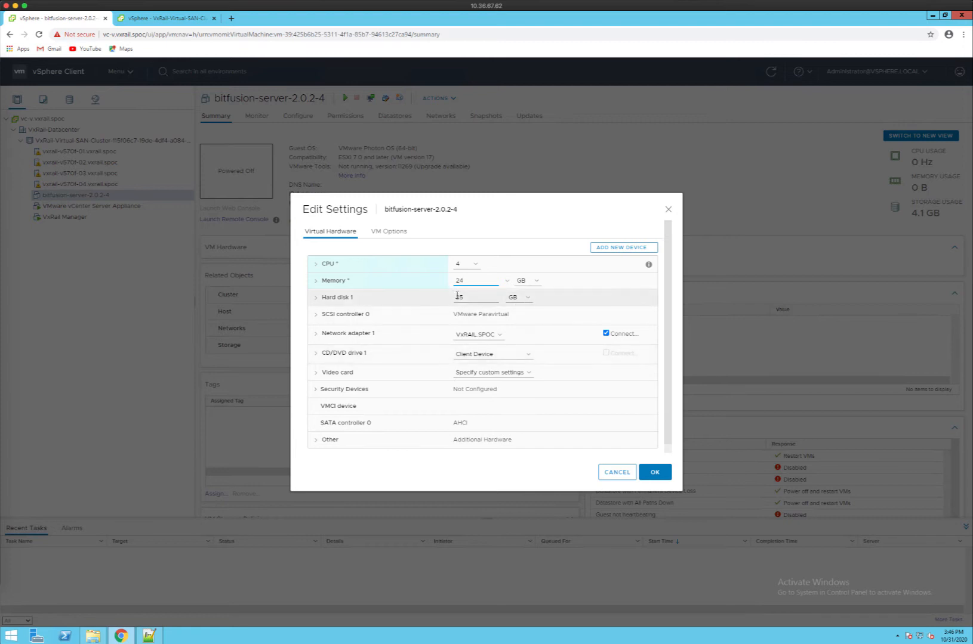
left_click(315, 280)
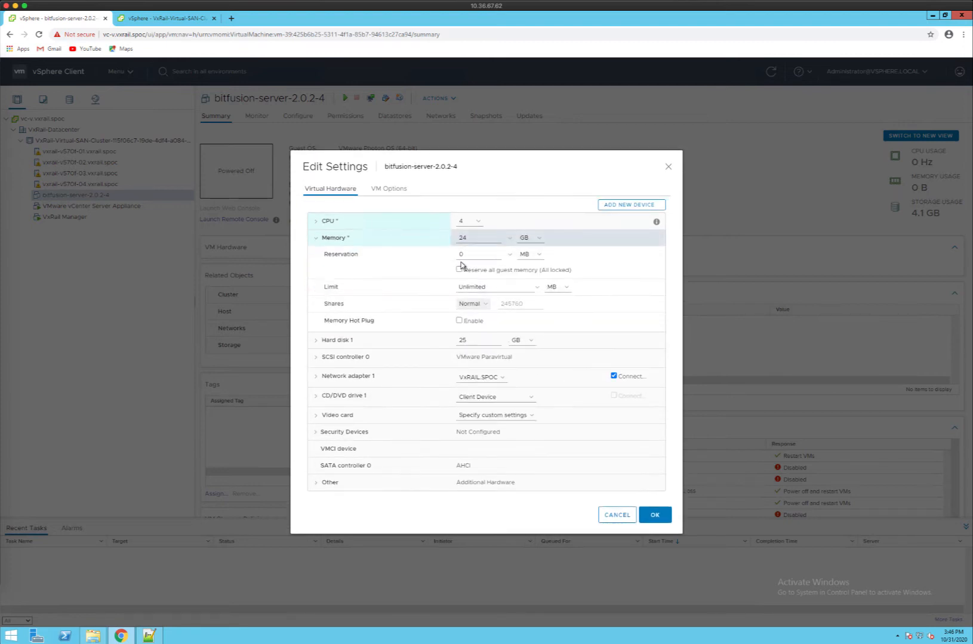
left_click(459, 270)
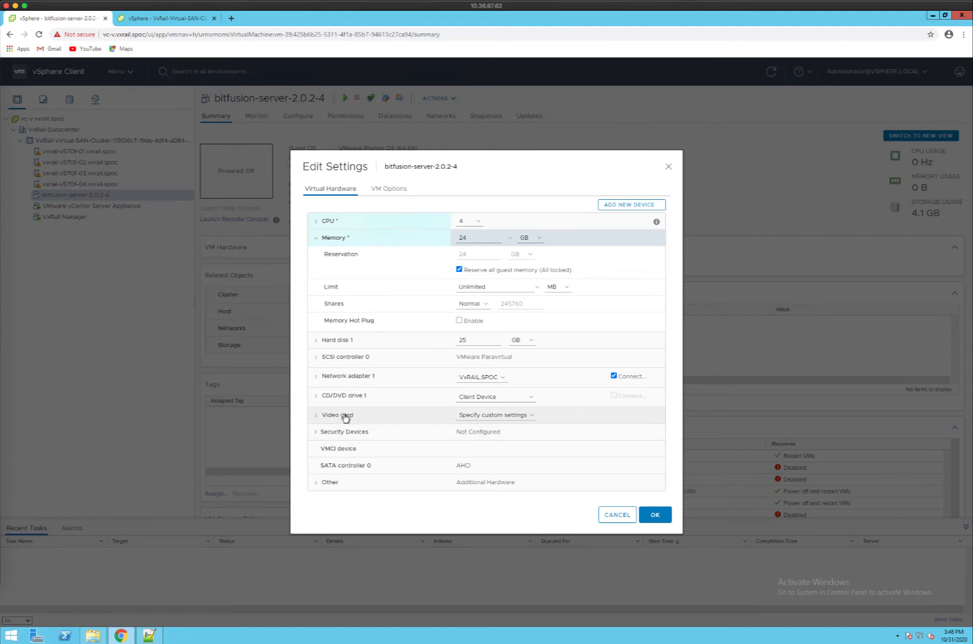
left_click(630, 204)
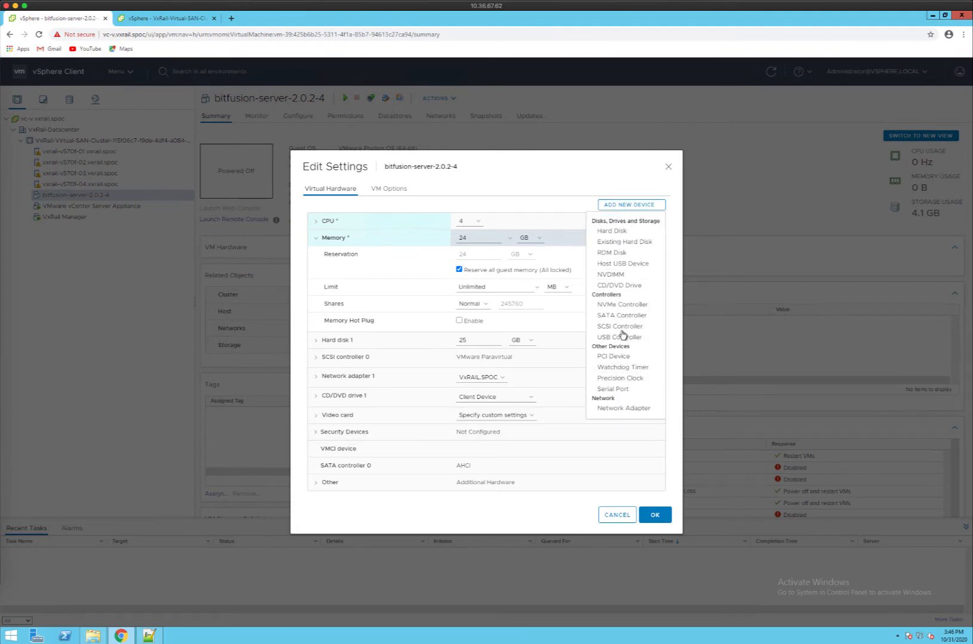
Add the NVIDIA Tesla M60 as a DirectPath IO PCI device.
left_click(612, 356)
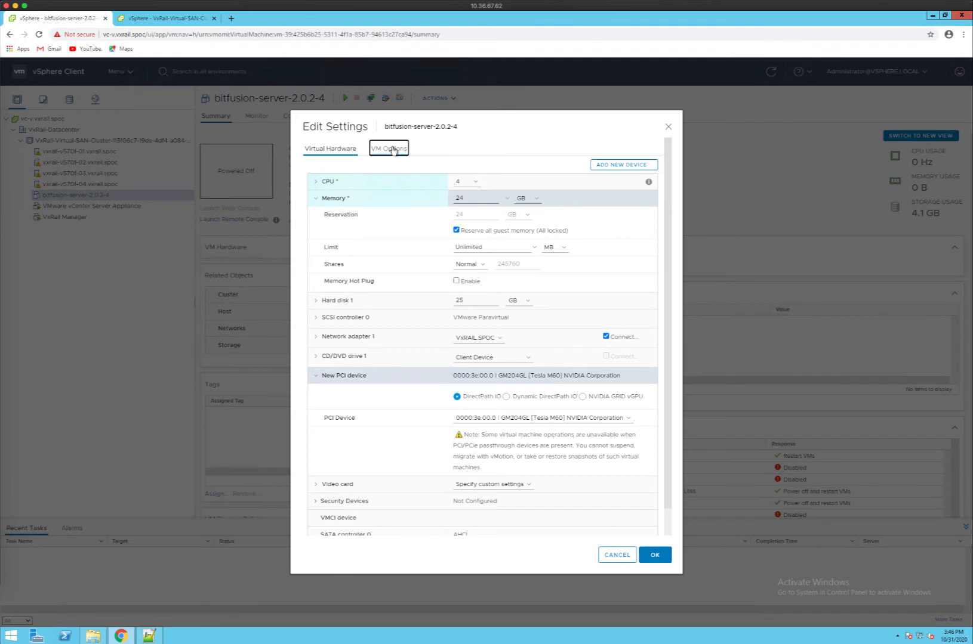
left_click(389, 148)
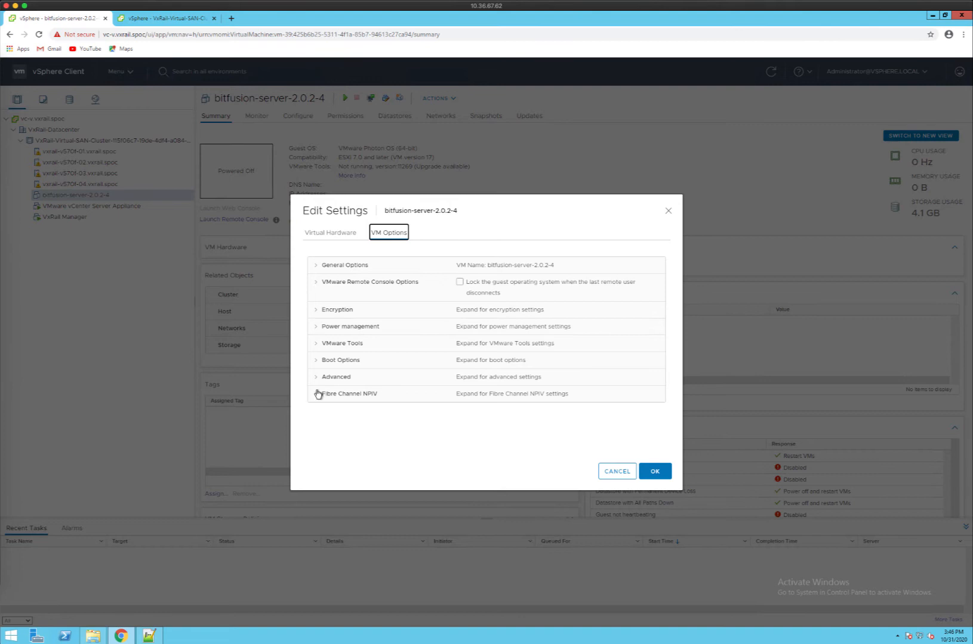
Check the pciPassthru 64-bit MMIO entries (256 GB) in Configuration Parameters, then cancel.
left_click(335, 377)
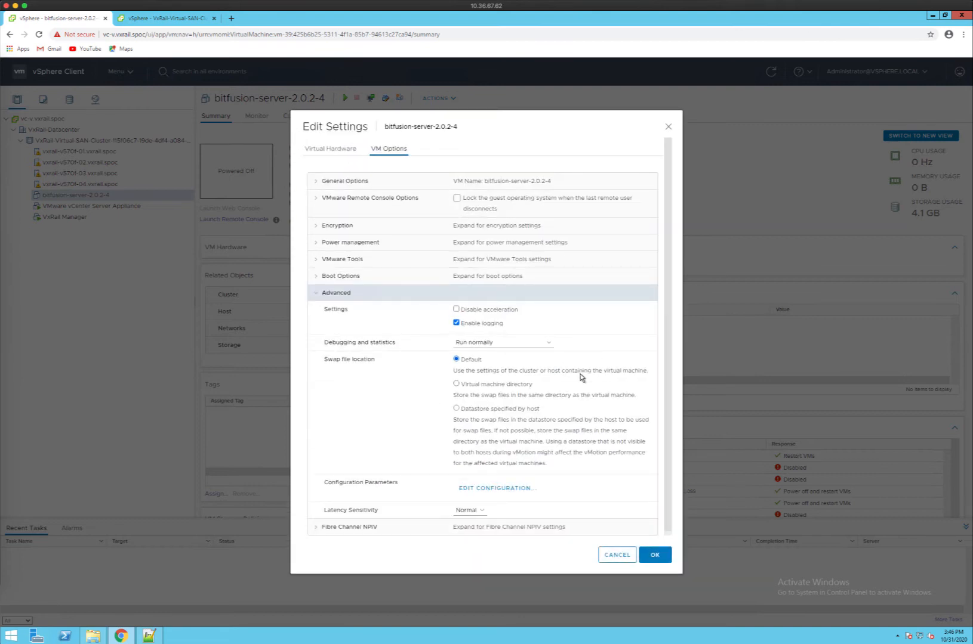
left_click(496, 488)
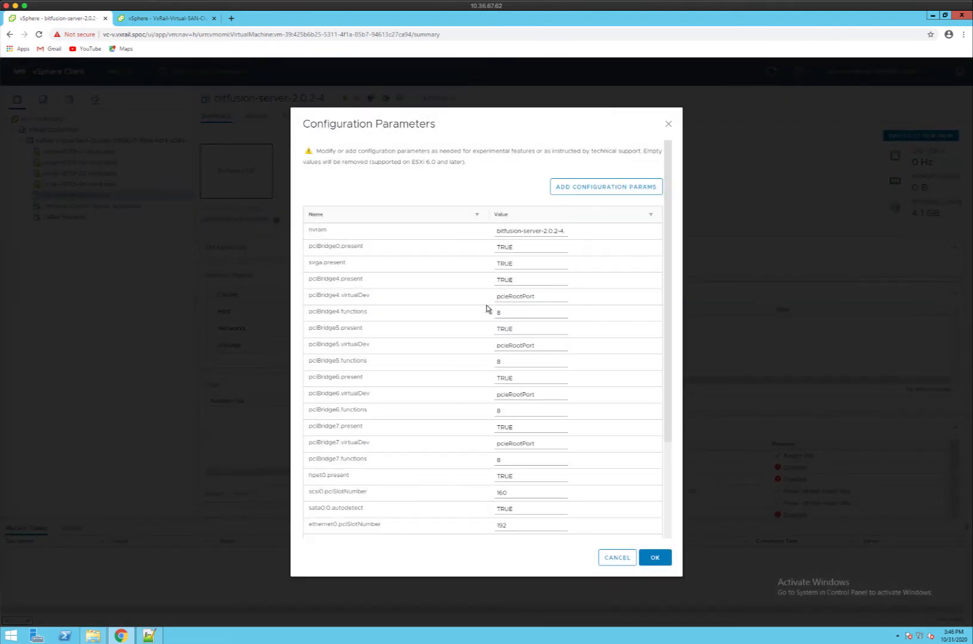
scroll("down", 3)
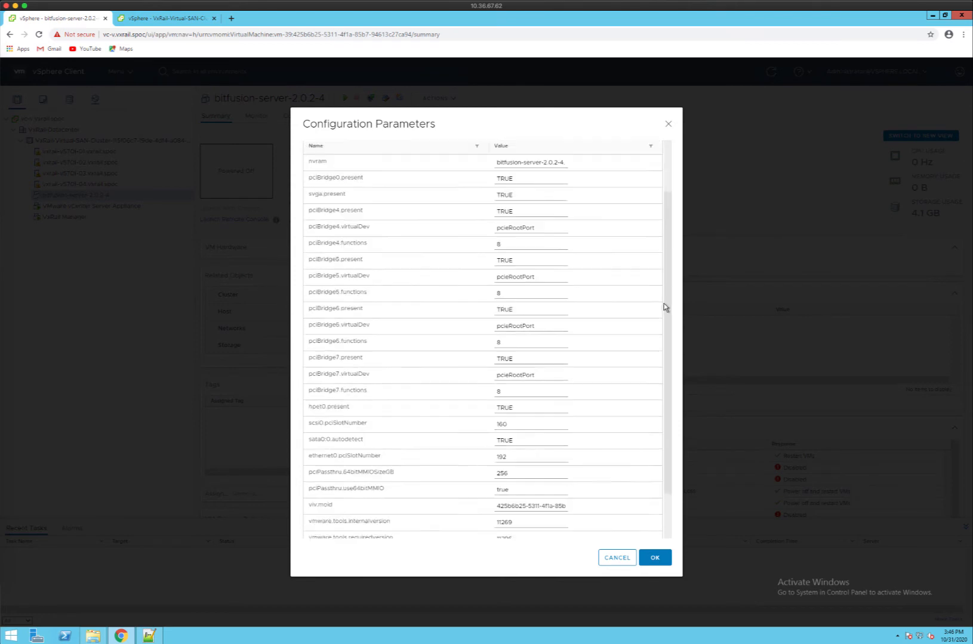
scroll("down", 3)
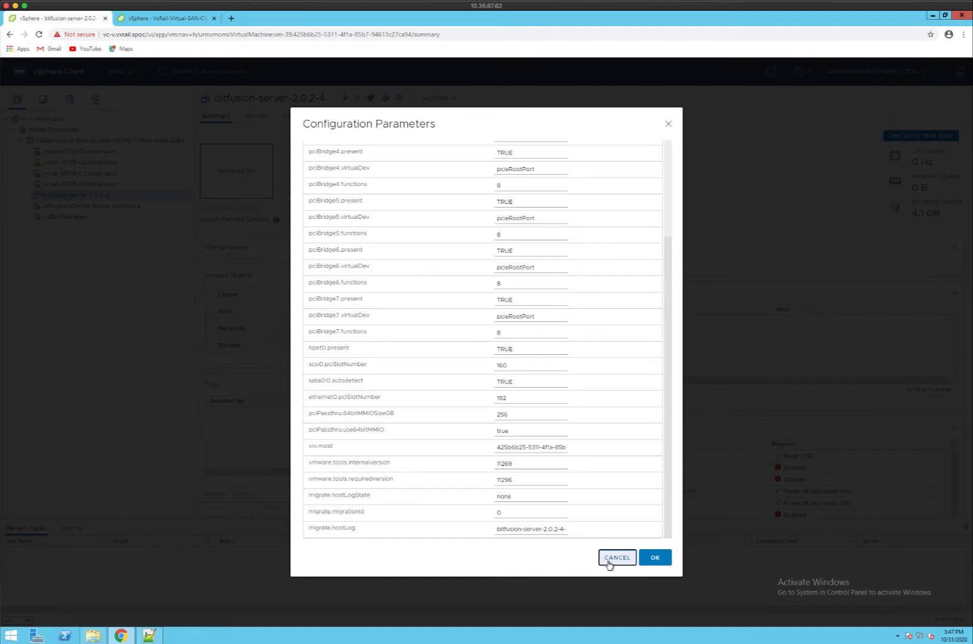
left_click(616, 557)
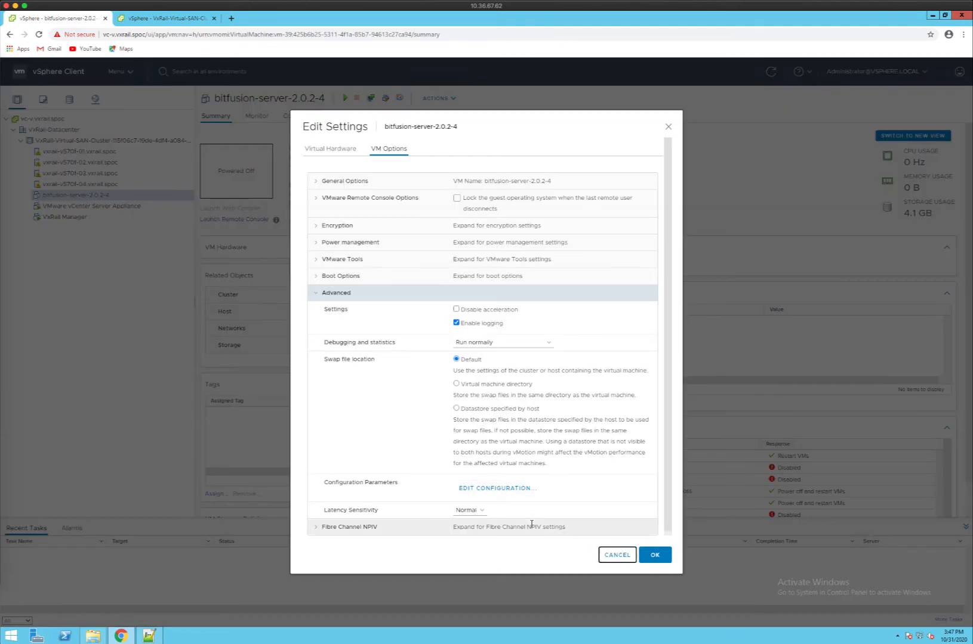
Save the VM's edited hardware settings with OK.
left_click(653, 554)
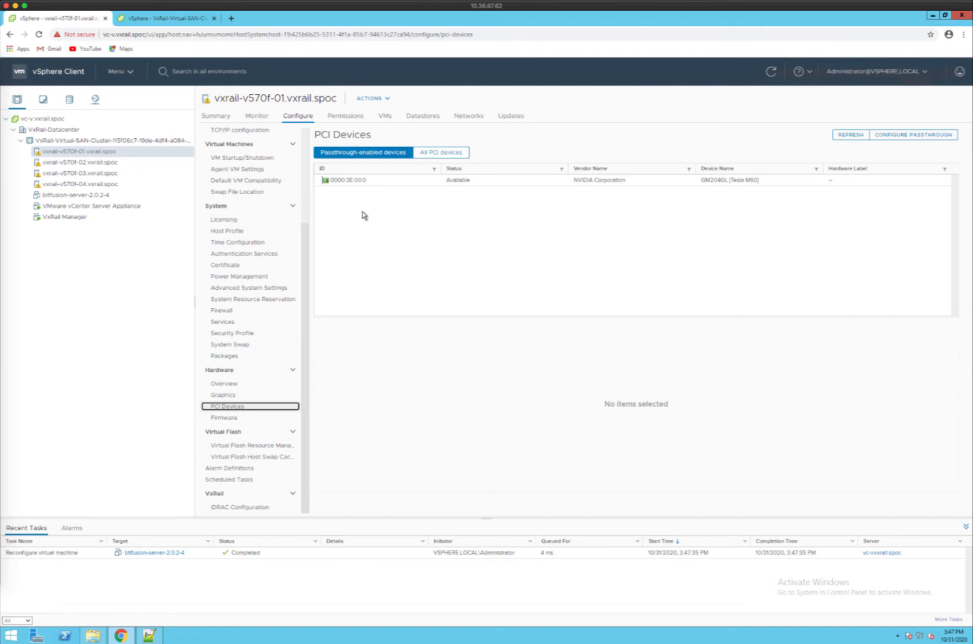
Enable Tesla M60 passthrough on host vxrail-v570f-04 and refresh the device list.
left_click(347, 180)
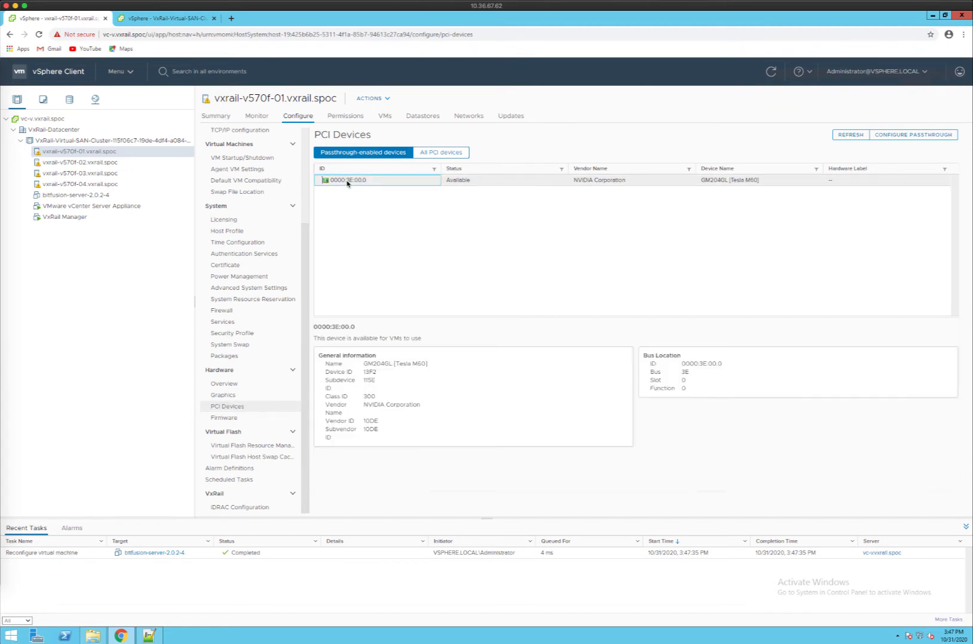
mouse_move(79, 187)
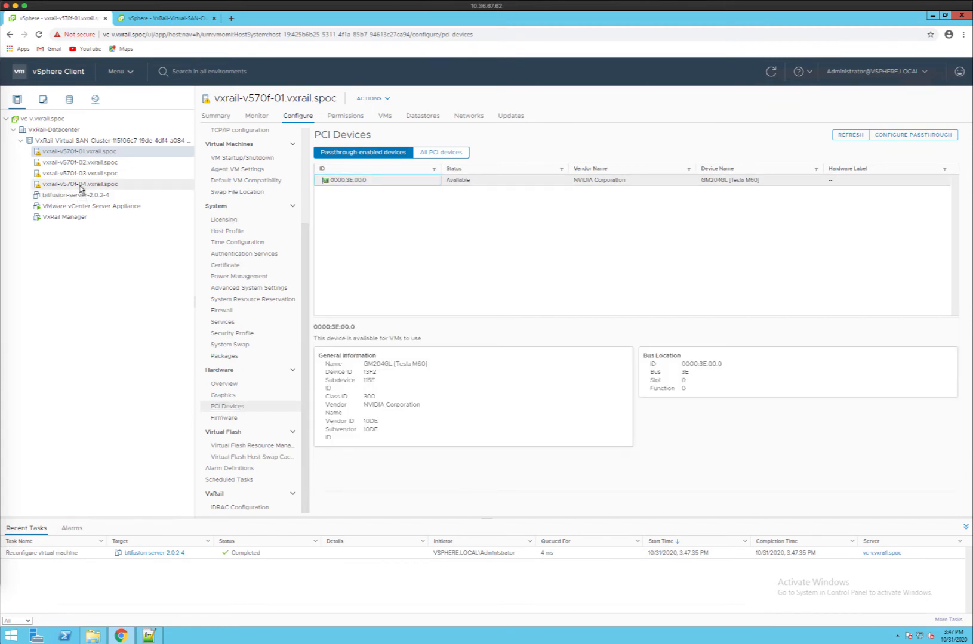
left_click(78, 184)
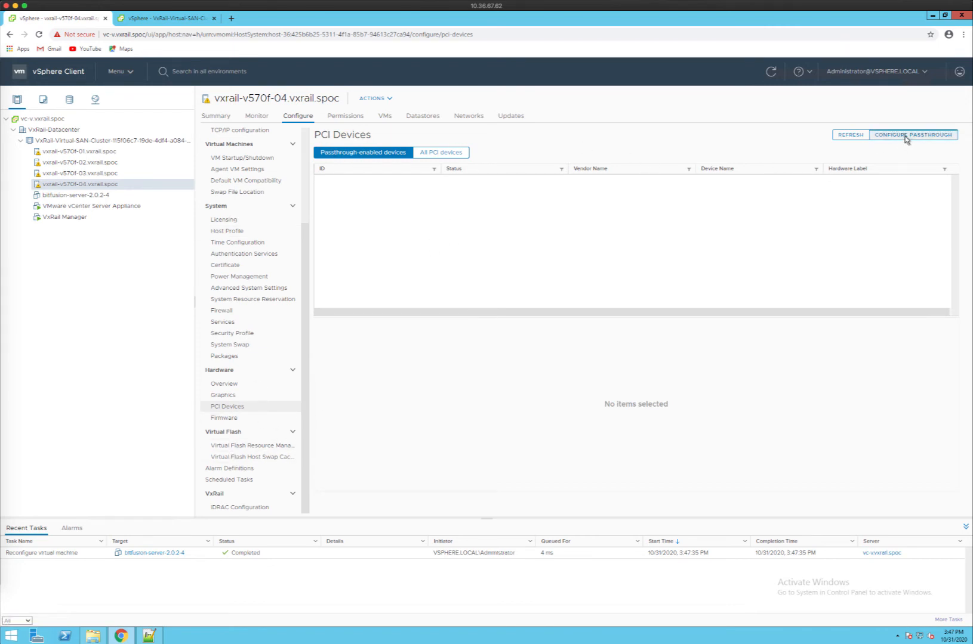
left_click(912, 135)
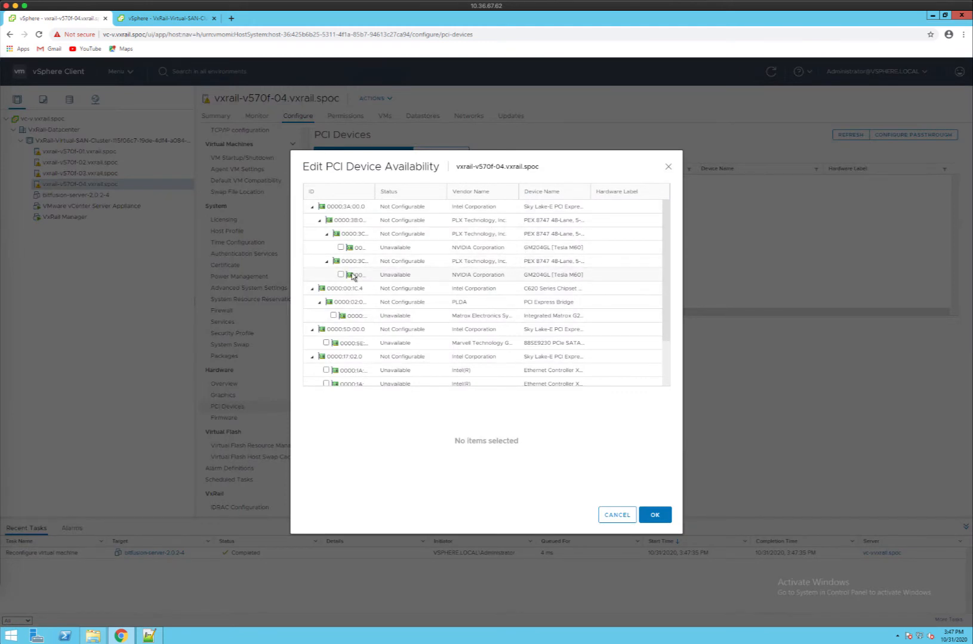
left_click(341, 274)
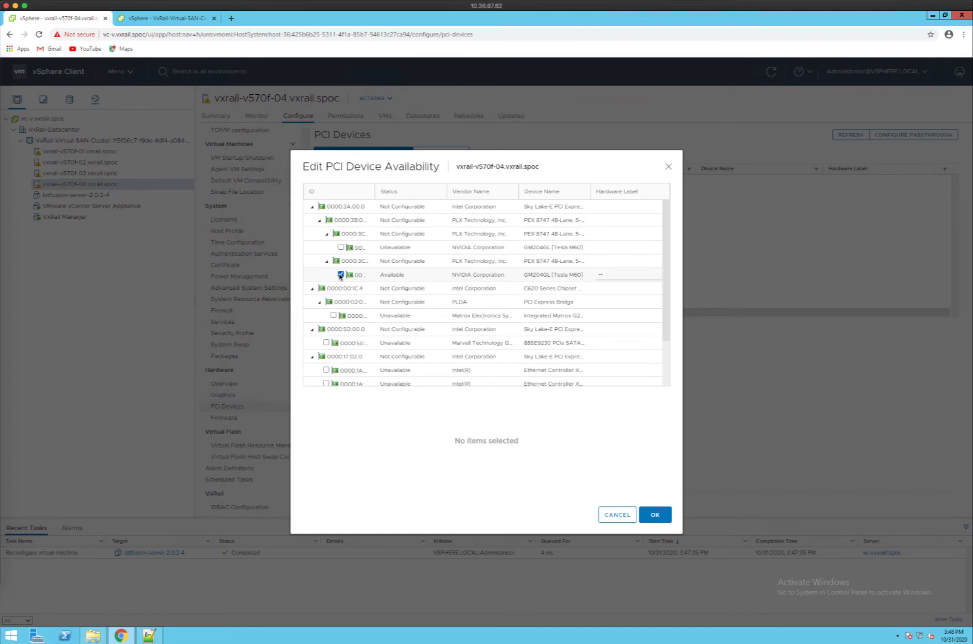
left_click(341, 274)
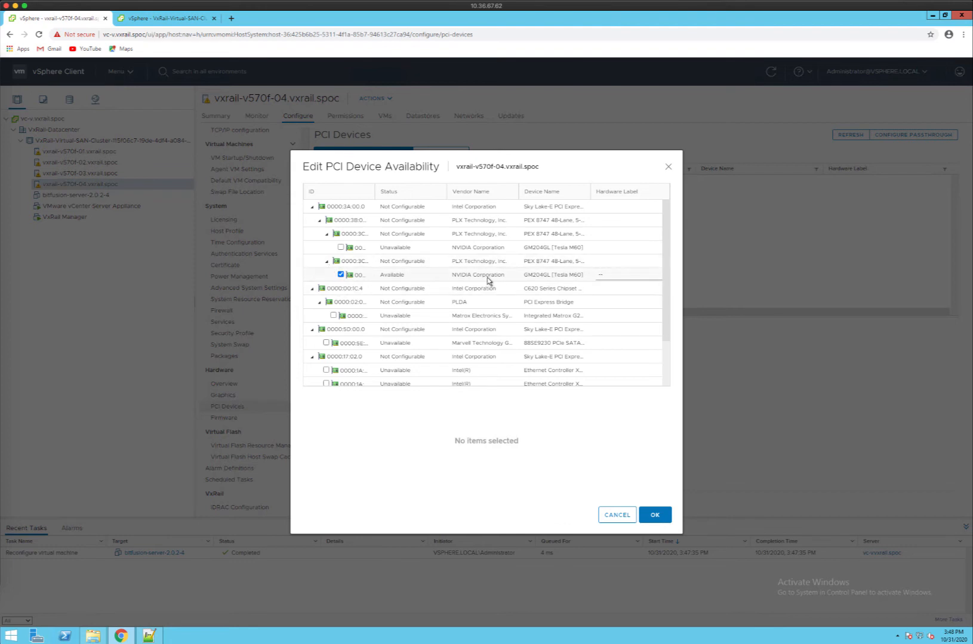
left_click(654, 515)
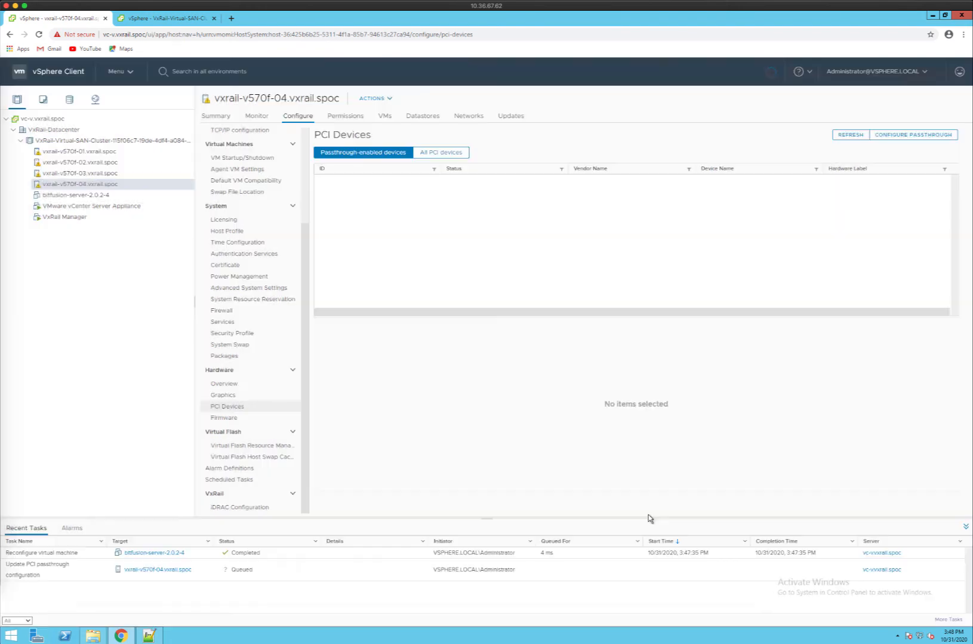
left_click(849, 135)
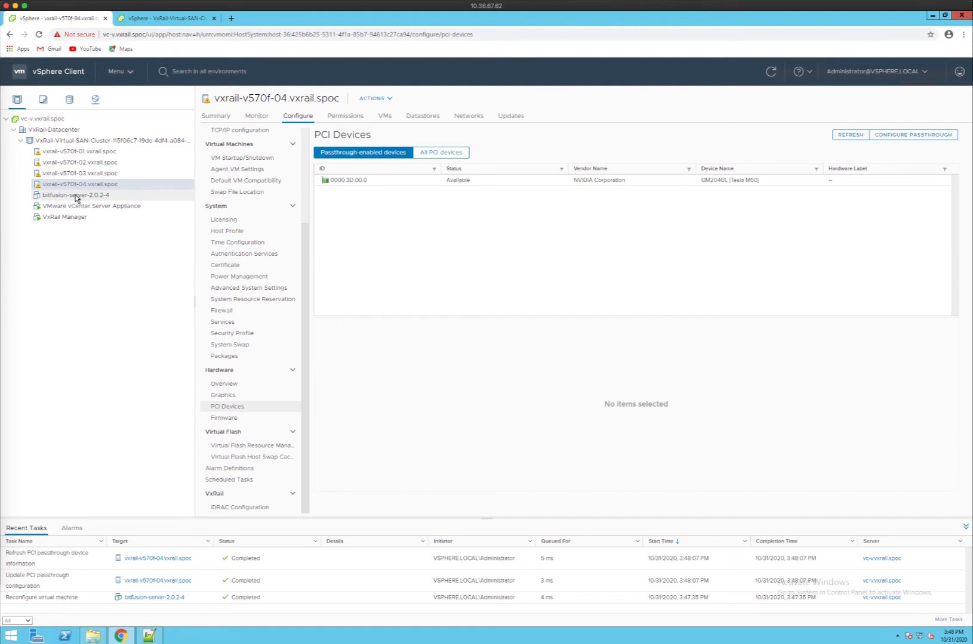
left_click(75, 195)
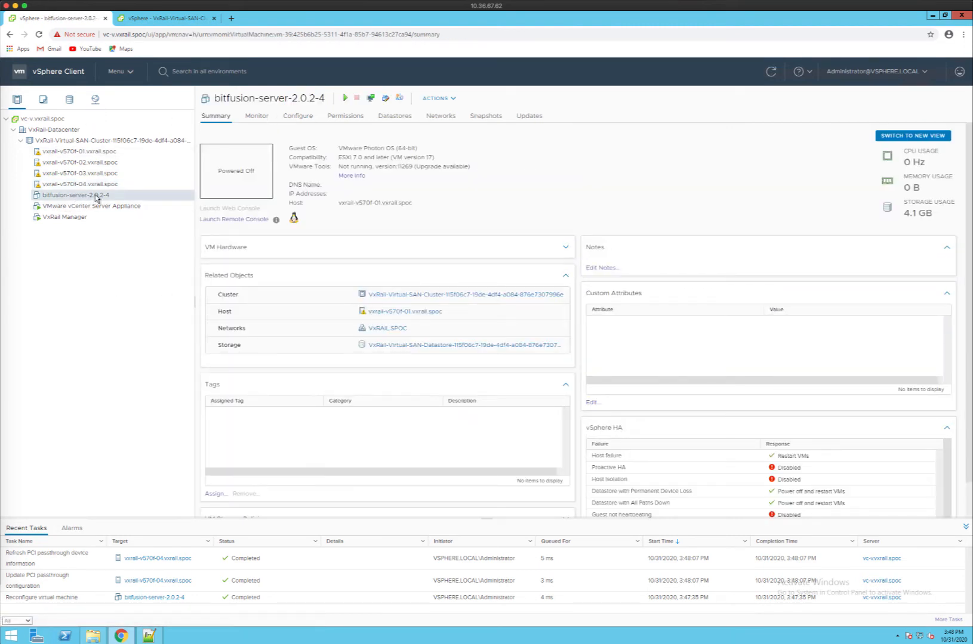
Take a snapshot named 'before power on' describing the vCPU, memory and PCI setup.
right_click(76, 194)
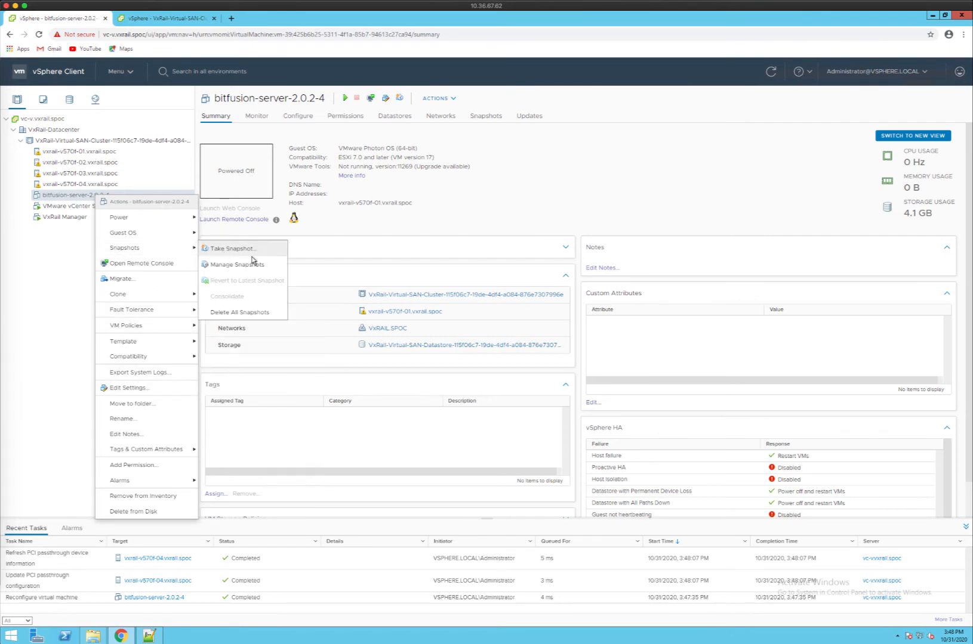
left_click(233, 248)
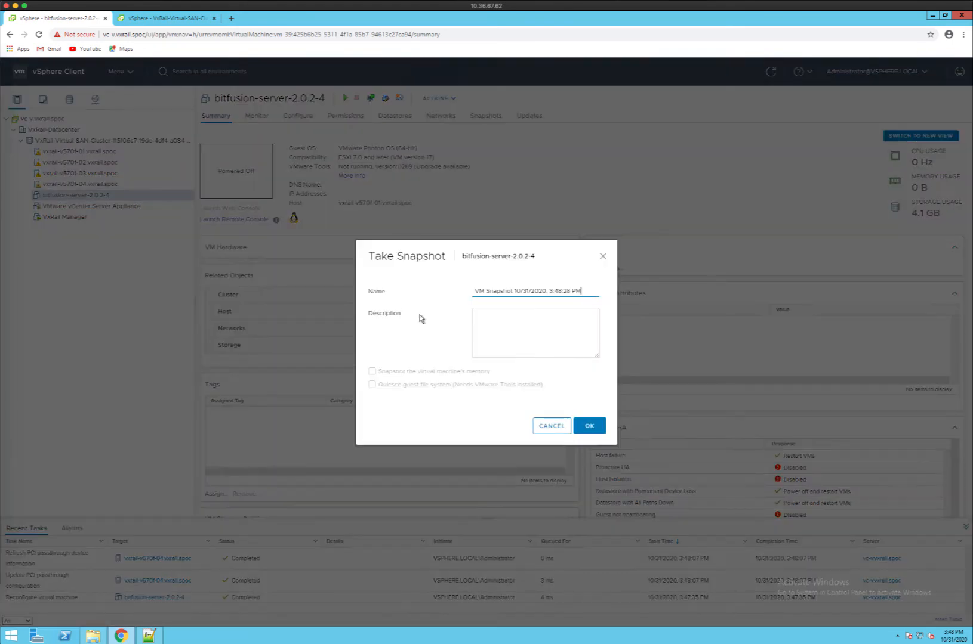
triple_click(533, 291)
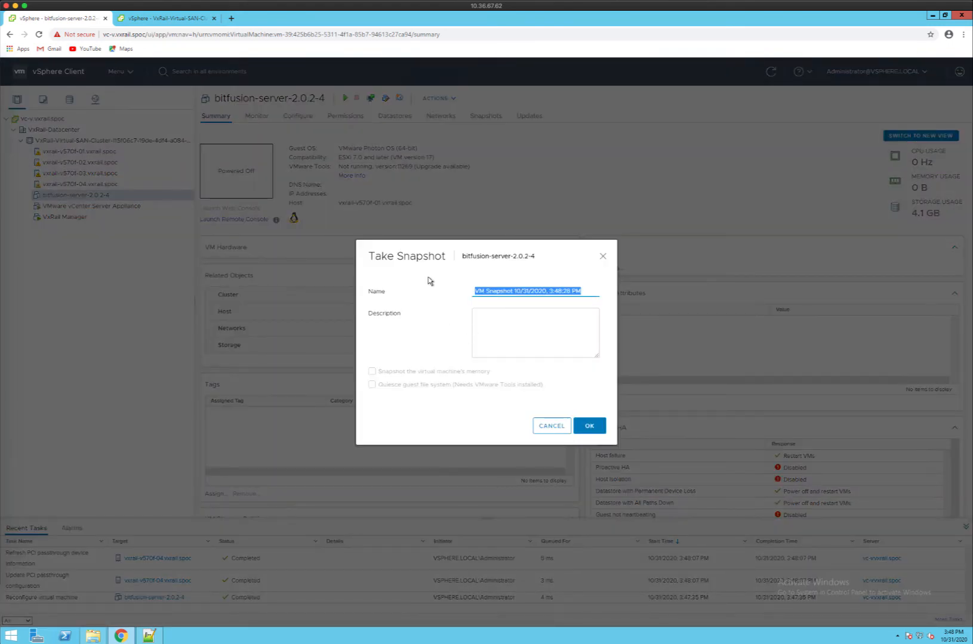
type("before power on")
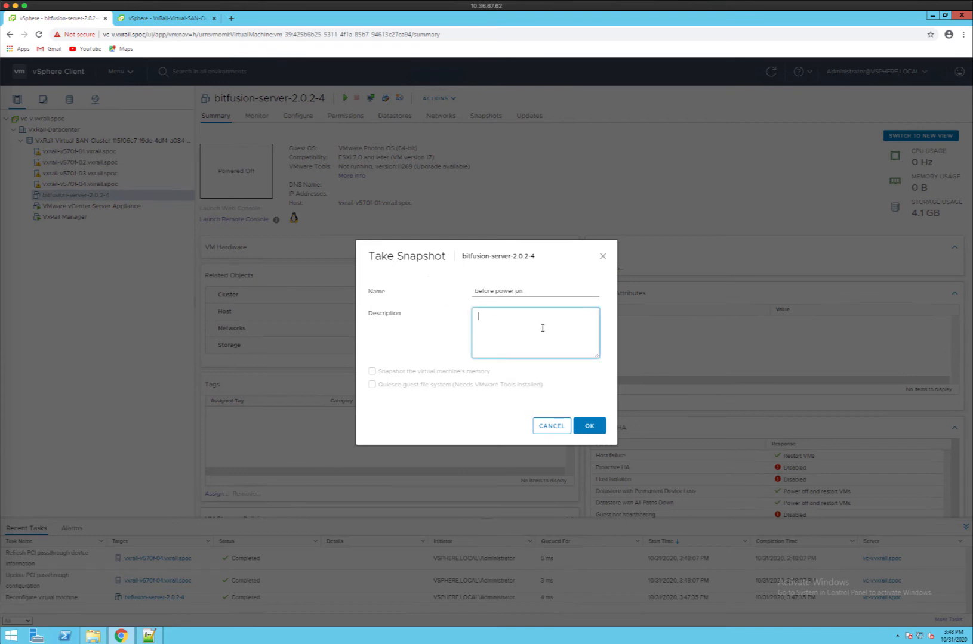
type("vcpu")
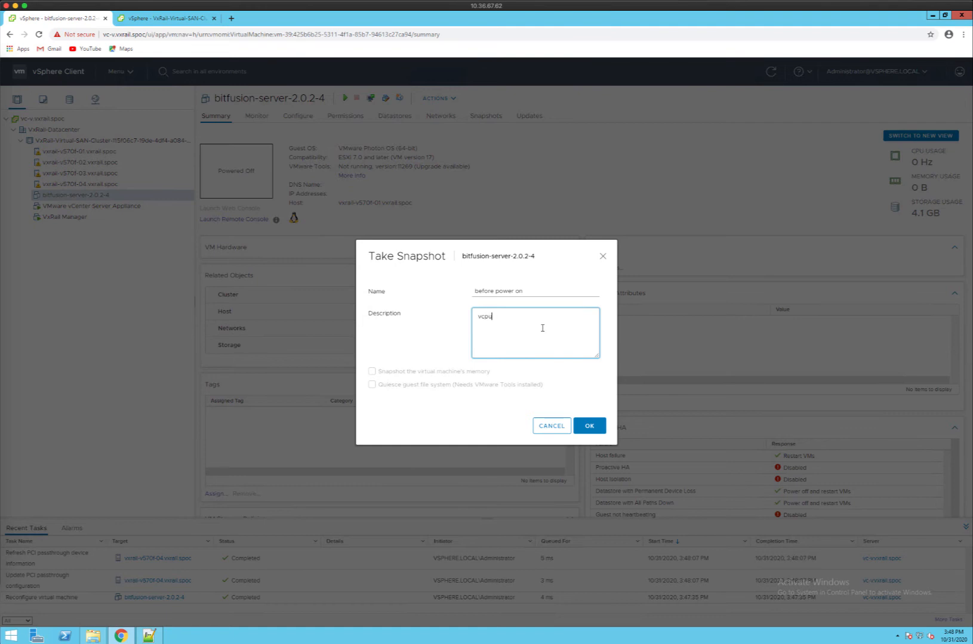
type(", memory, pci configured.")
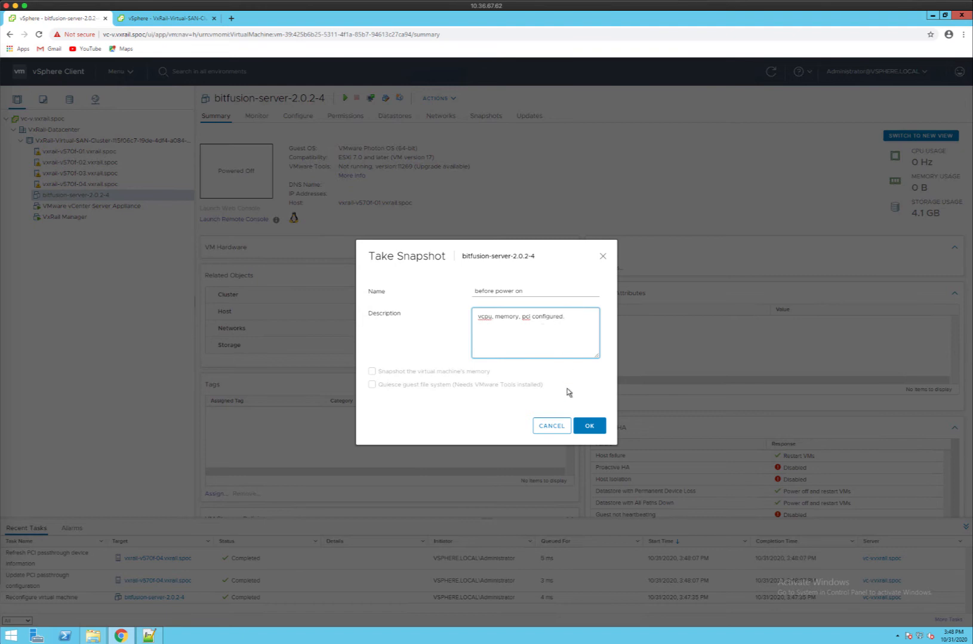
left_click(588, 426)
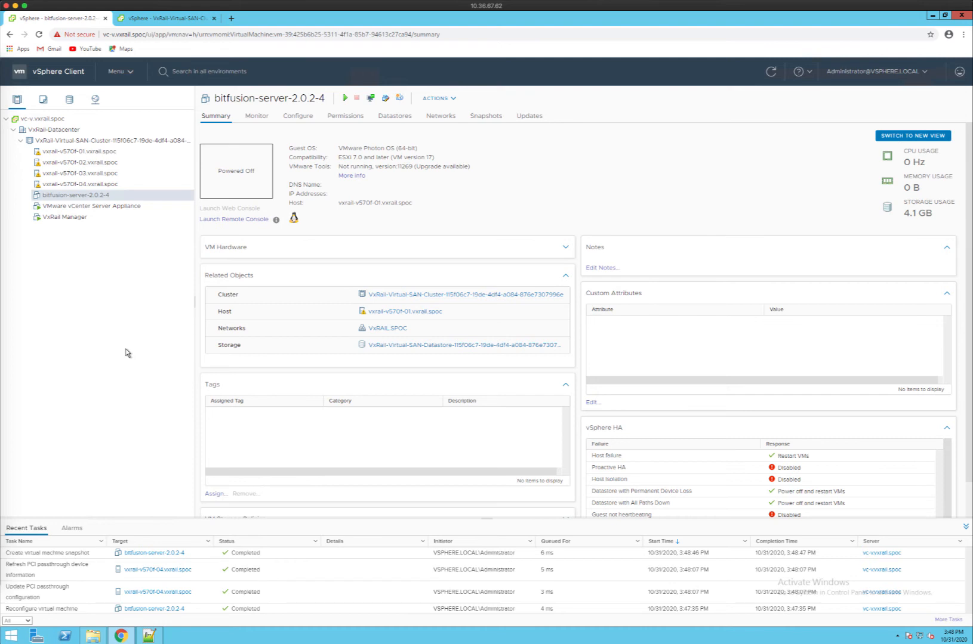
mouse_move(106, 266)
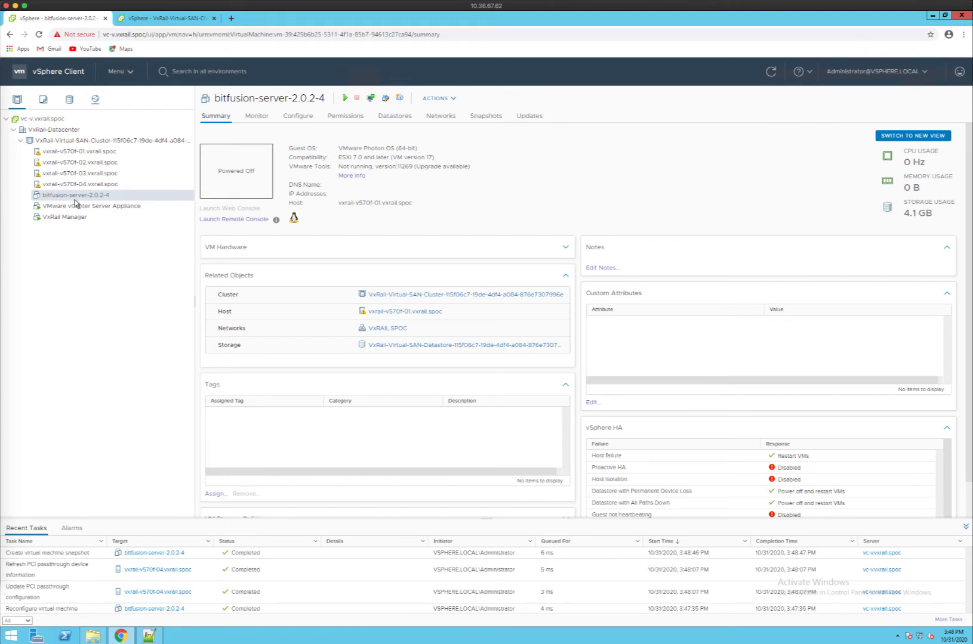
mouse_move(214, 176)
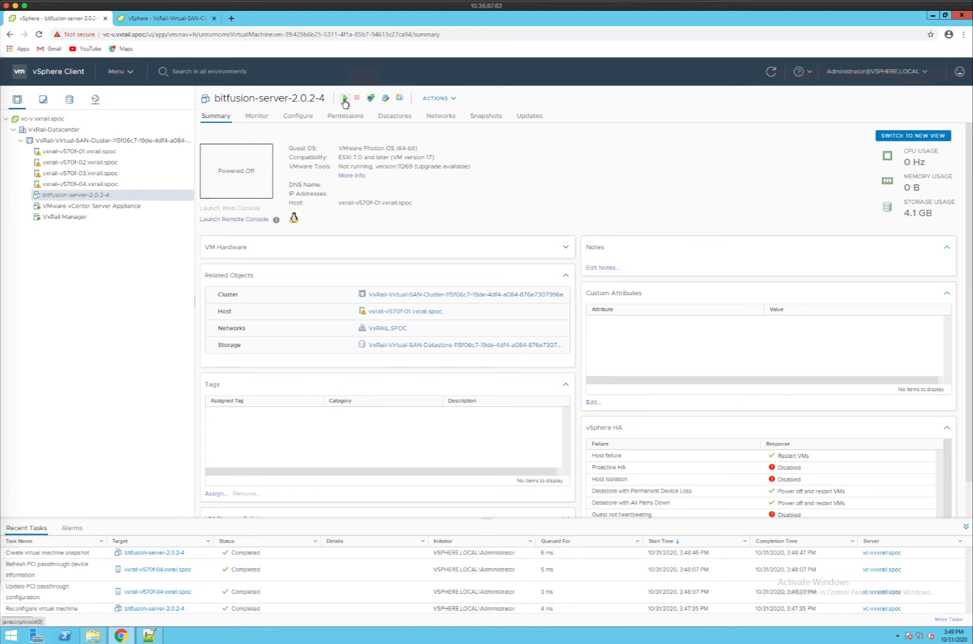
Power on bitfusion-server-2.0.2-4 and open its Web Console.
left_click(345, 98)
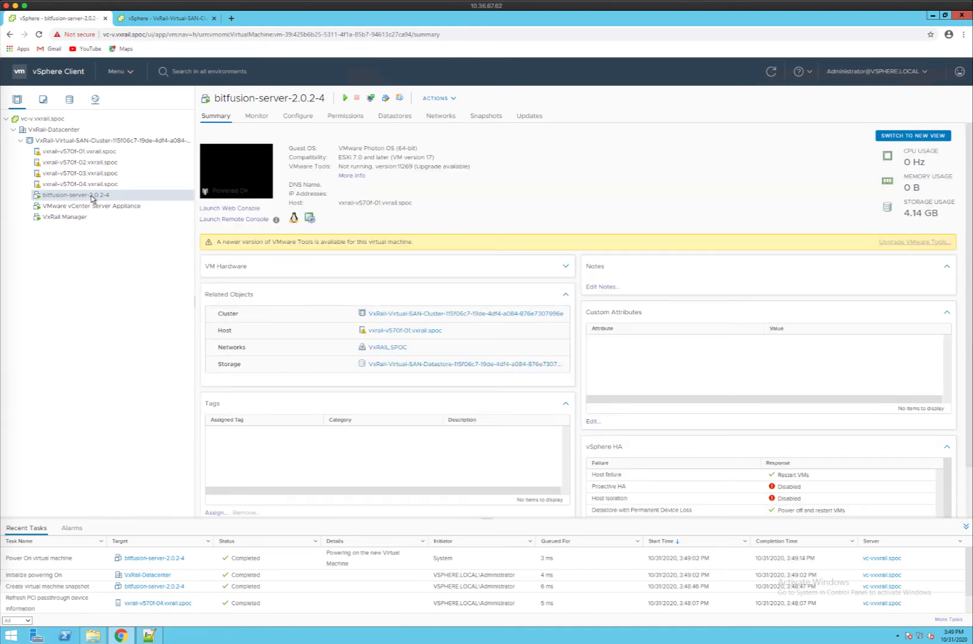
left_click(229, 208)
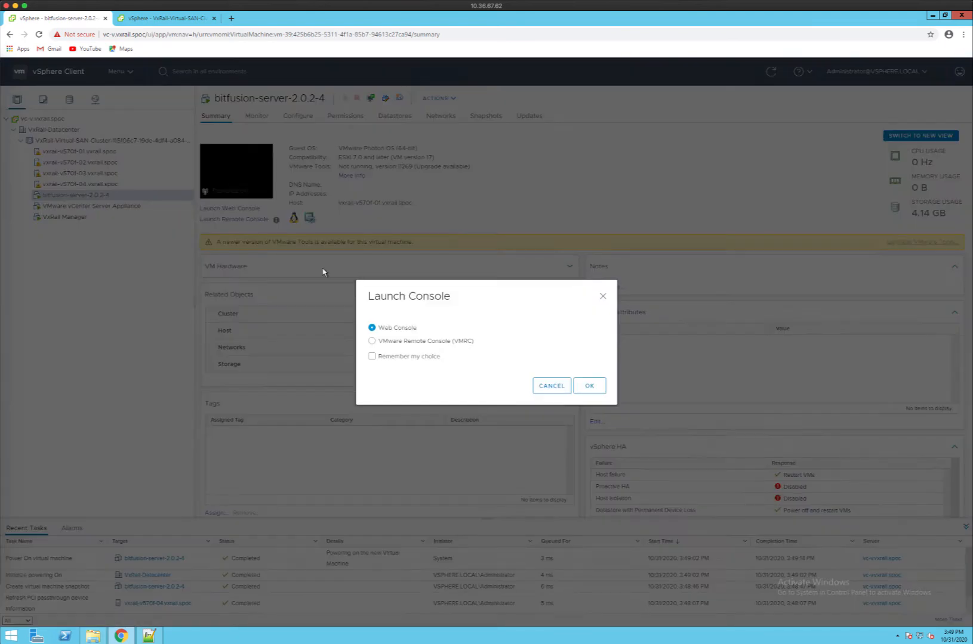
left_click(588, 386)
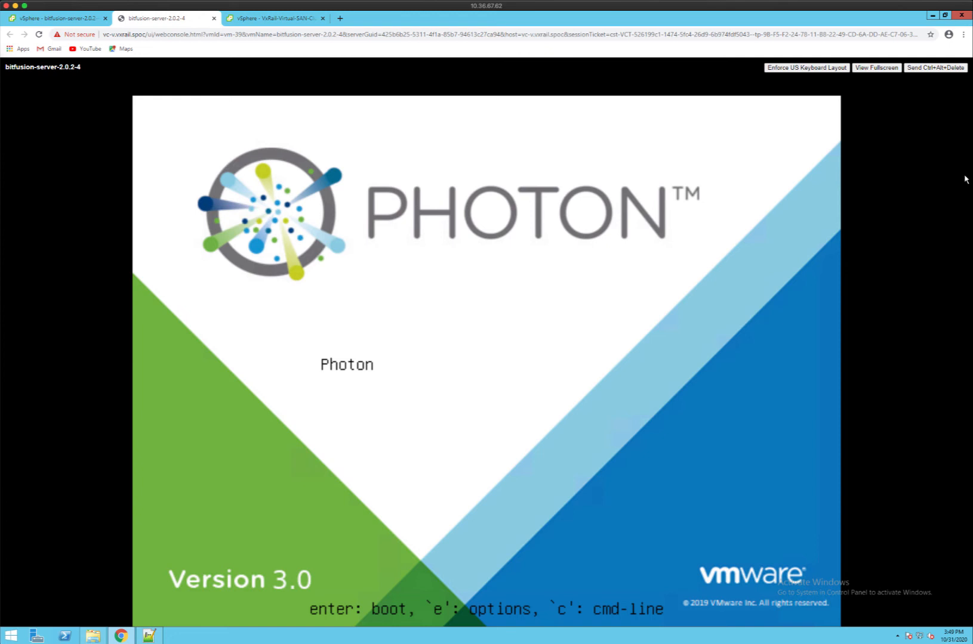
mouse_move(908, 161)
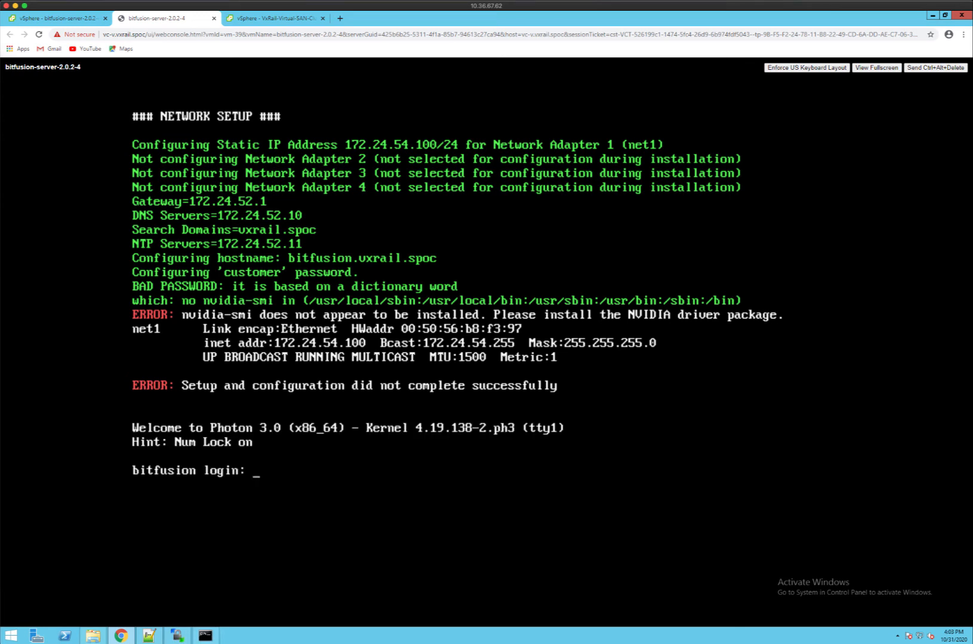
Log in as customer, ping google.com, check net1 with ifconfig, then clear.
type("customer")
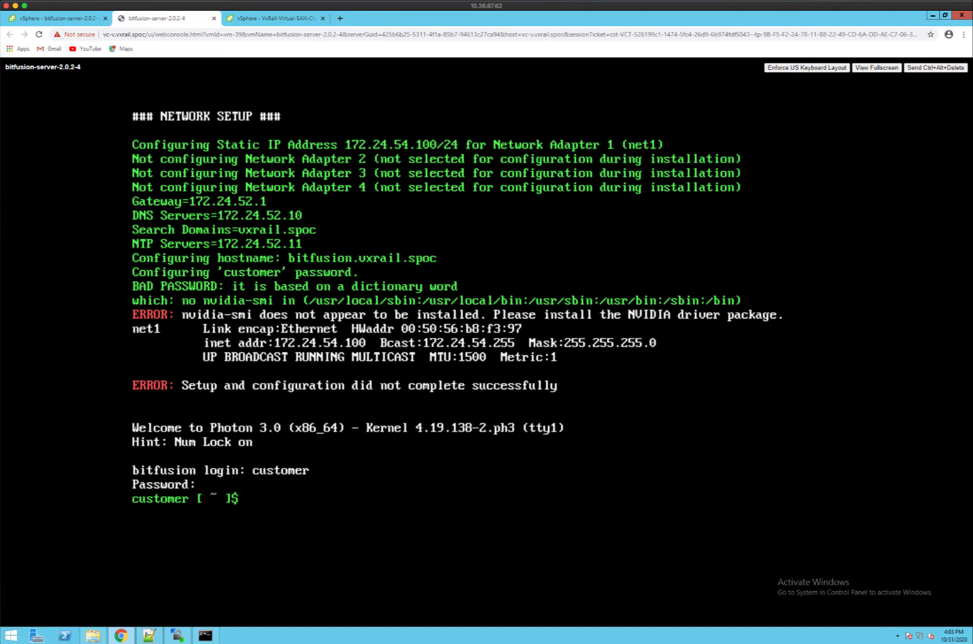
type("ping g")
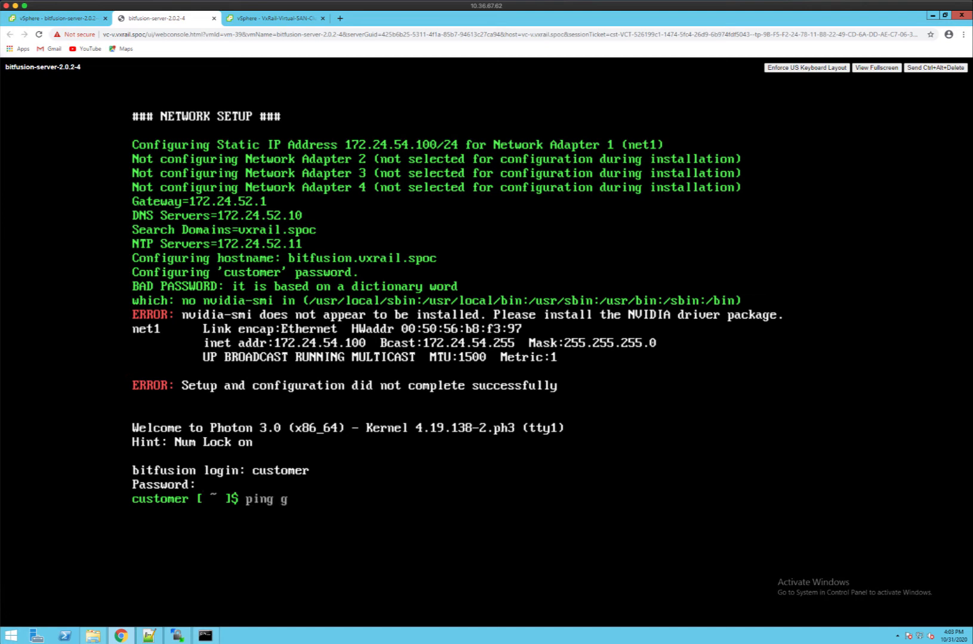
type("oogle.com")
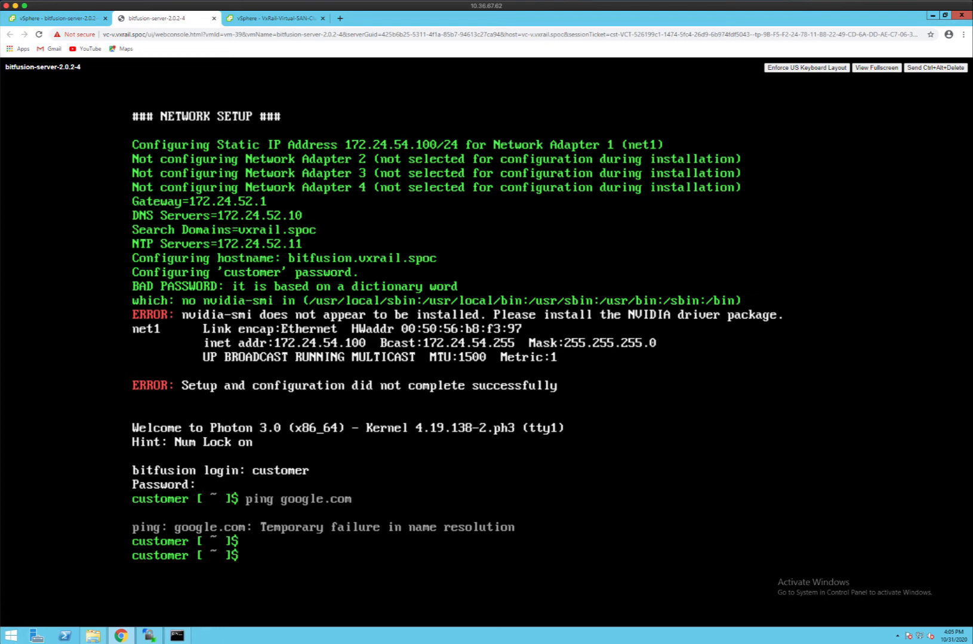
type("ifconfig")
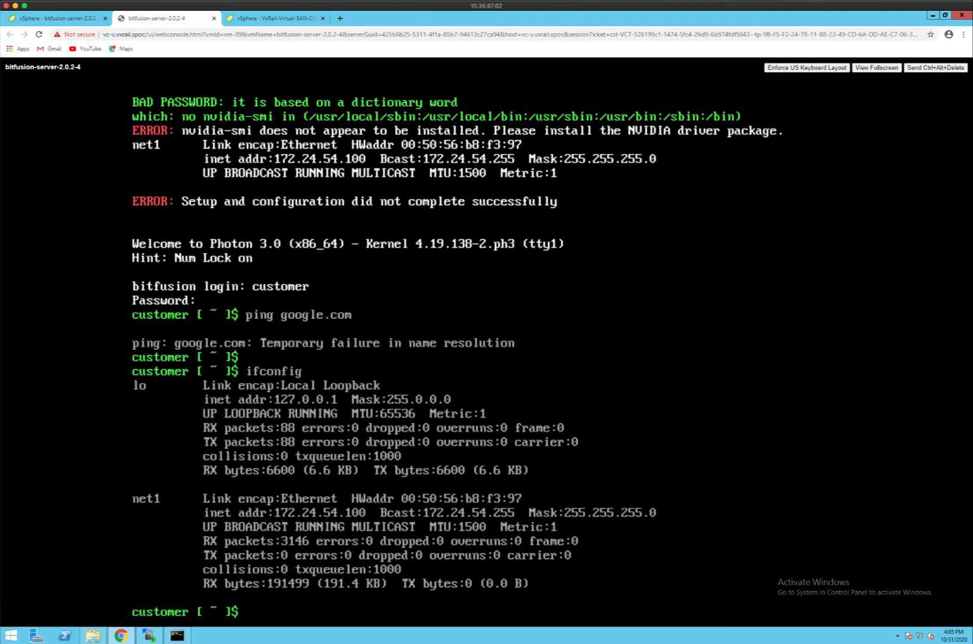
type("clear")
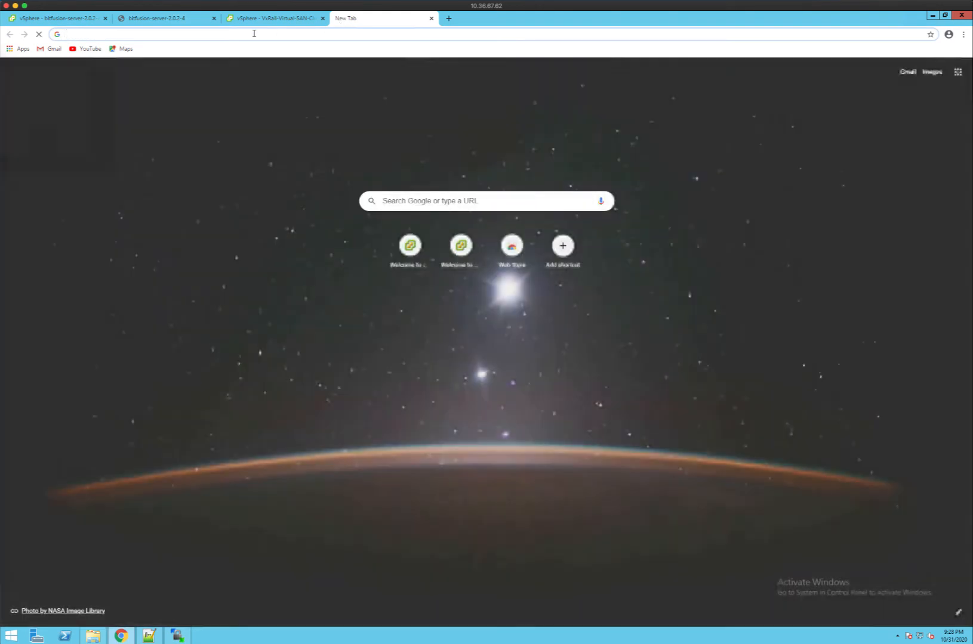
Search NVIDIA drivers for Tesla M-Class M60, Linux 64-bit, Long Lived, CUDA 11.0.
type("nvidia.com/Download/index.aspx#")
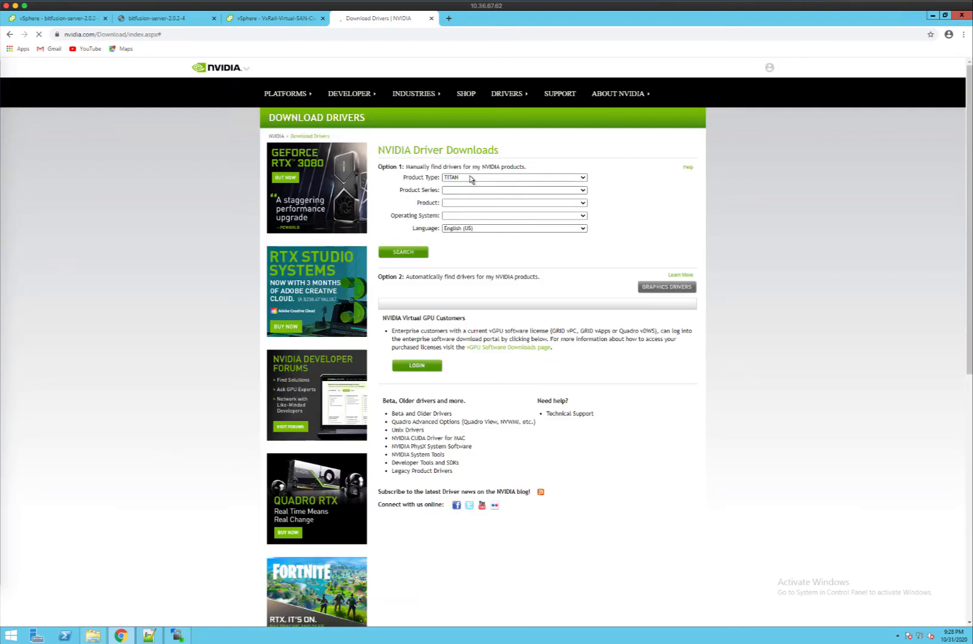
left_click(514, 178)
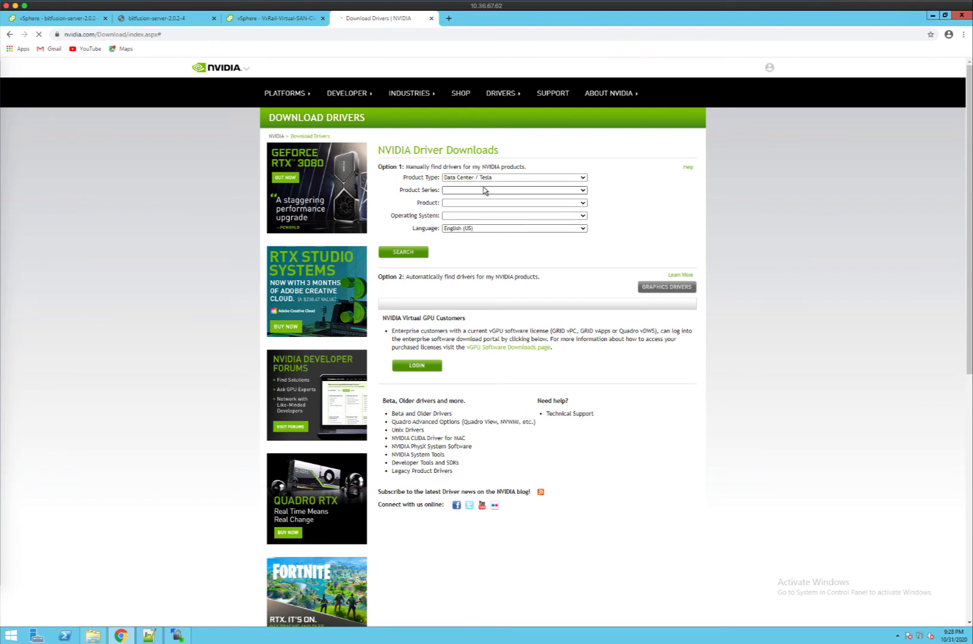
left_click(514, 191)
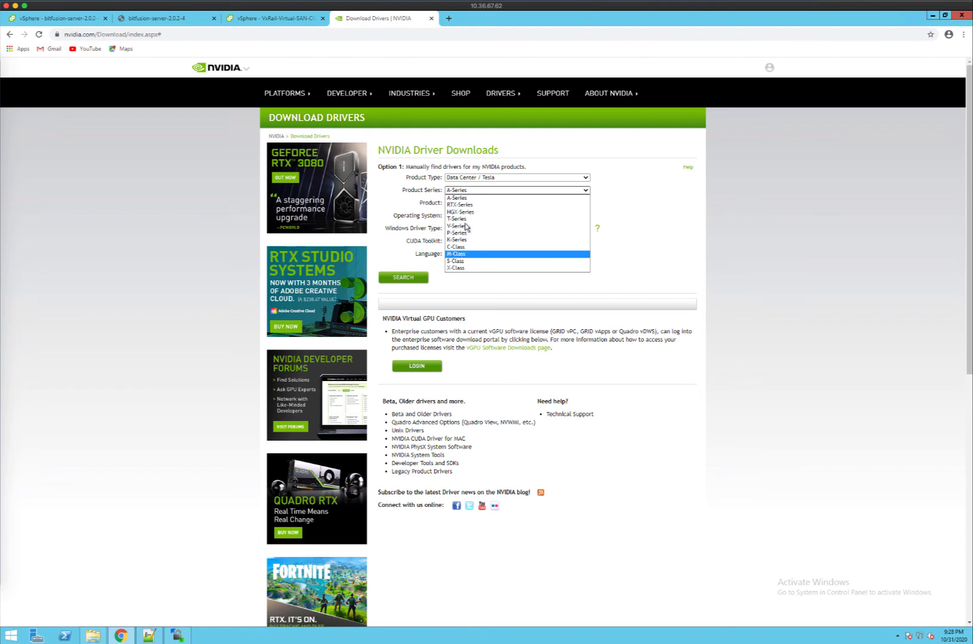
left_click(516, 215)
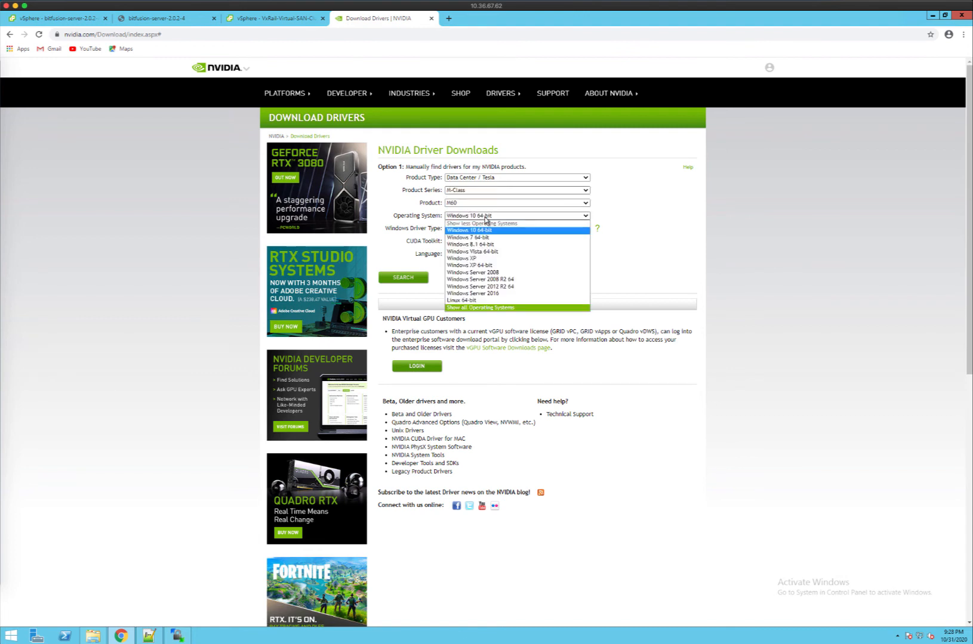
mouse_move(465, 304)
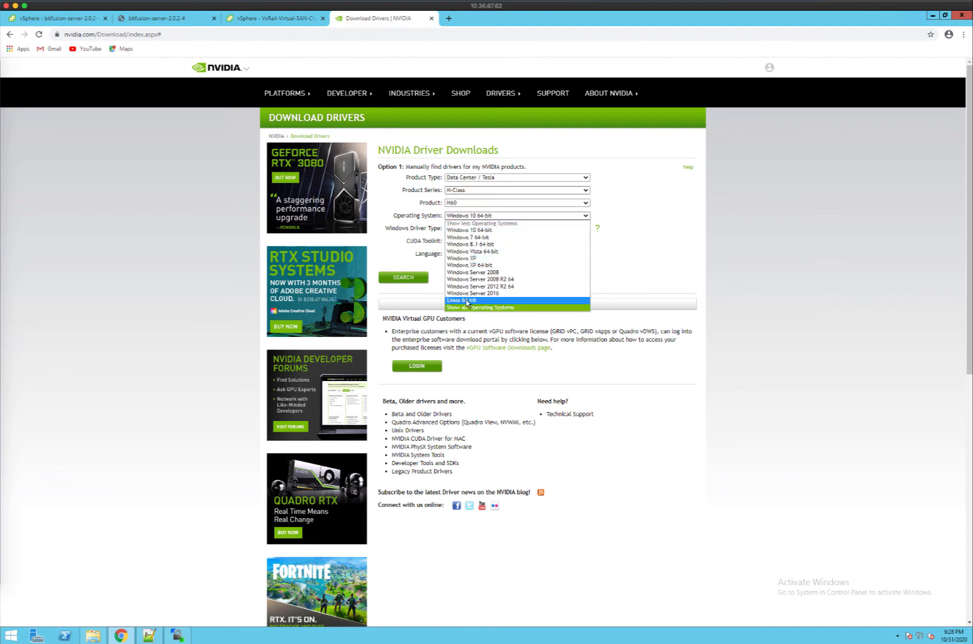
left_click(461, 301)
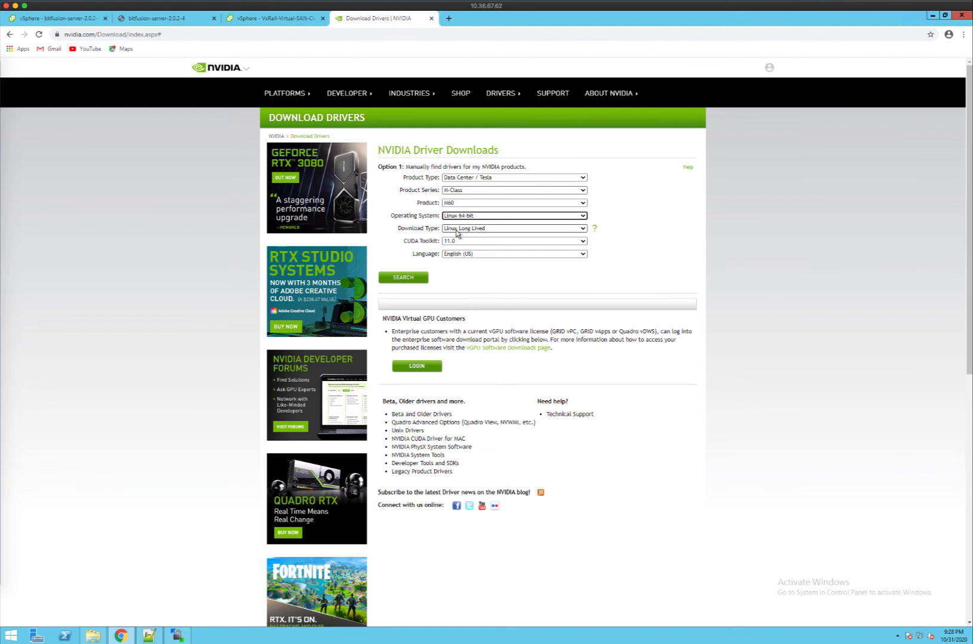
left_click(513, 229)
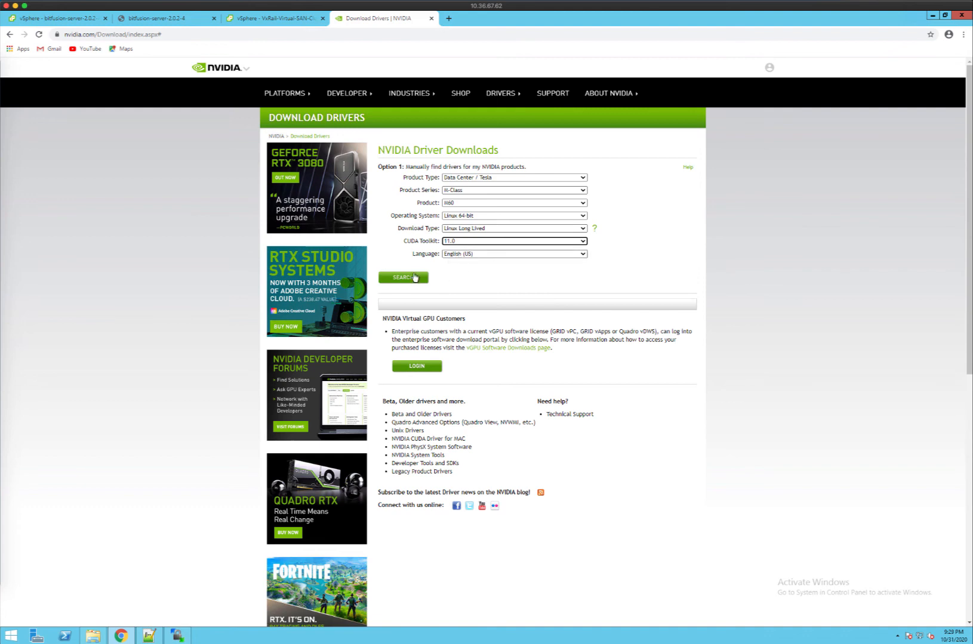
left_click(404, 278)
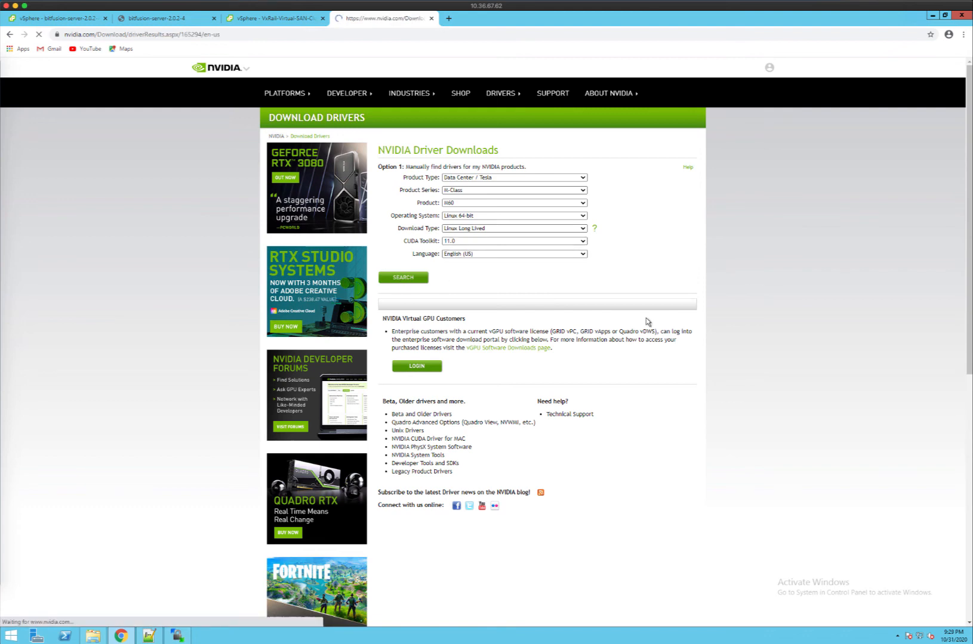
Download the 450.80.02 Linux x64 driver and accept the license.
left_click(402, 277)
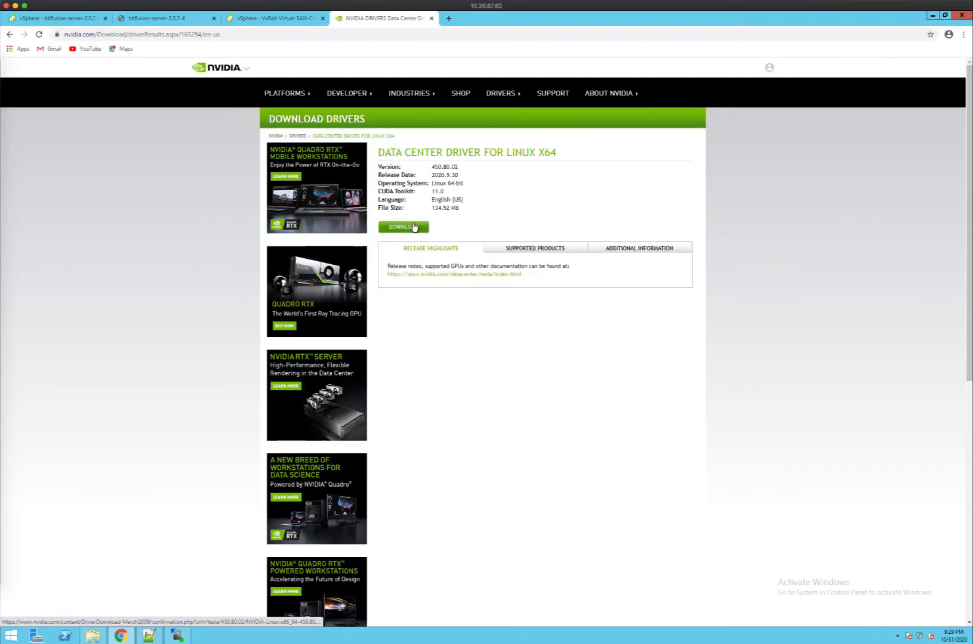
left_click(403, 227)
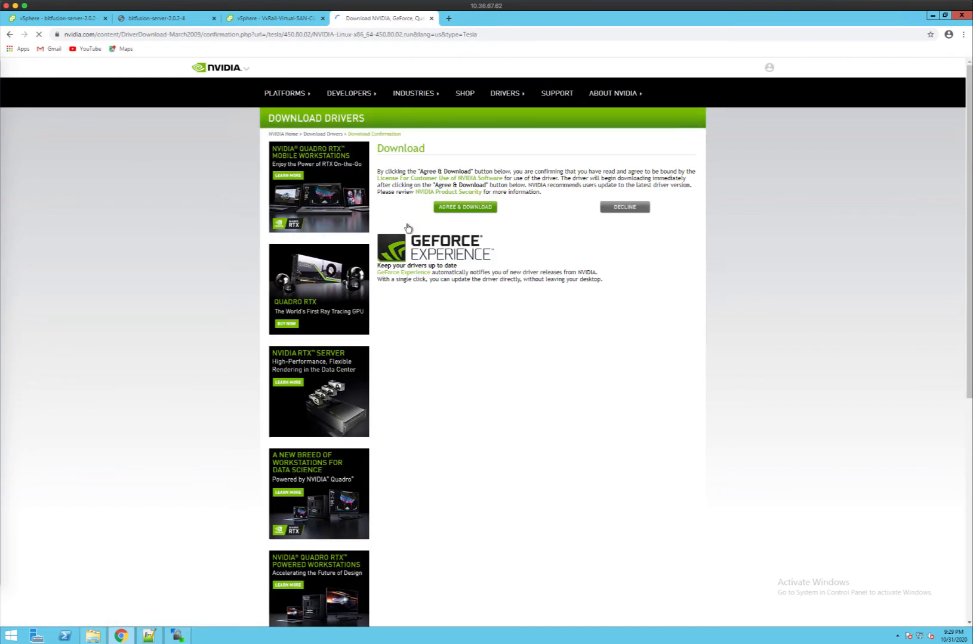
left_click(464, 207)
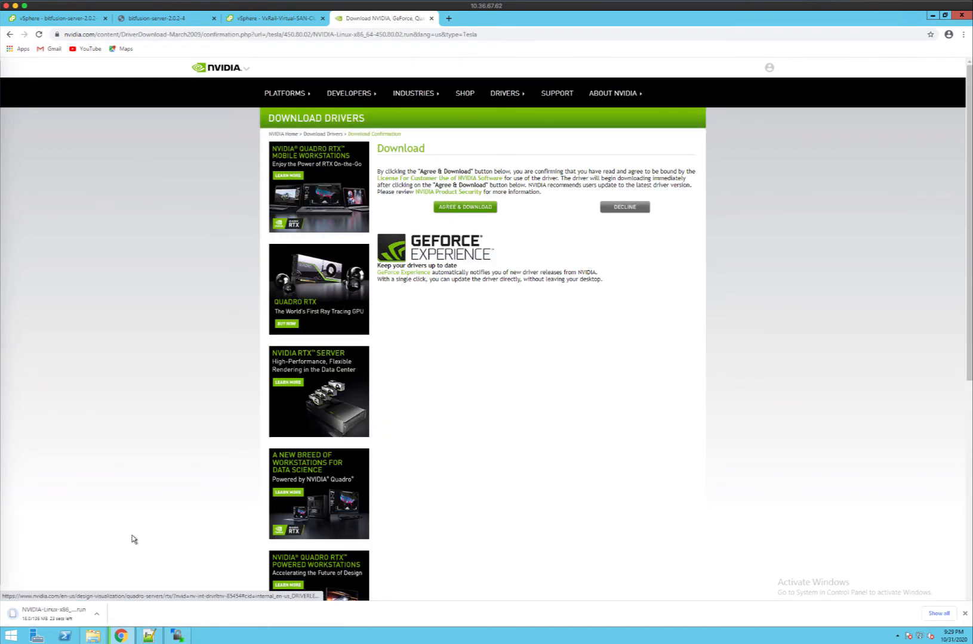
Reveal the finished 450.80.02 .run file in the Downloads folder.
left_click(96, 614)
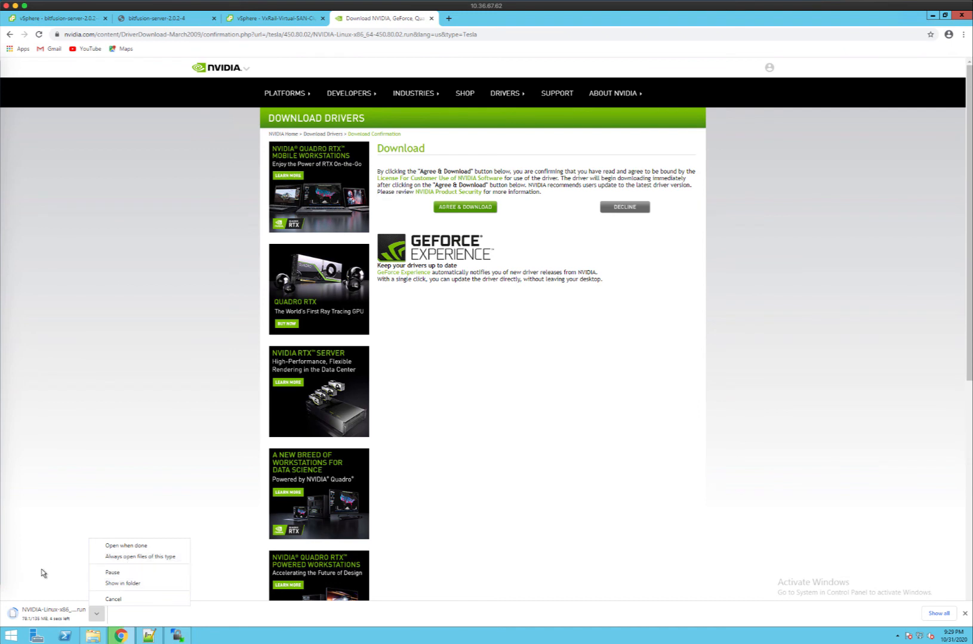
left_click(123, 583)
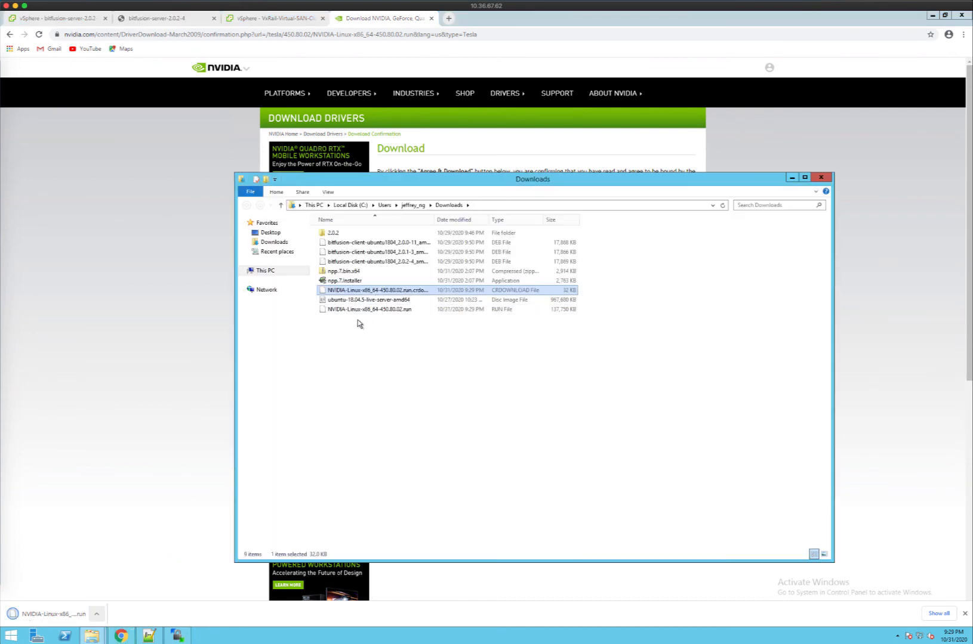
mouse_move(373, 290)
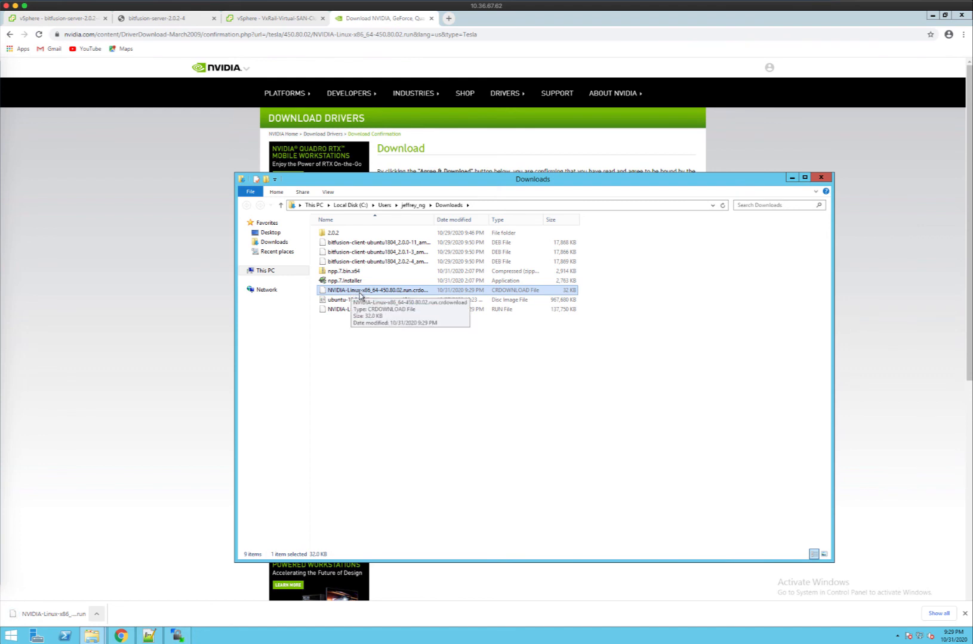
mouse_move(391, 298)
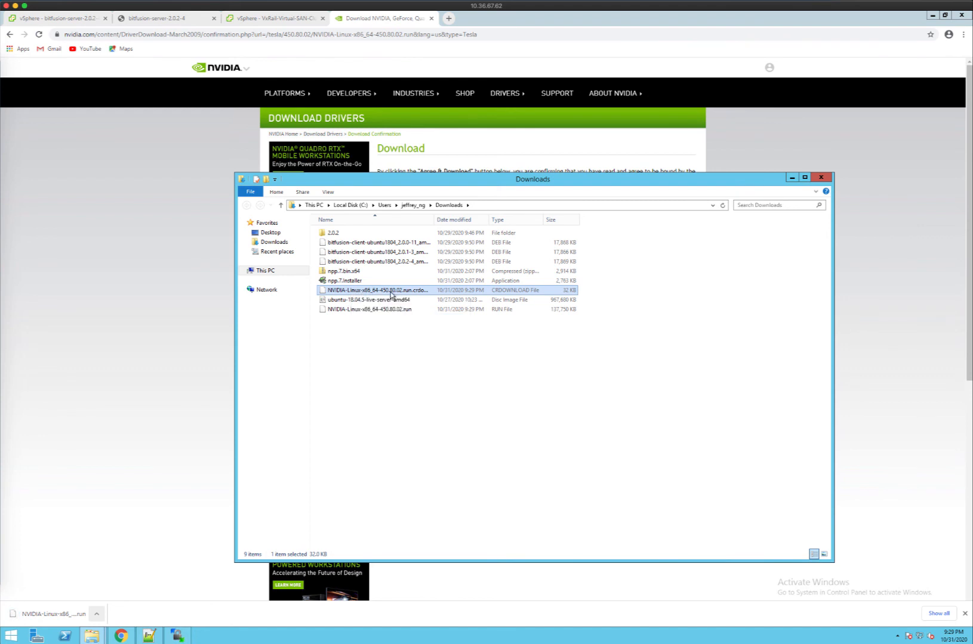
left_click(410, 404)
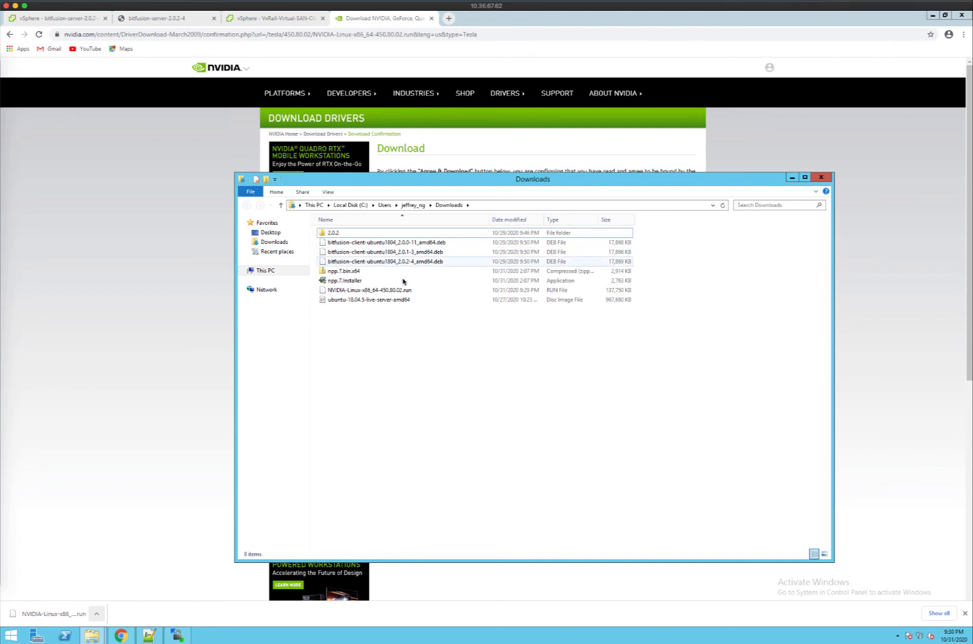
left_click(396, 290)
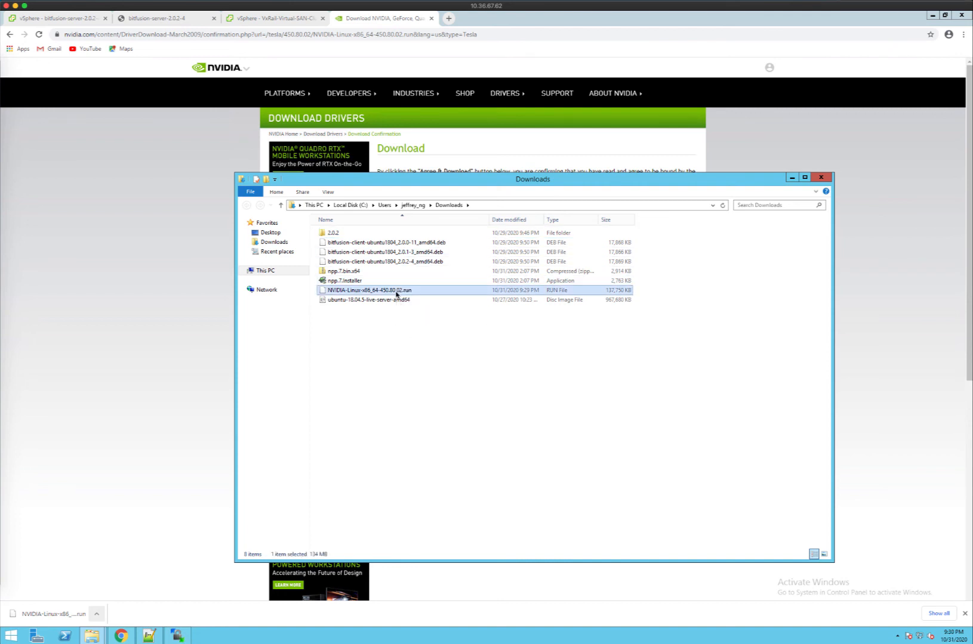
mouse_move(377, 295)
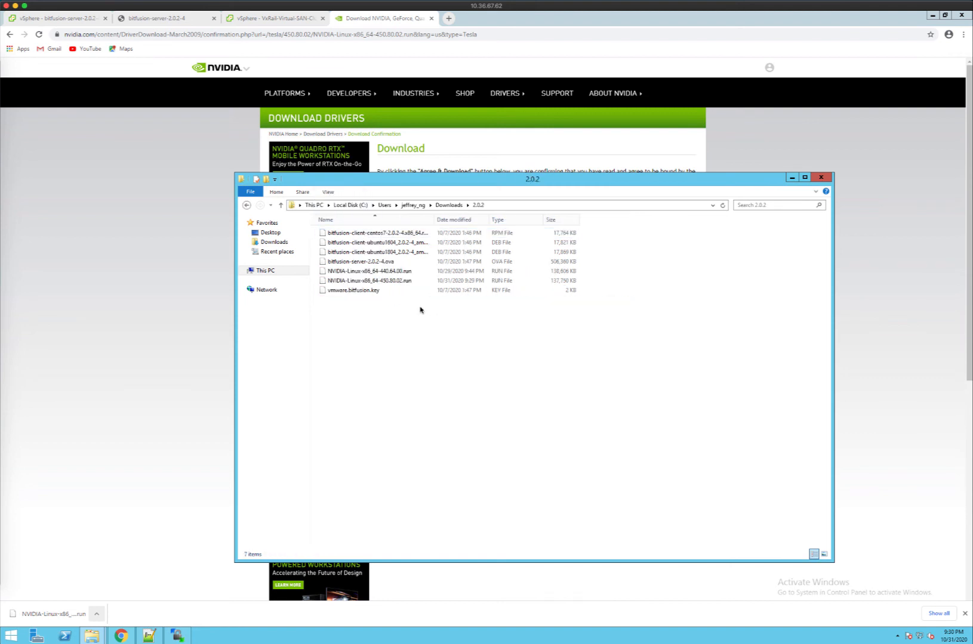
Select the new 450.80.02 and older 440.64.00 driver files in the 2.0.2 folder.
left_click(370, 280)
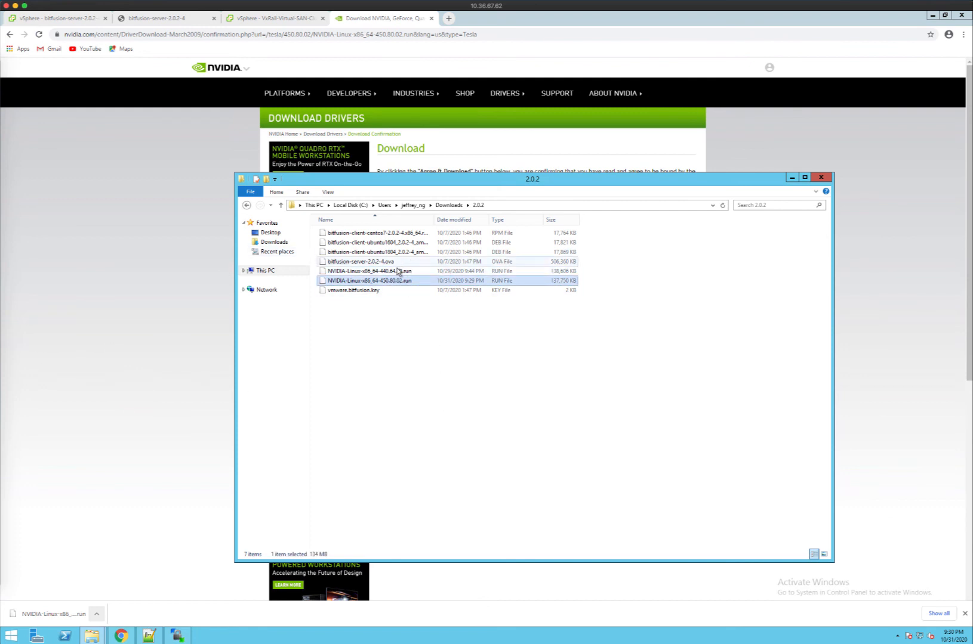
left_click(397, 271)
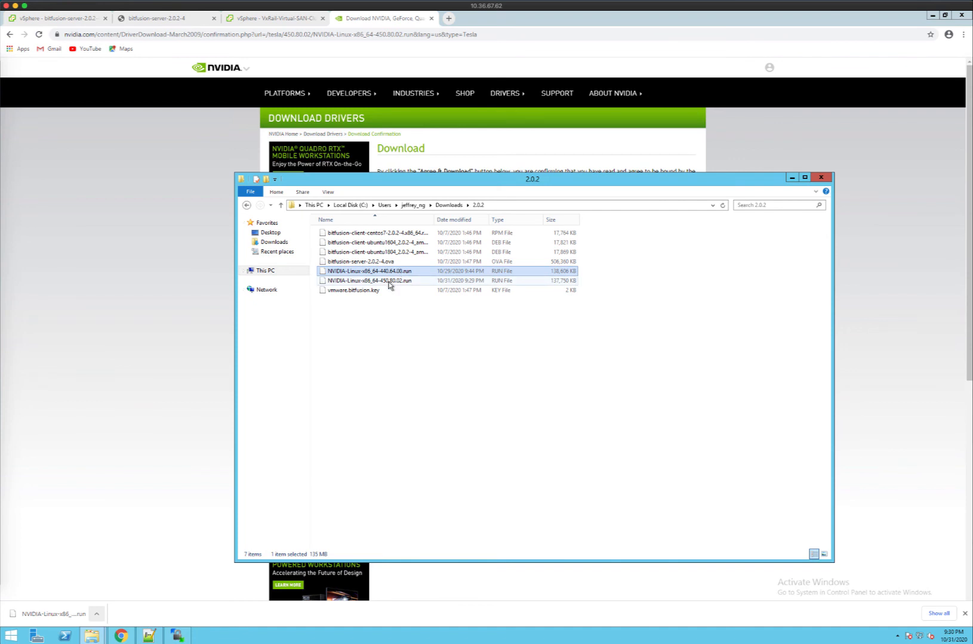
left_click(373, 280)
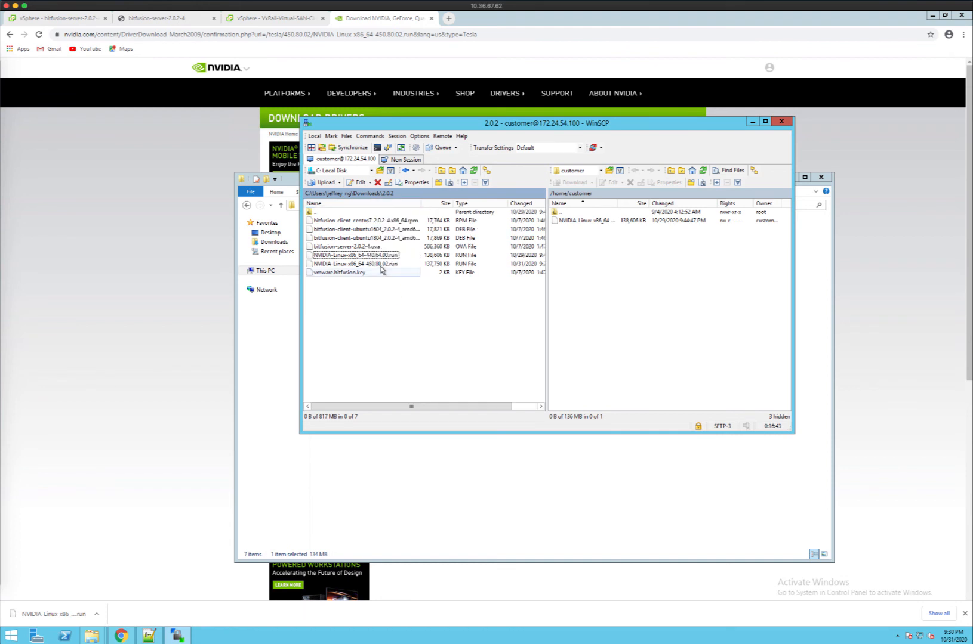
Upload the 450.80.02 driver to /home/customer and delete the old 440.64.00 file.
left_click(354, 264)
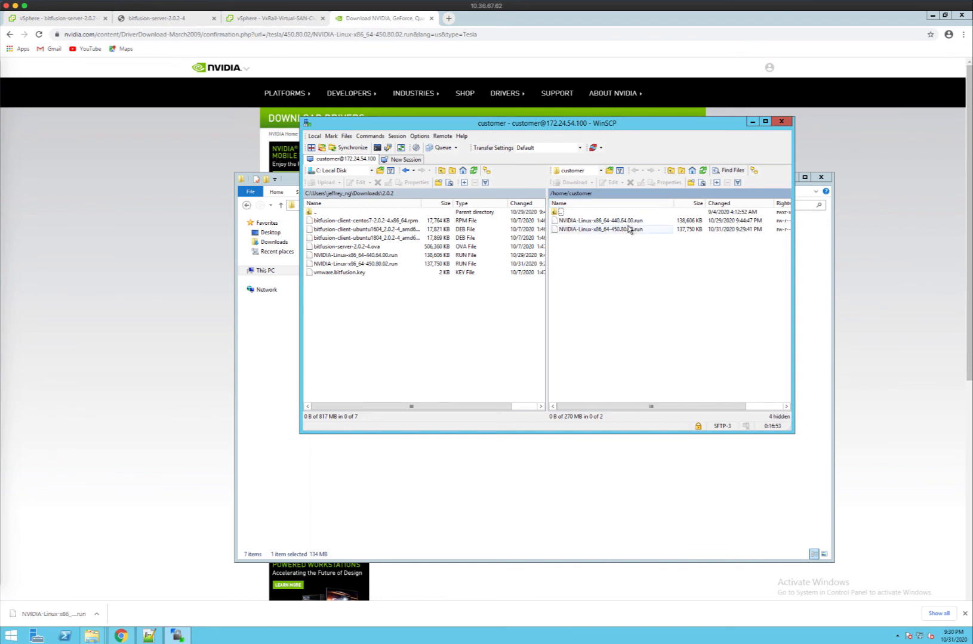
right_click(598, 221)
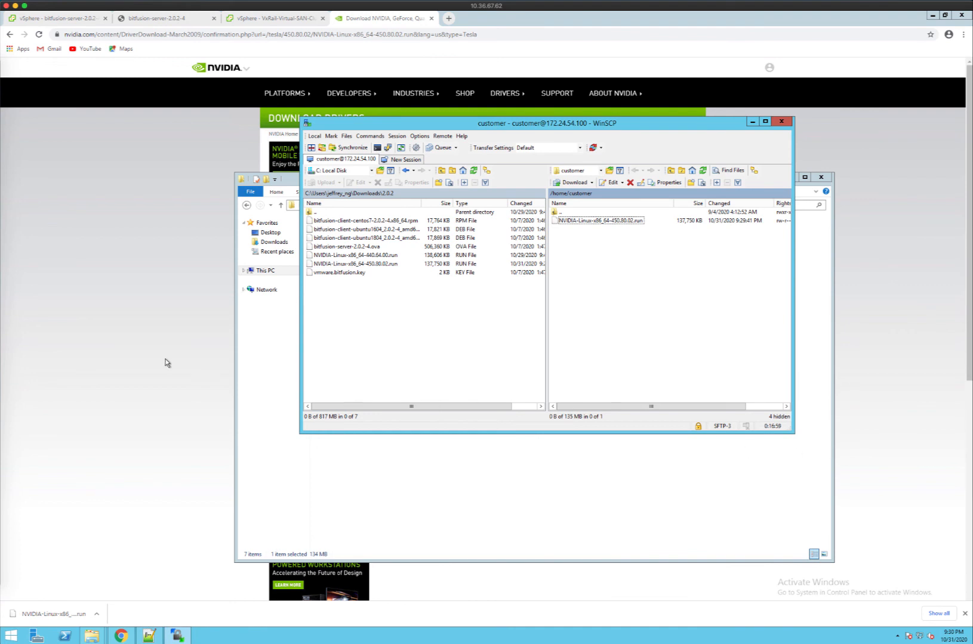
In the bitfusion-server-2.0.2-4 console, list the files and start a chmod.
left_click(162, 18)
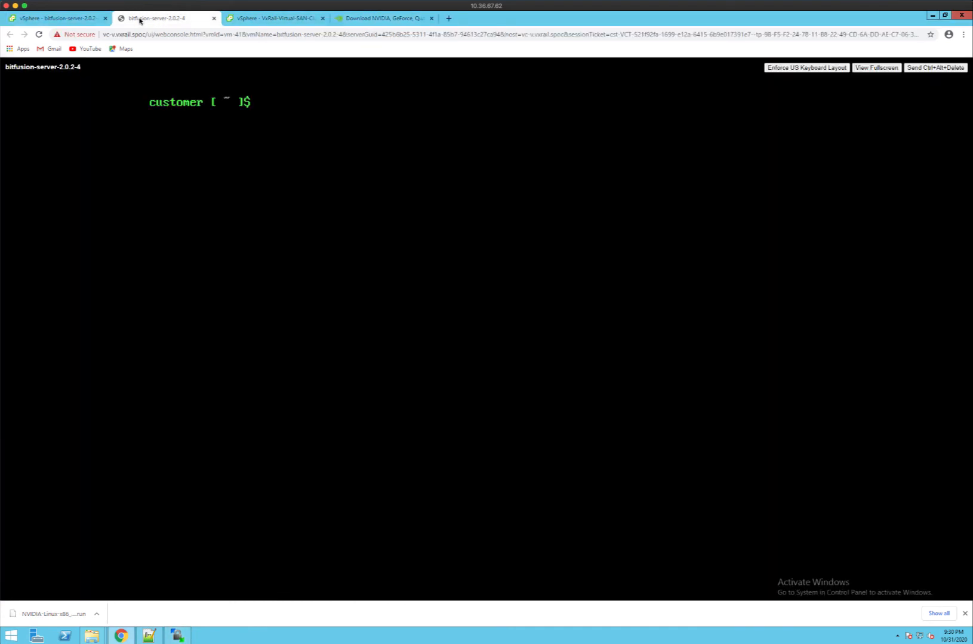
type("ls")
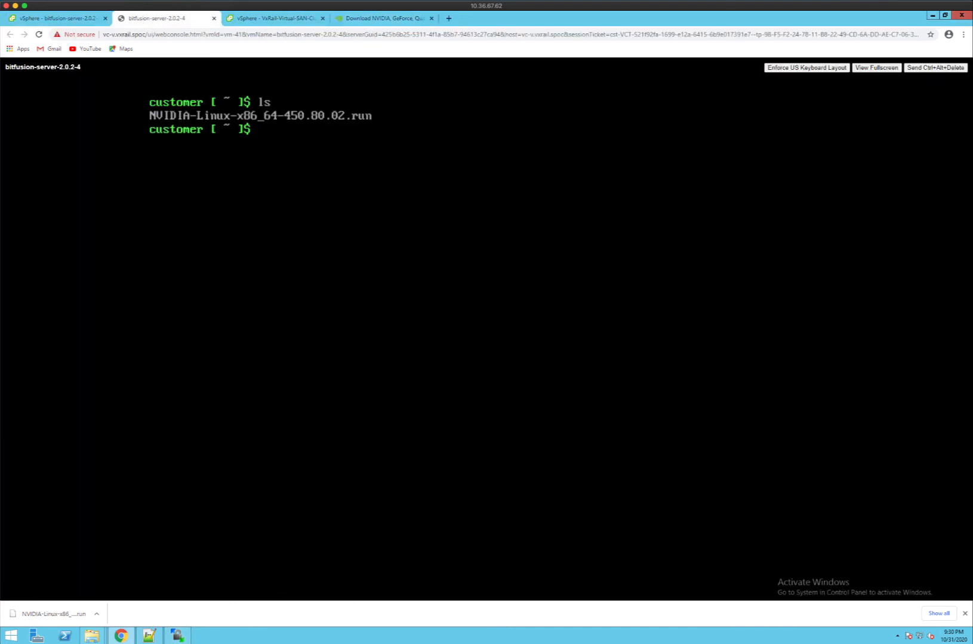
type("ls -lh")
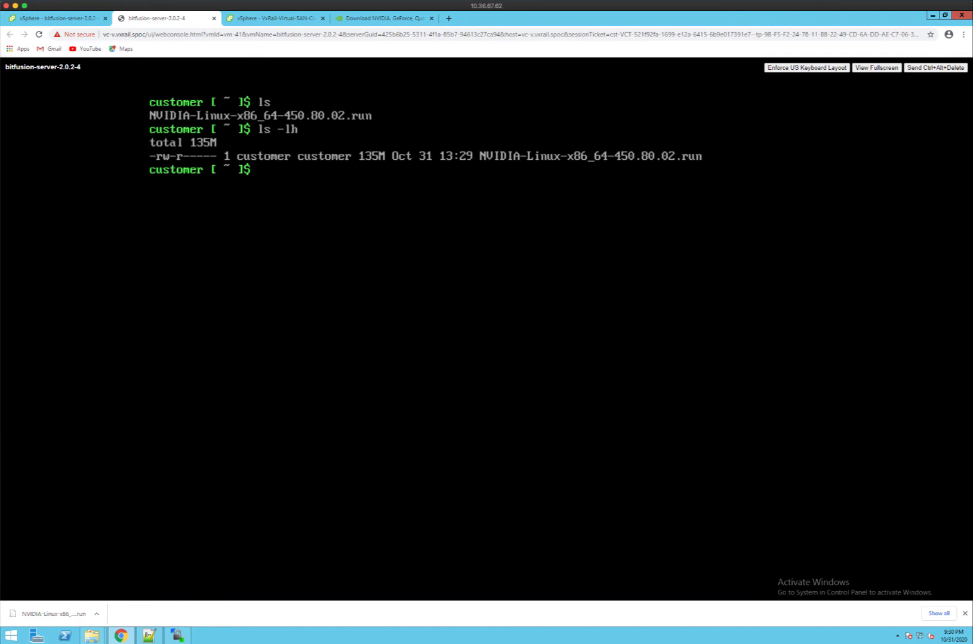
type("chmod")
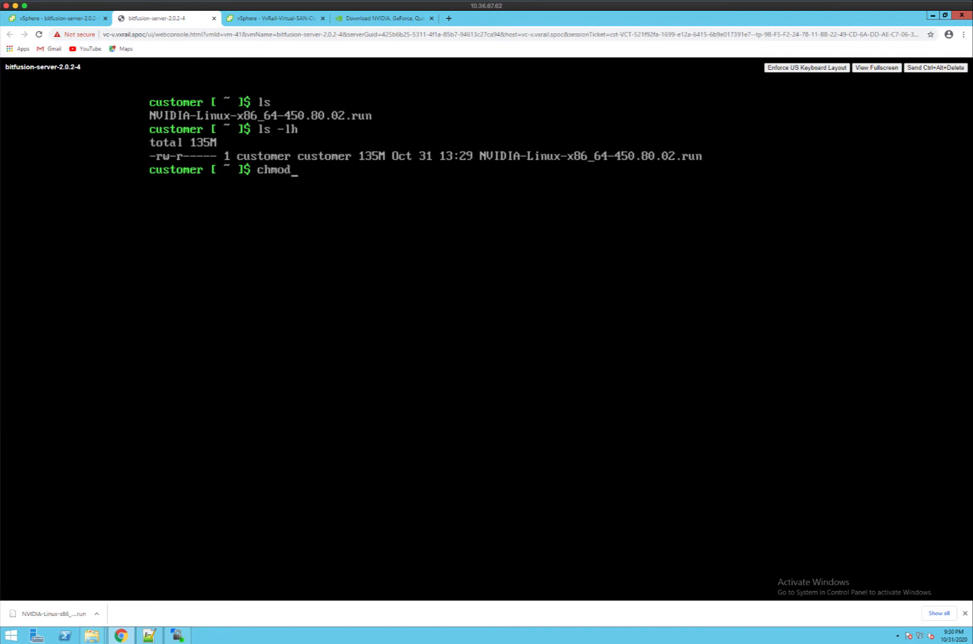
type("-")
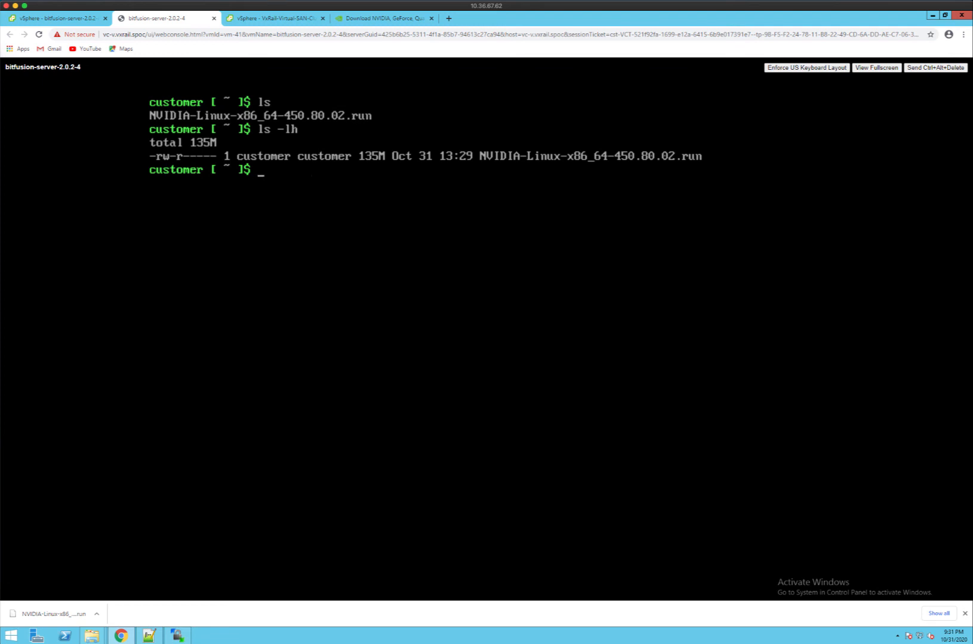
Run sudo install-nvidia-driver NVIDIA-Linux-x86_64-450.80.02.run.
type("sudo ins")
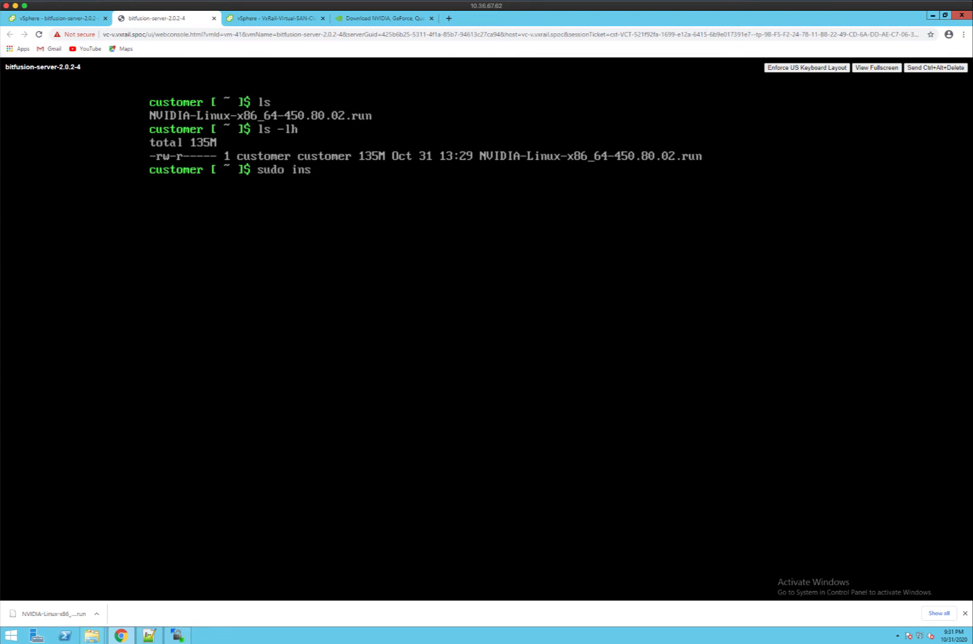
type("tall")
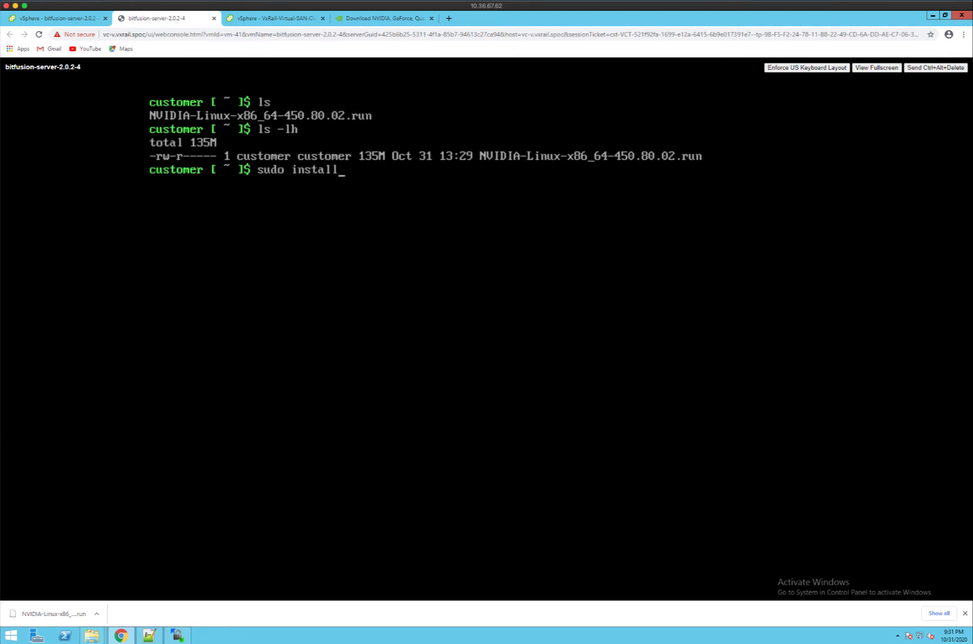
type("-nvidia")
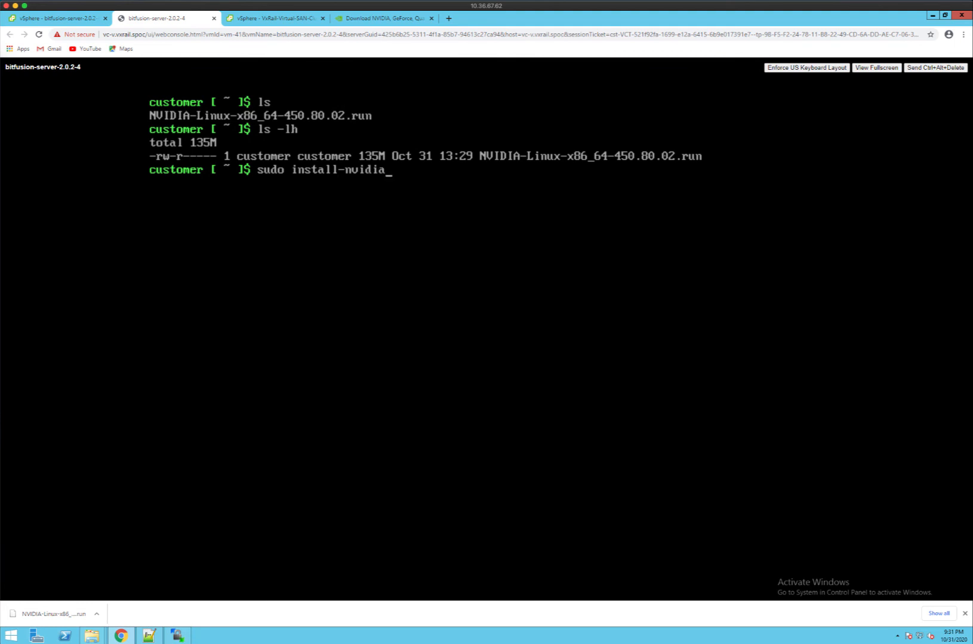
type("-driver NVIDIA-Linux-x86_64-450.80.02.run")
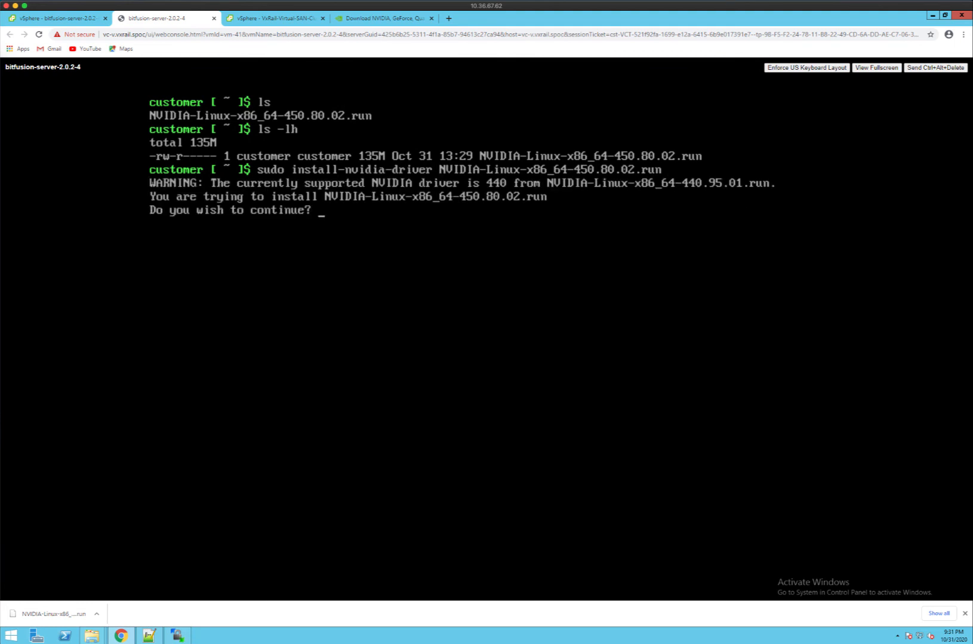
Answer y to continue, then run chmod -x on the driver file.
type("y")
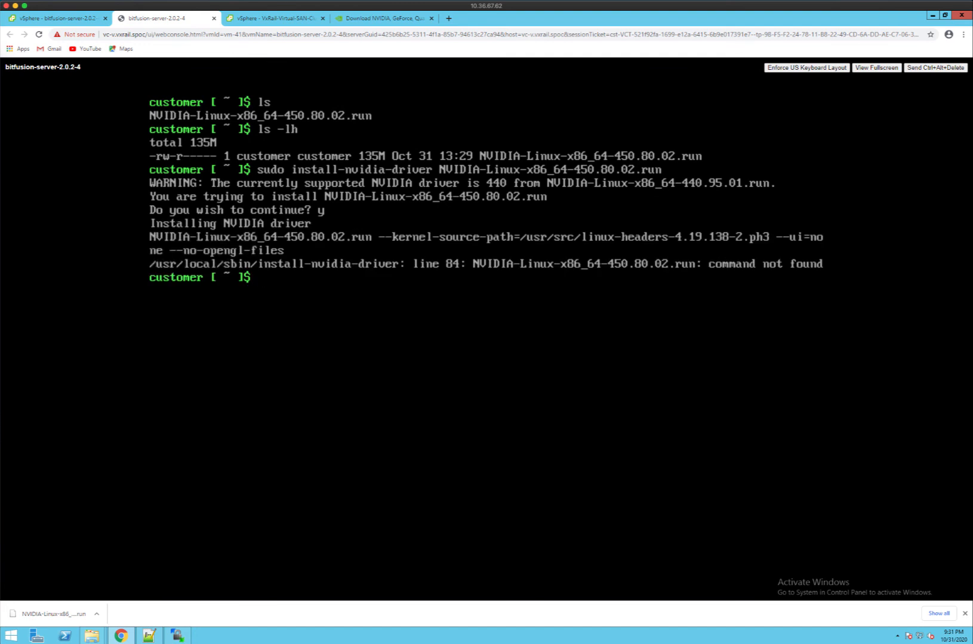
type("chm")
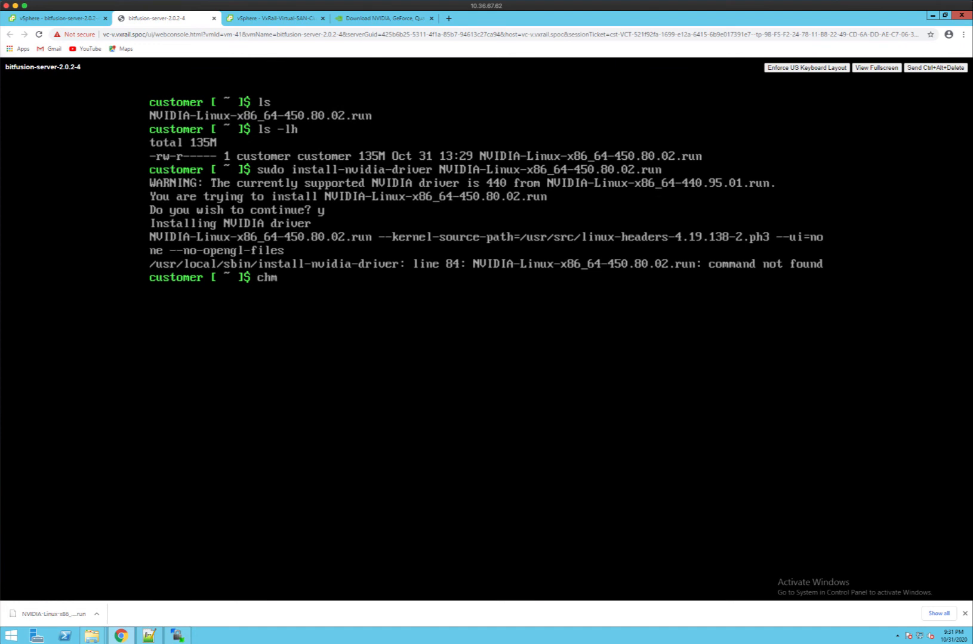
type("od -x NVIDIA-Linux-x86_64-450.80.02.run")
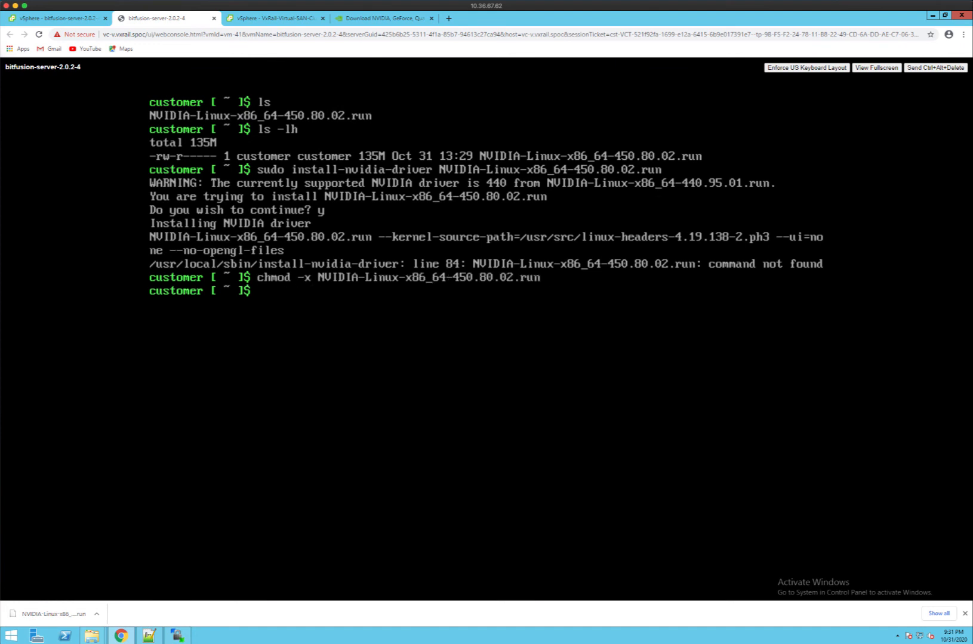
Retry the installer with sudo ./ and the ~customer/ path, using Tab completion.
type("sudo ./NVIDIA-Linux-x86_64-450.80.02.run")
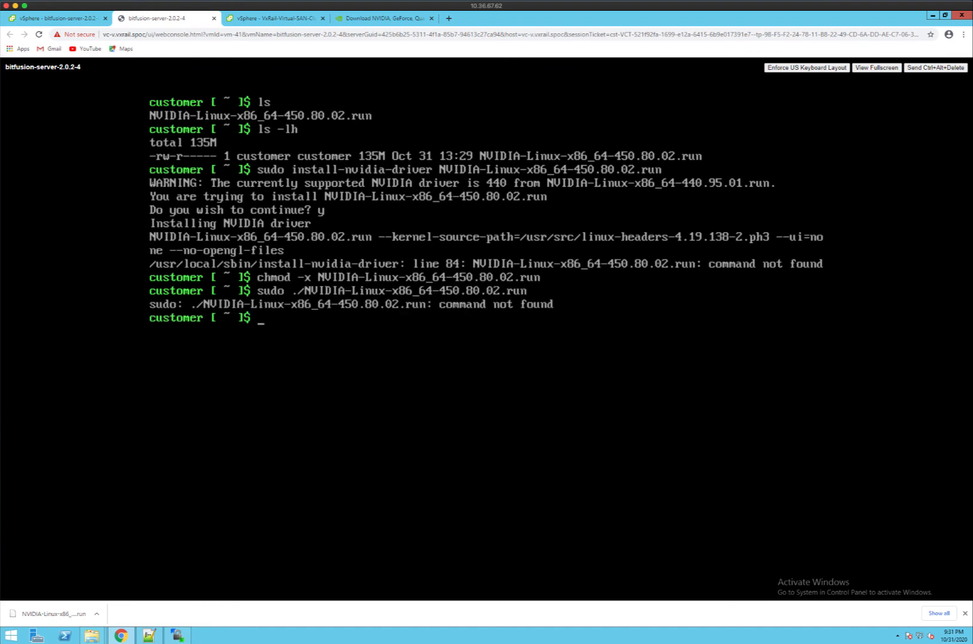
type("sudo .")
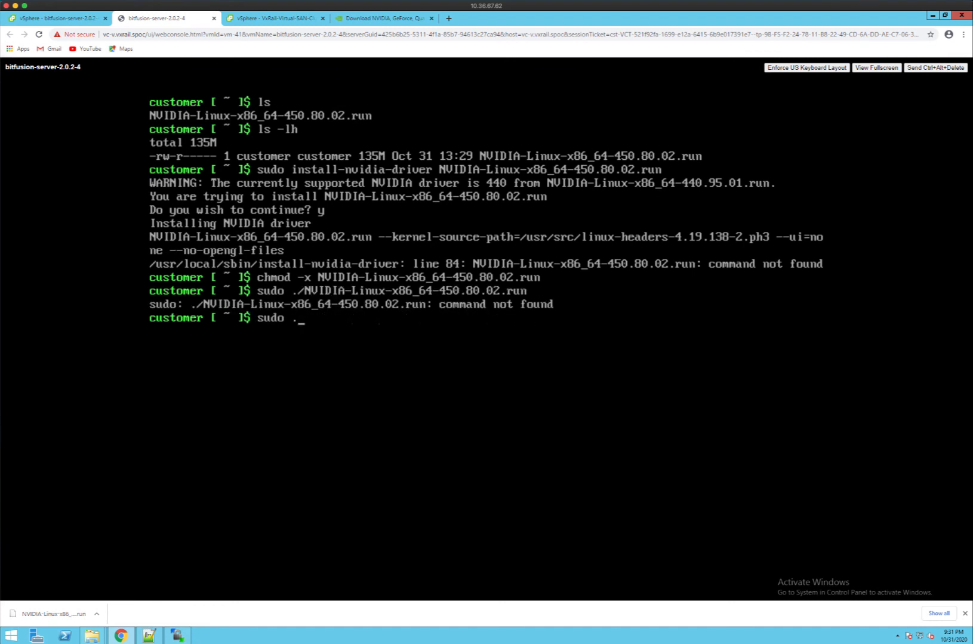
key("Tab")
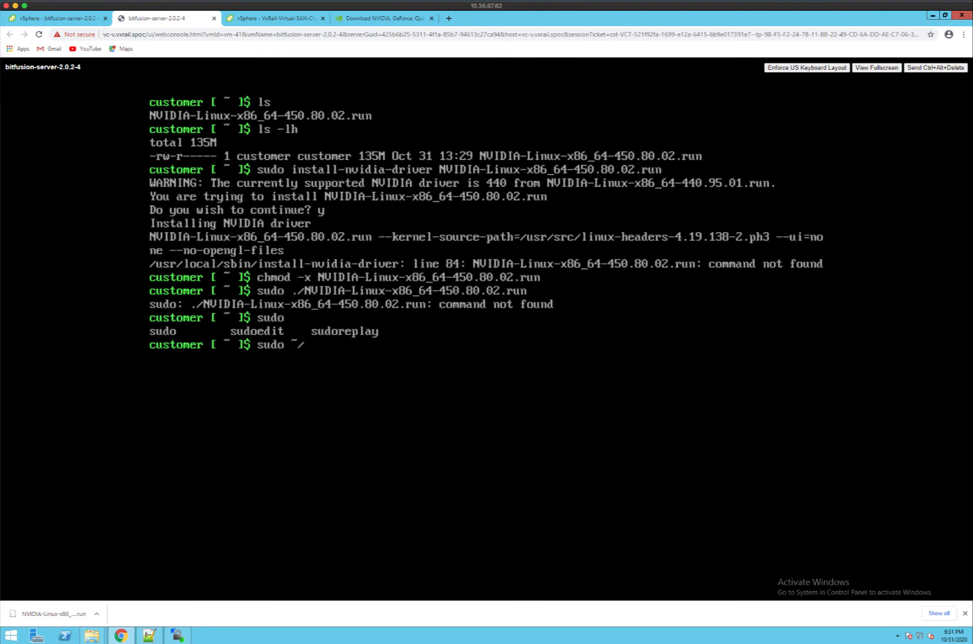
type("customer")
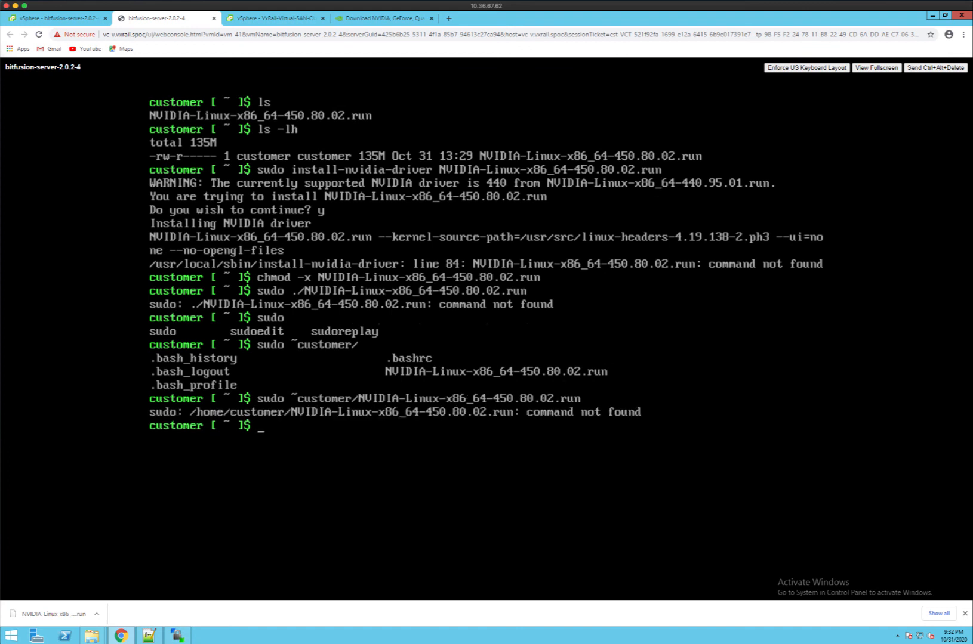
type("sudo ~customer/NVIDIA-Linux-x86_64-450.80.02.run")
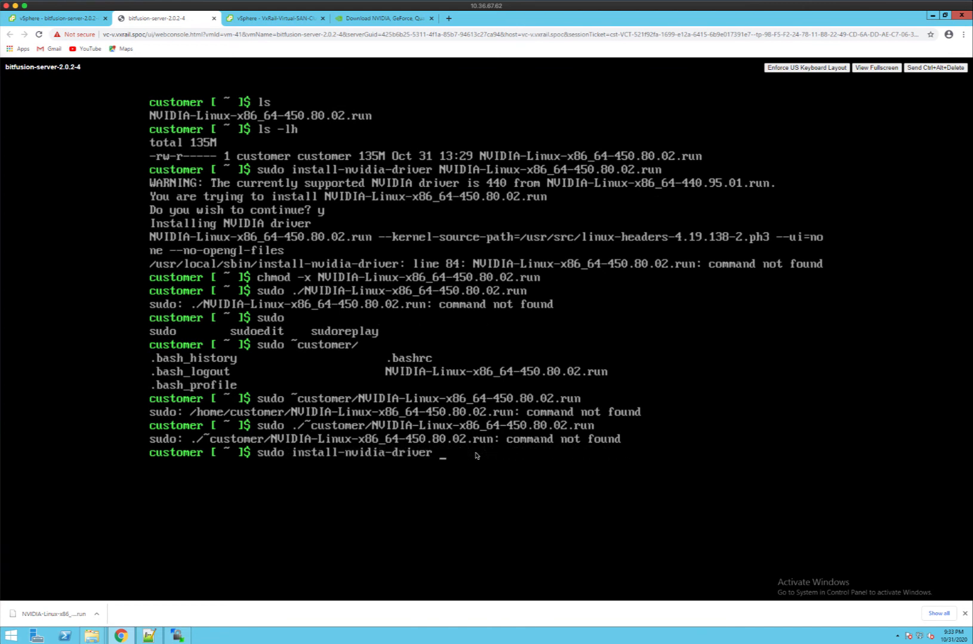
type("~customer//NVIDIA-Linux-x86_64-450.80.02.run")
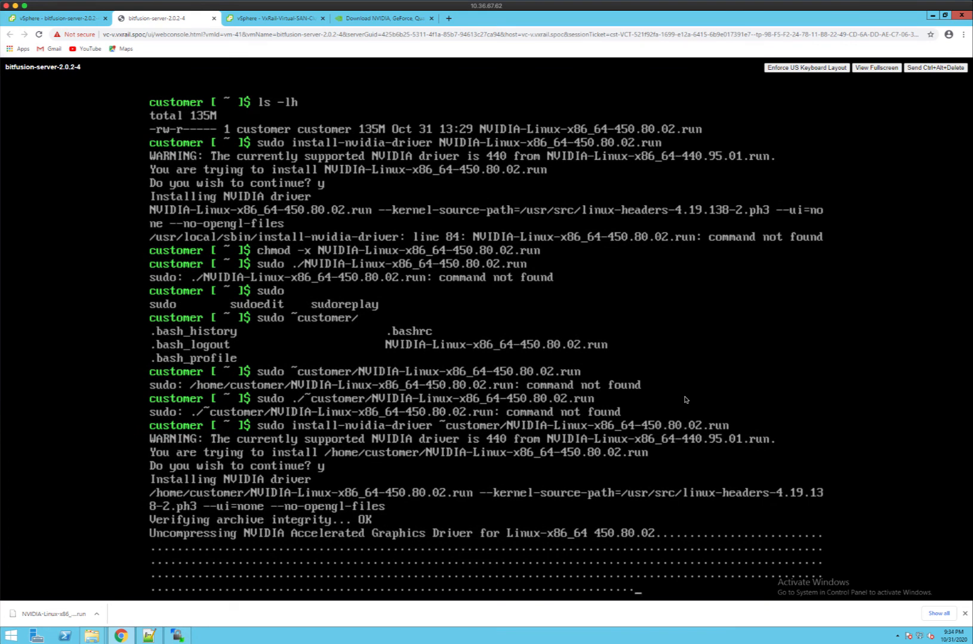
Skip nvidia-xconfig to finish the 450.80.02 install, then begin typing sudo.
scroll("down", 3)
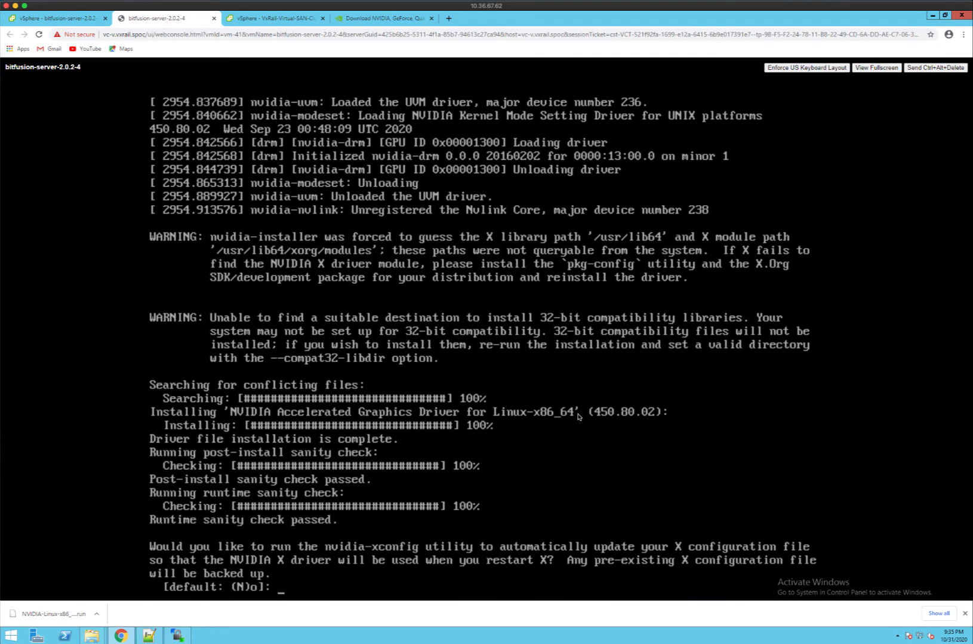
key("Return")
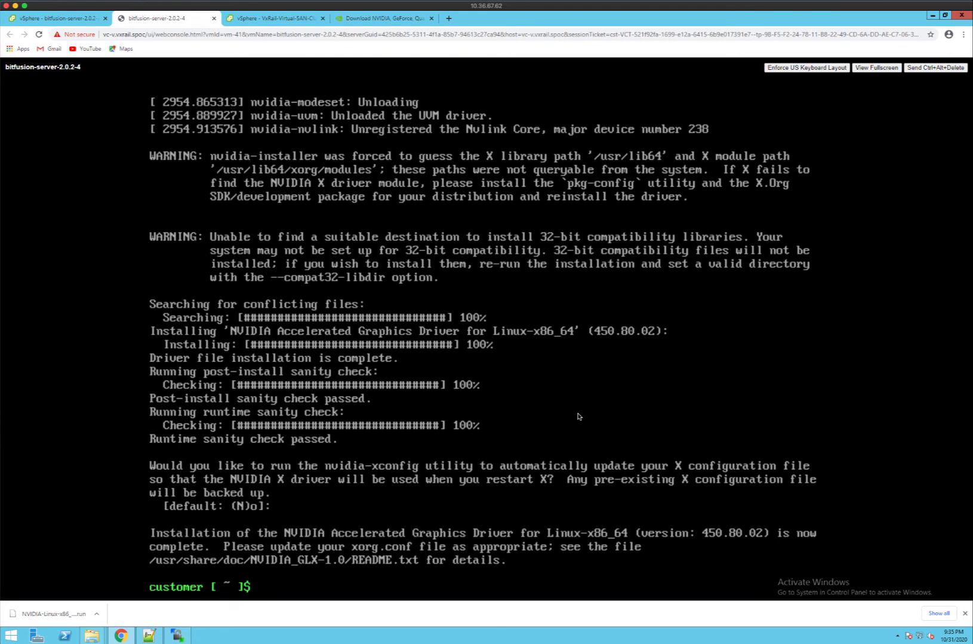
type("sud")
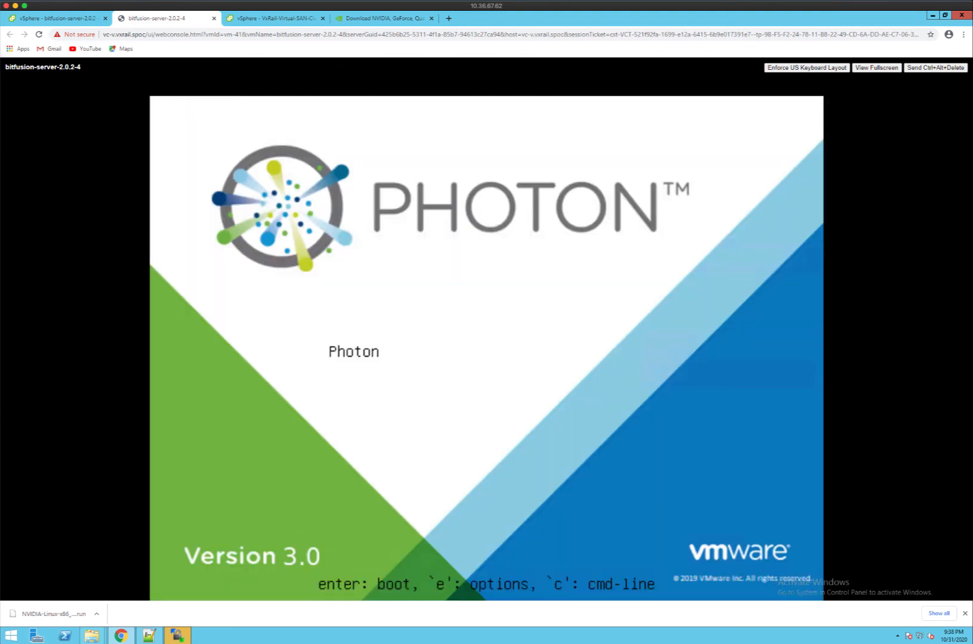
Boot the default Photon entry after the reboot.
key("enter")
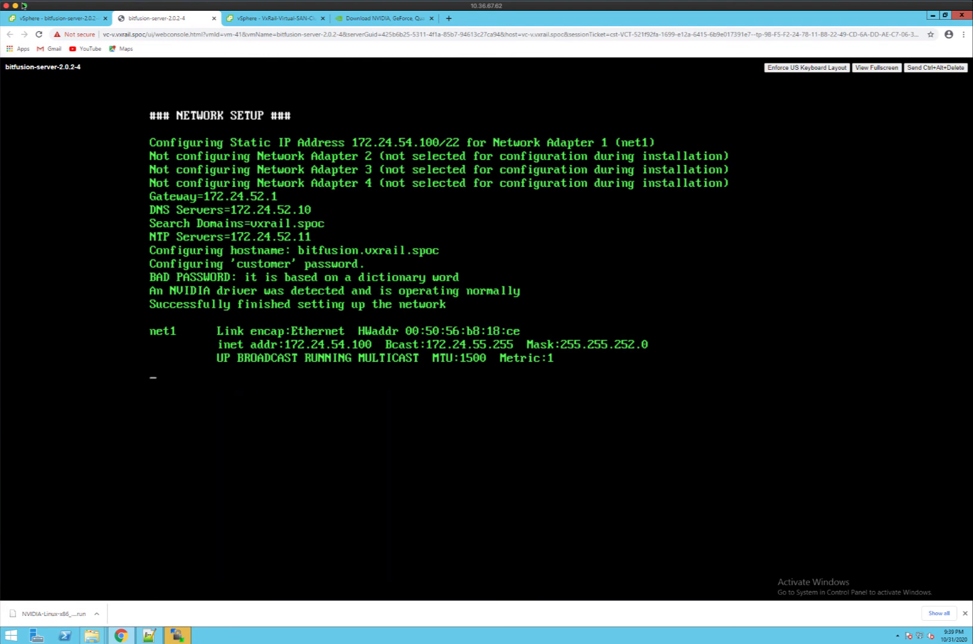
Return to the vSphere Client summary and refresh the browser for the Bitfusion plug-in.
left_click(59, 18)
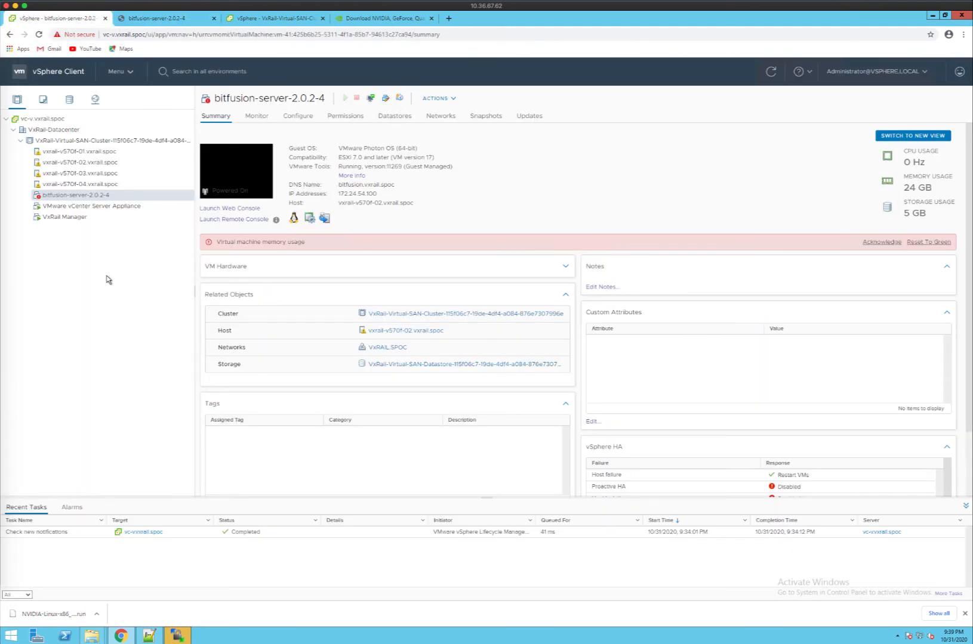
mouse_move(141, 321)
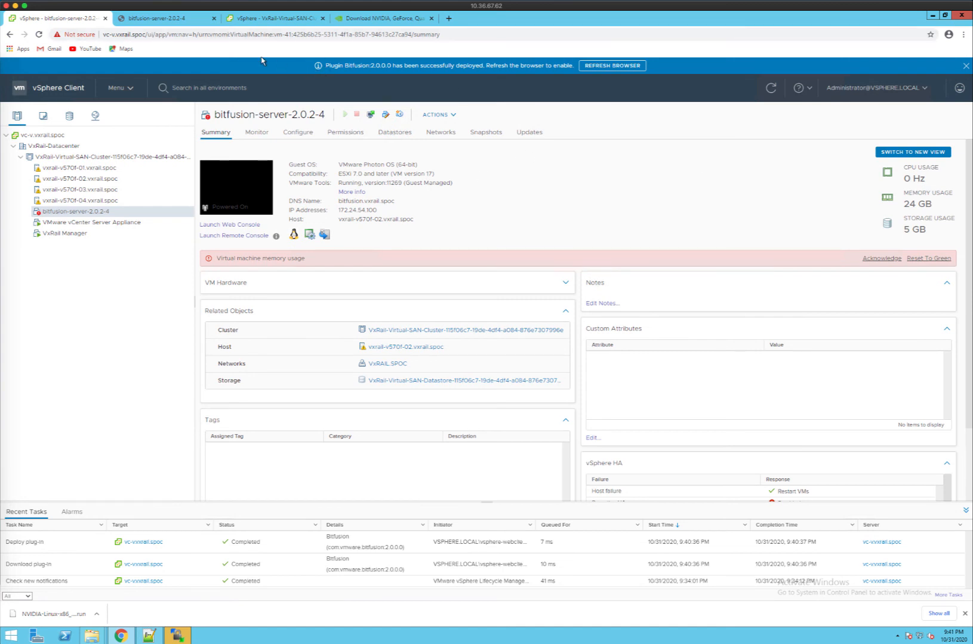
mouse_move(487, 79)
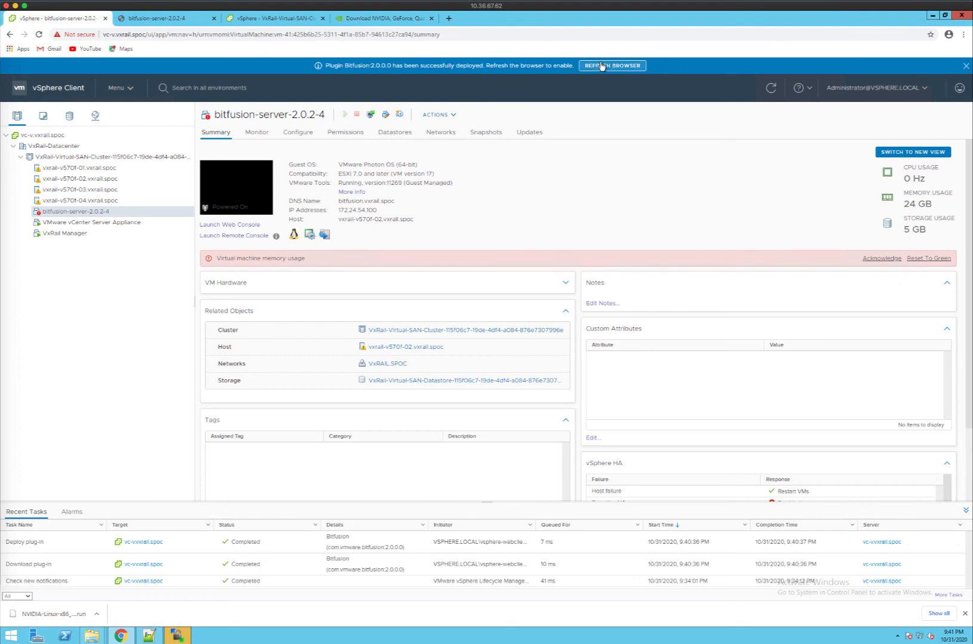
left_click(612, 65)
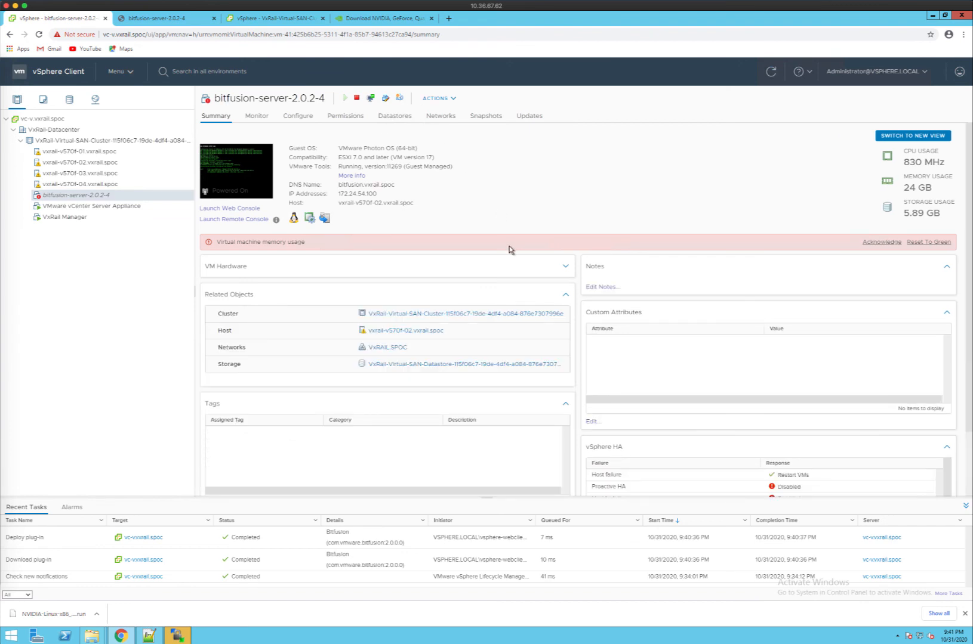
mouse_move(120, 71)
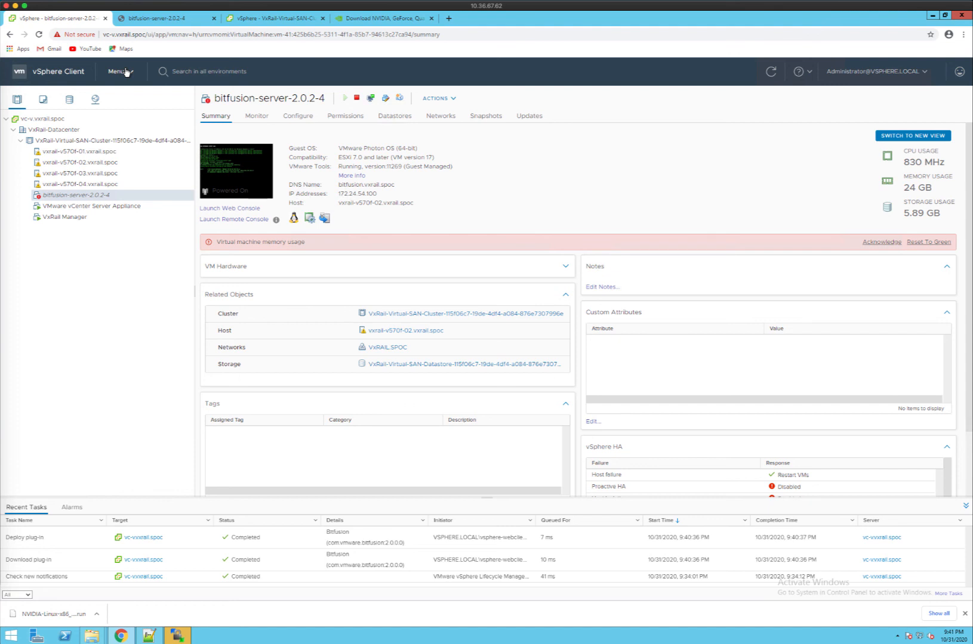
mouse_move(127, 71)
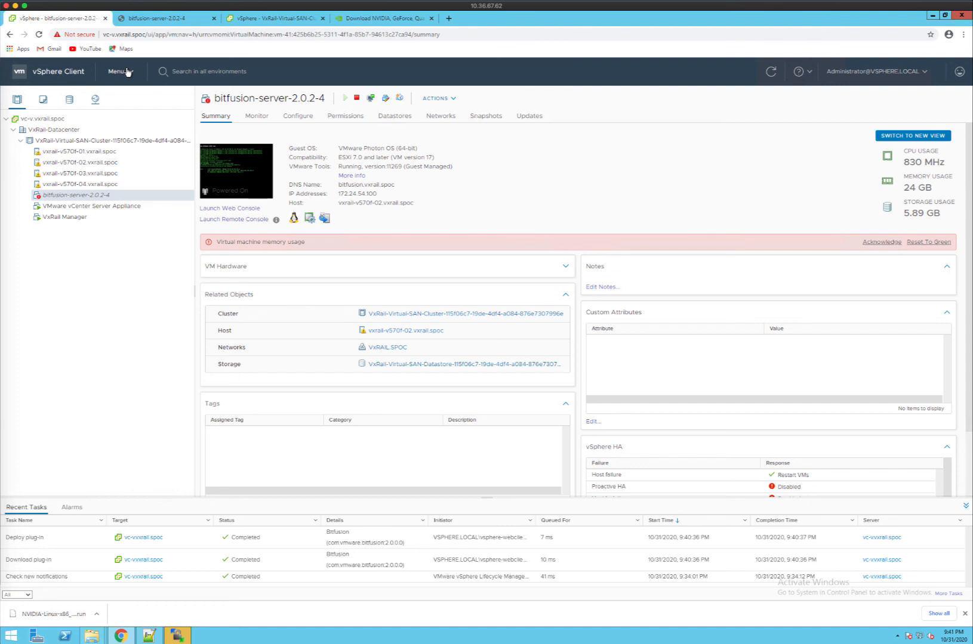
Open Menu > Bitfusion and view the Servers tab listing bitfusion.vxrail.spoc.
left_click(118, 72)
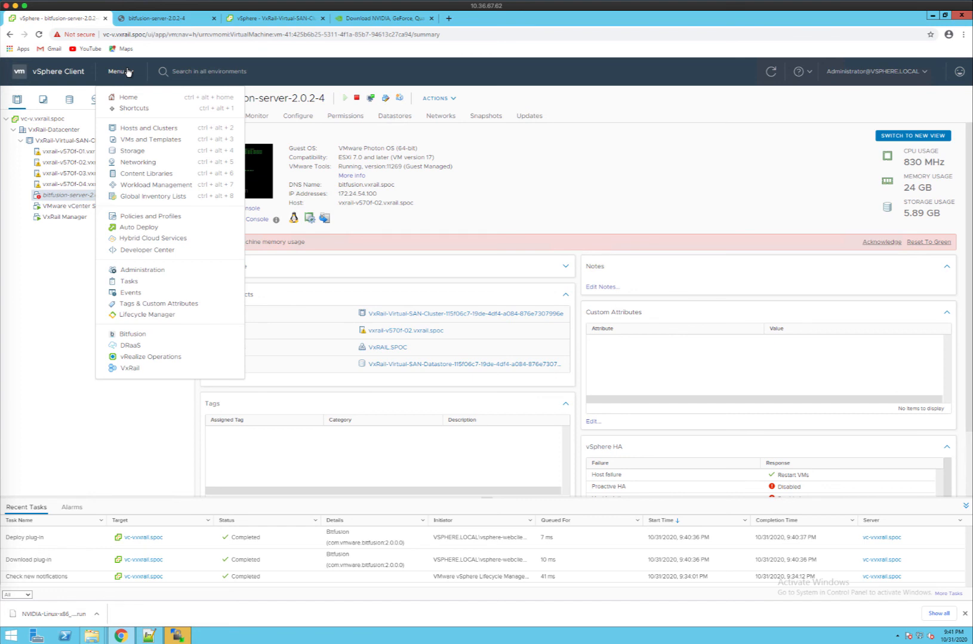
mouse_move(131, 334)
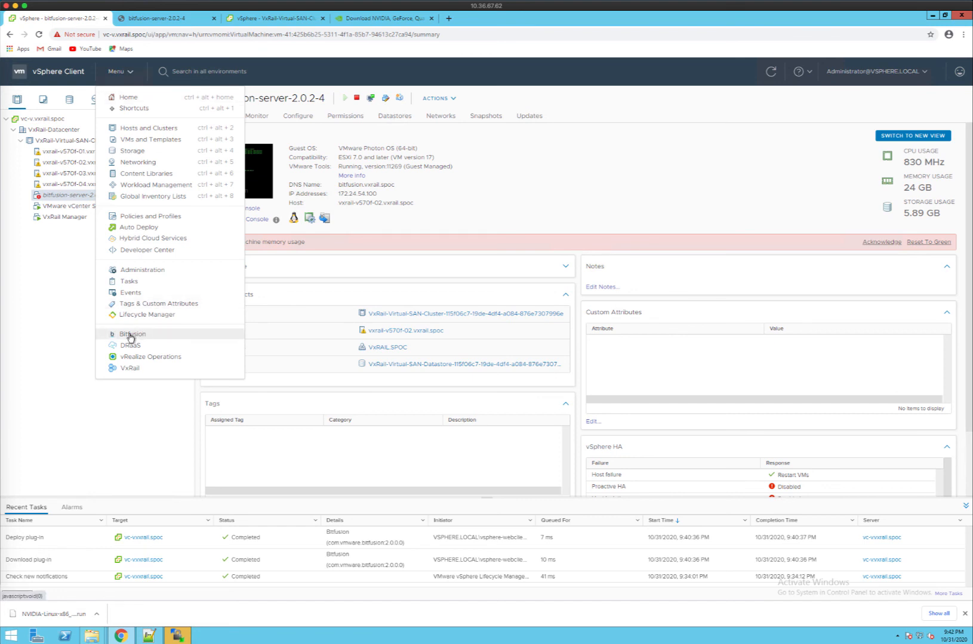
left_click(132, 333)
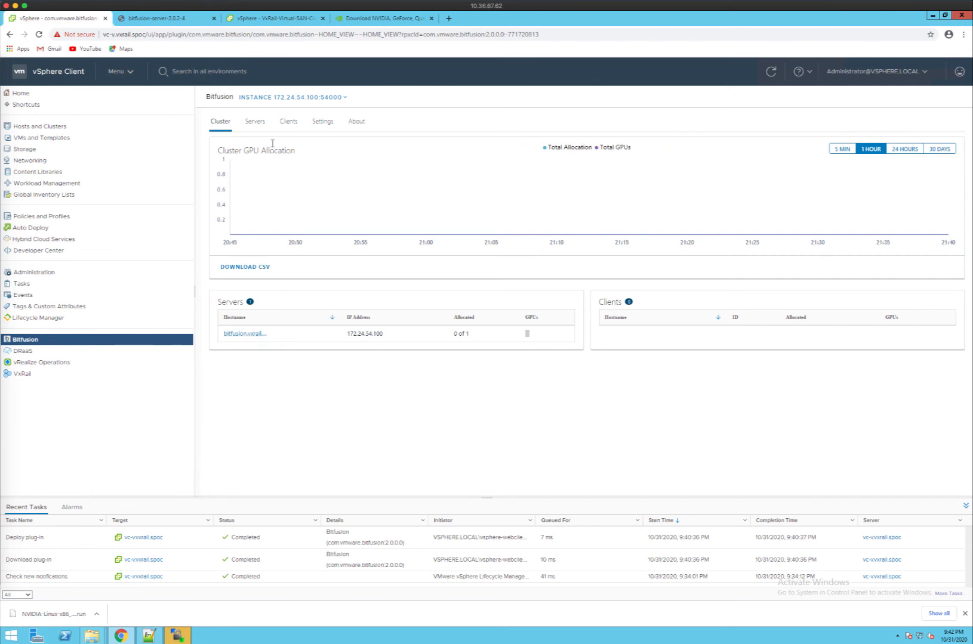
left_click(254, 121)
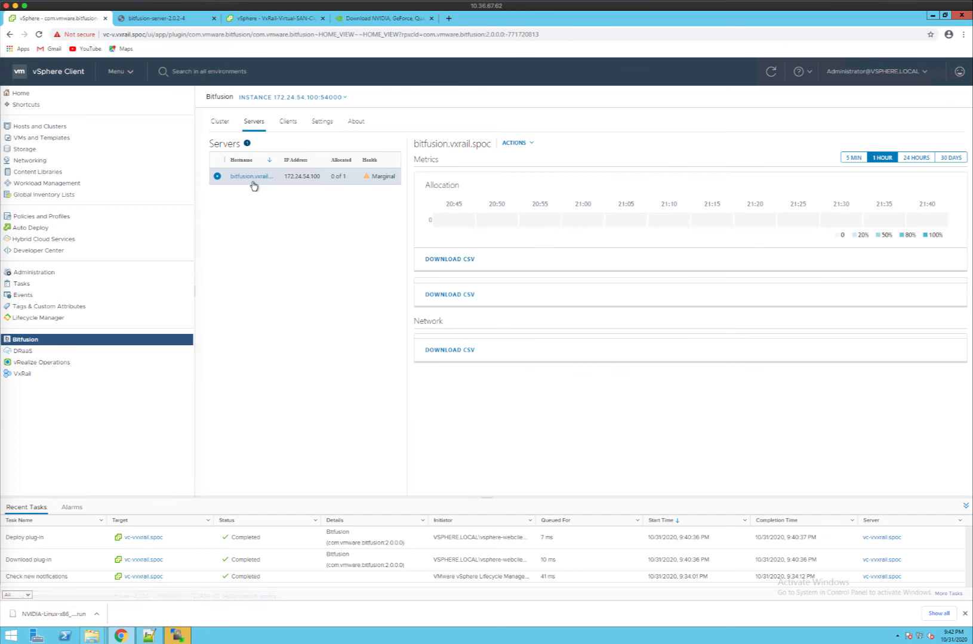
mouse_move(388, 175)
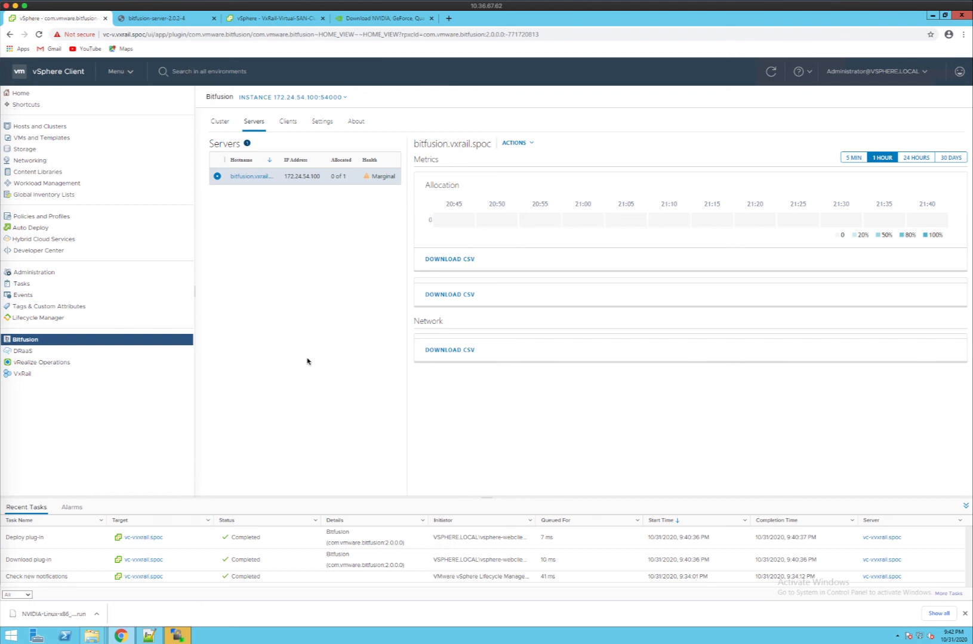
mouse_move(271, 366)
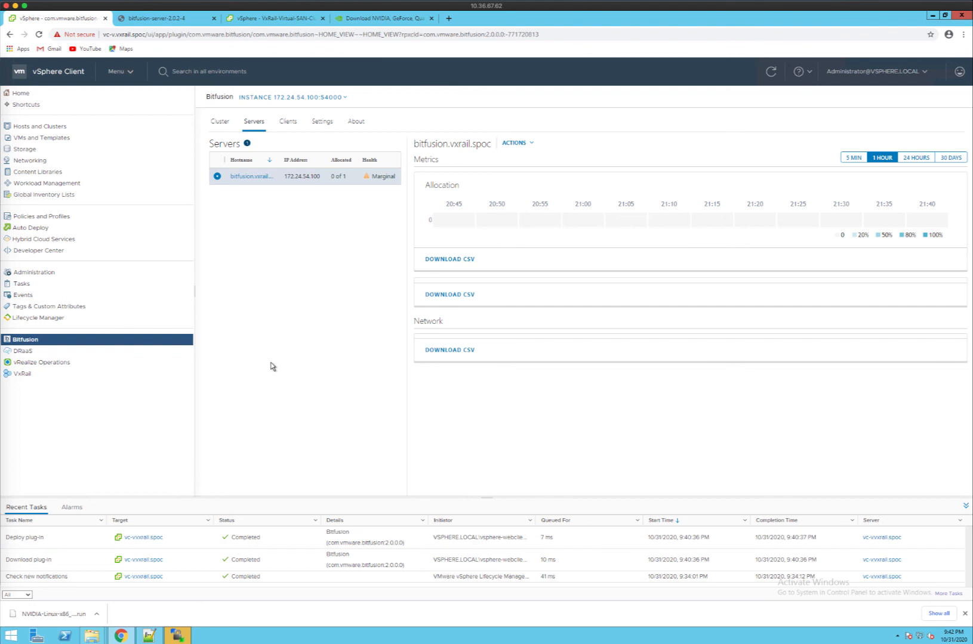